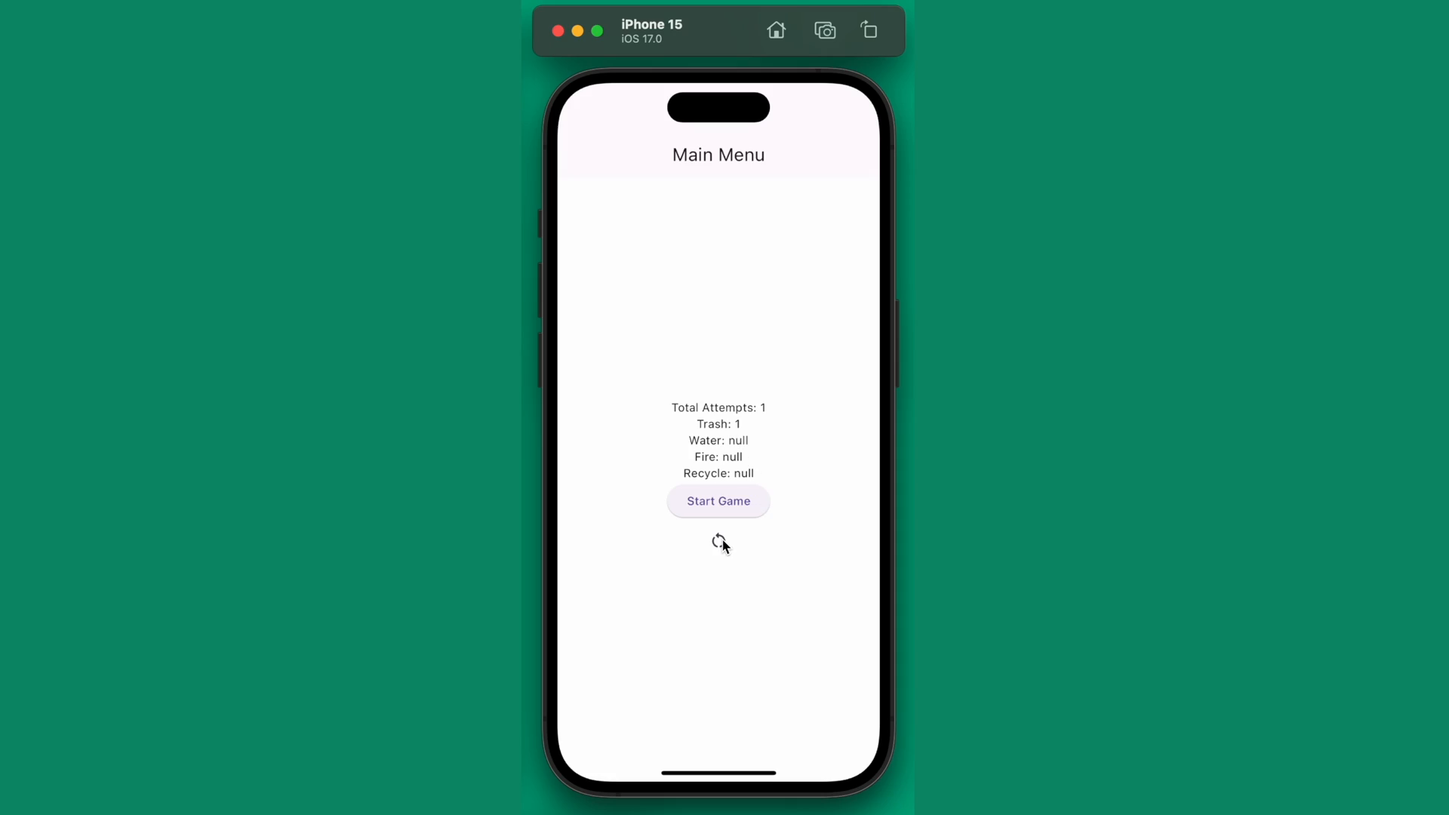
Tap the restart icon below Start Game and accept 'Yes, Reset Game'
{"action": "left_click", "coordinate": [719, 543]}
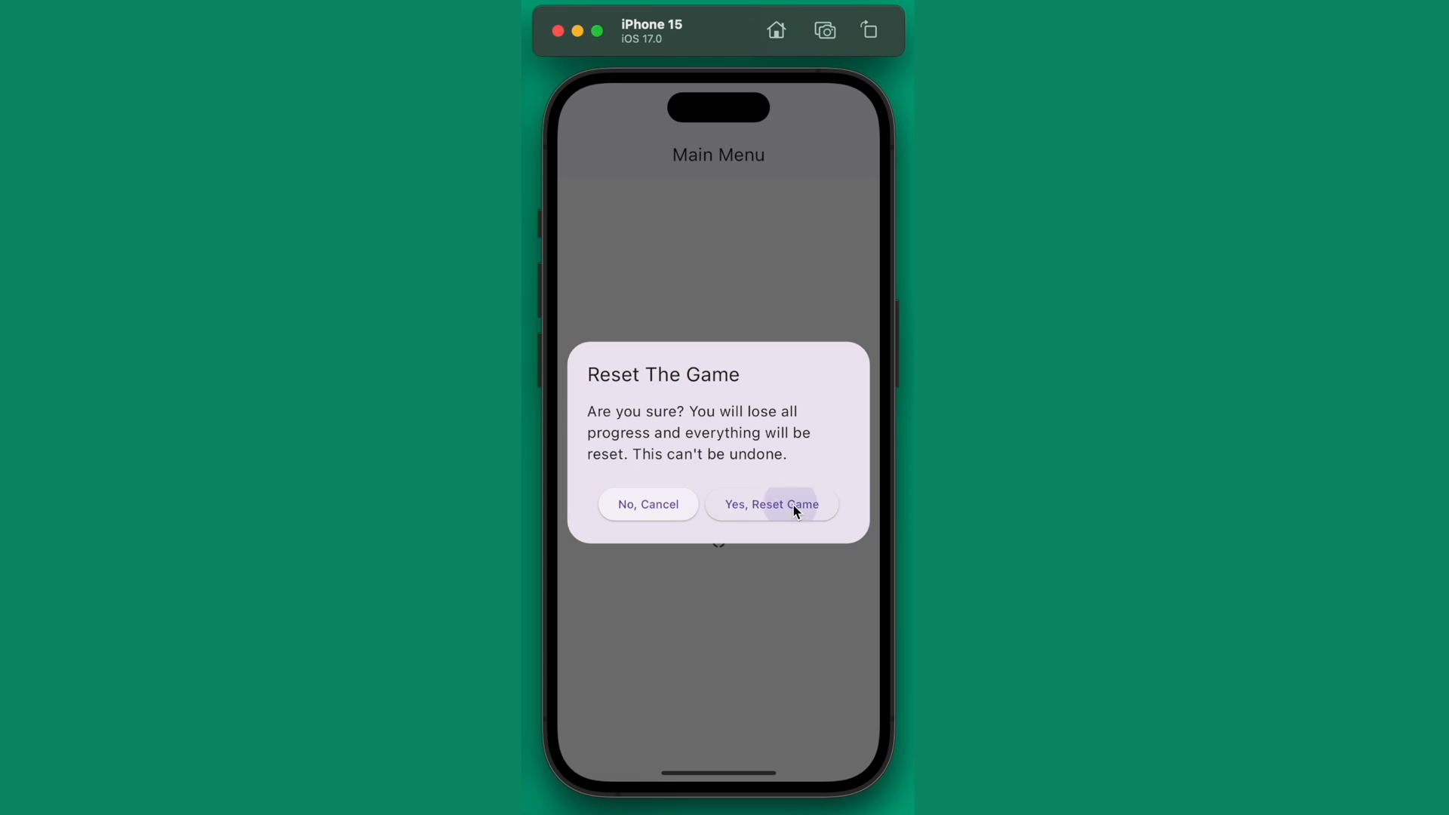
{"action": "left_click", "coordinate": [771, 503]}
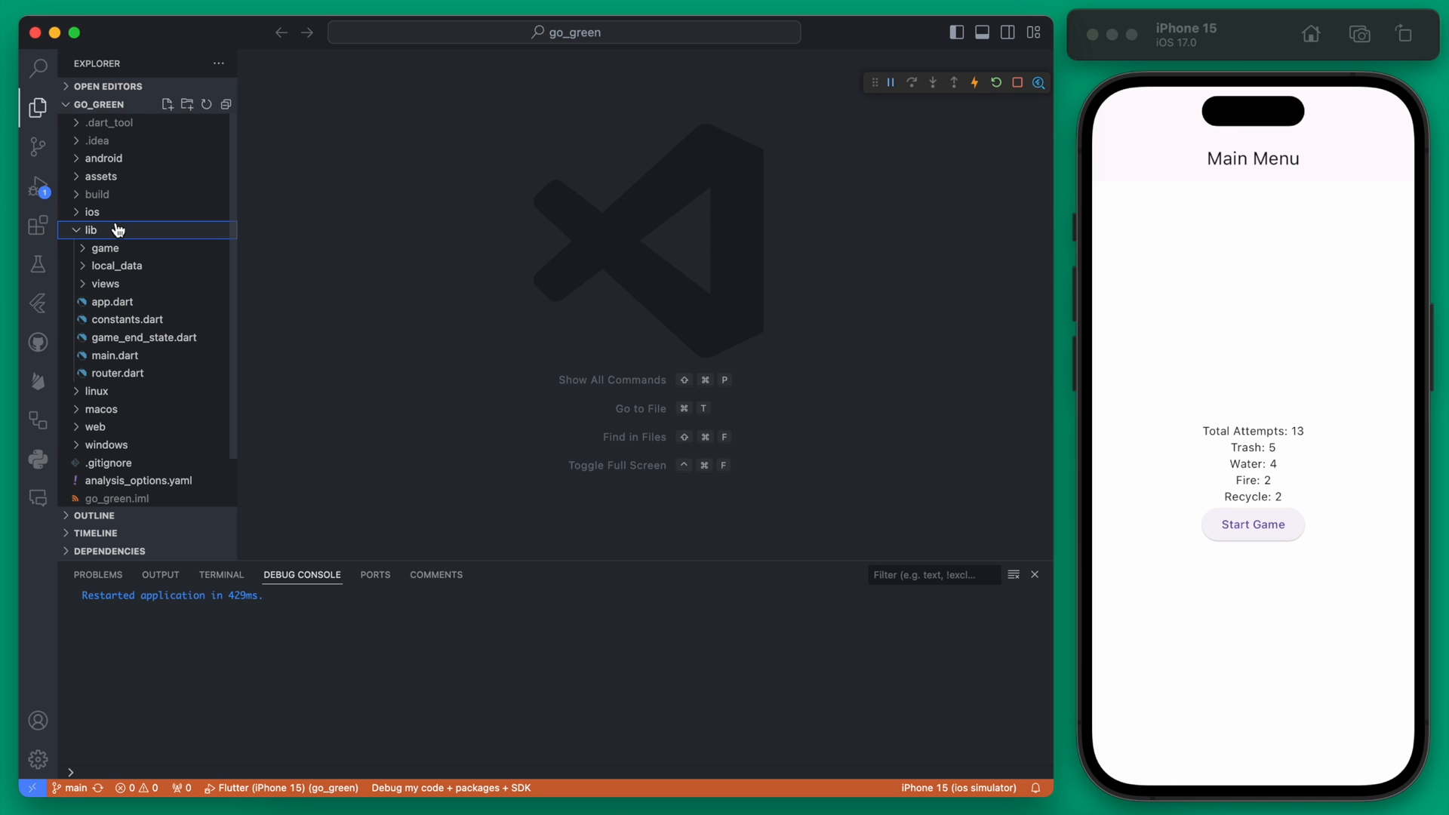
Create an empty widgets/reset_game_button.dart file inside the lib folder
{"action": "right_click", "coordinate": [90, 230]}
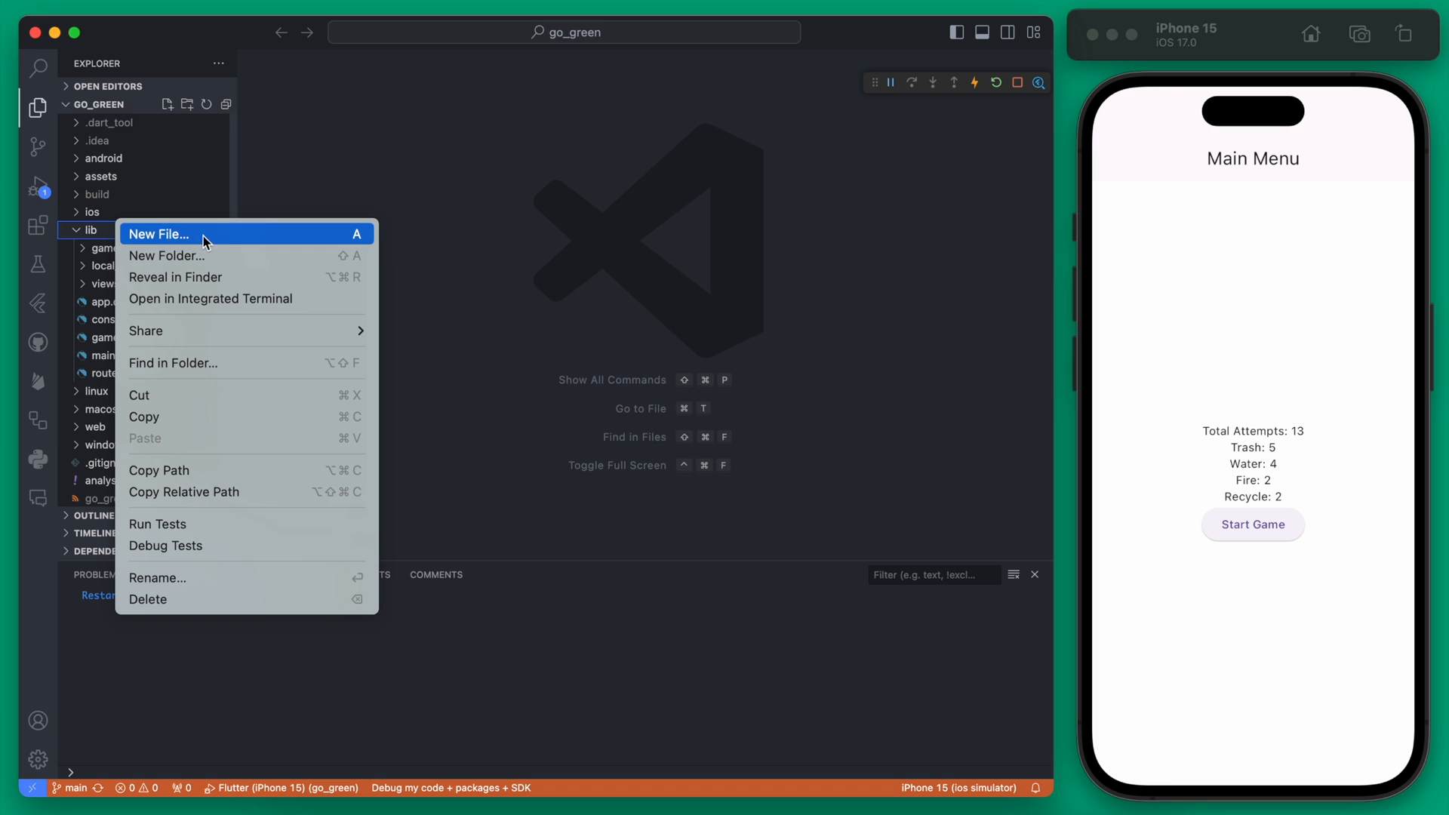
{"action": "left_click", "coordinate": [158, 234]}
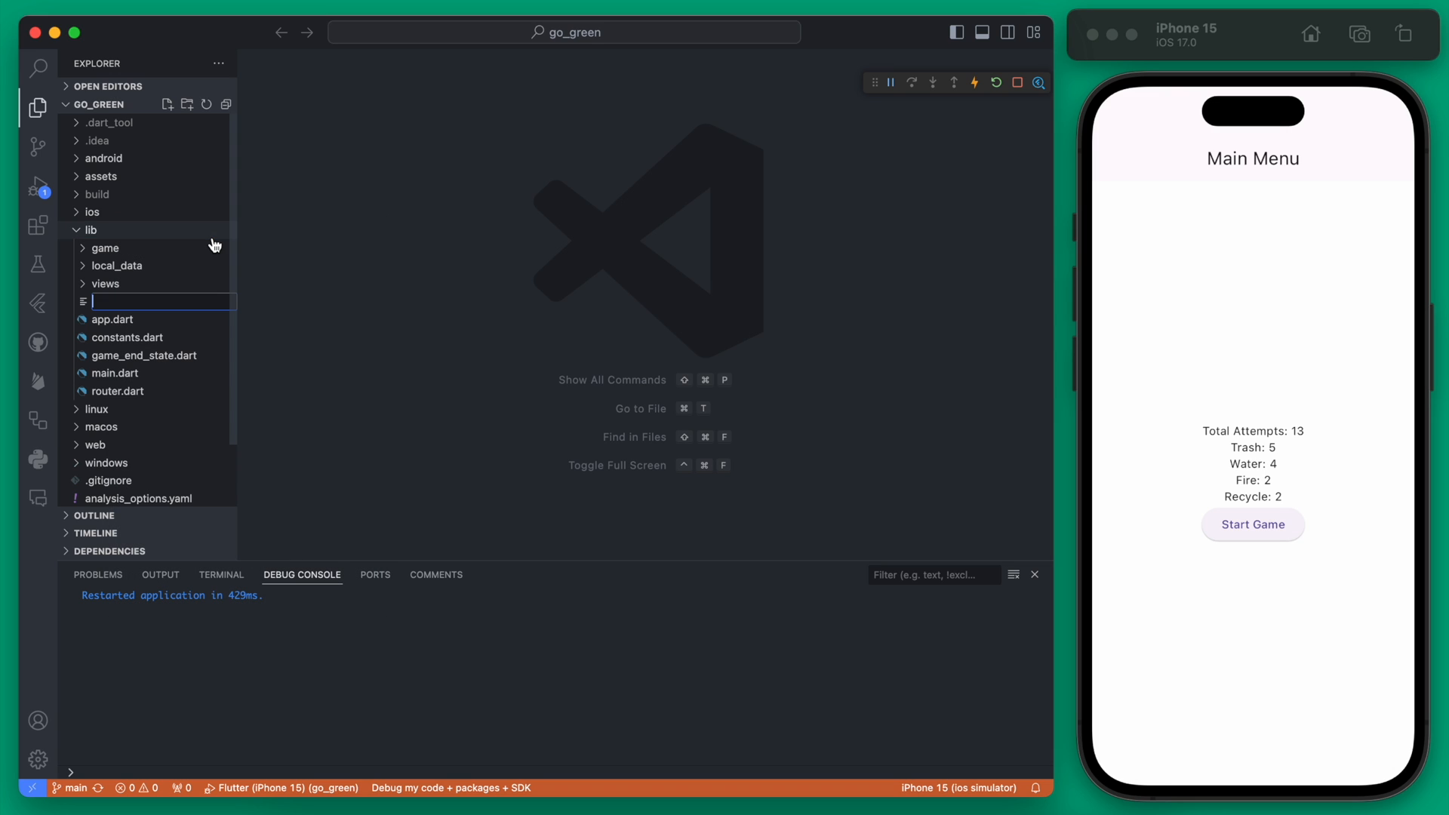
{"action": "type", "text": "widg"}
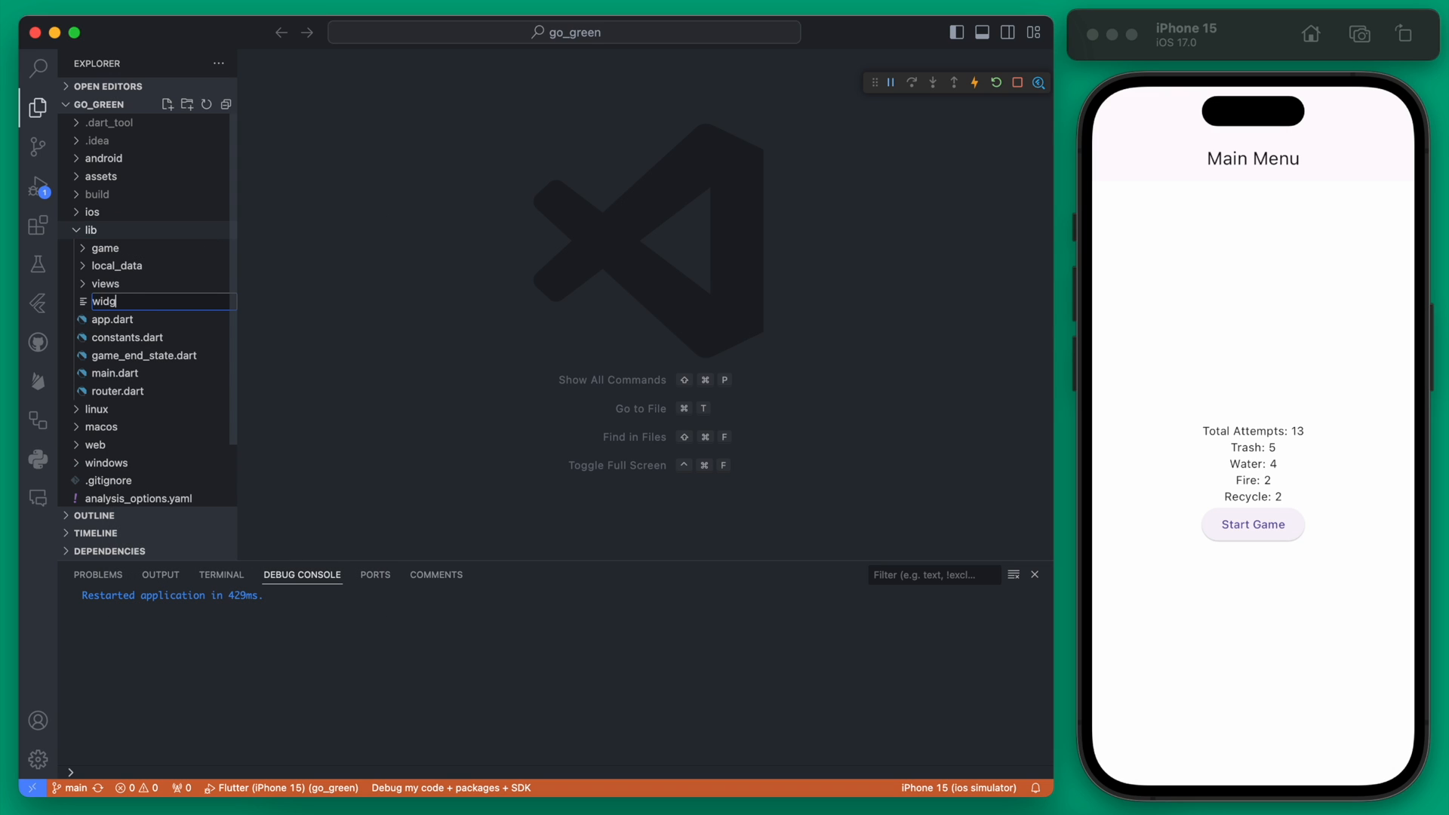
{"action": "type", "text": "ets/"}
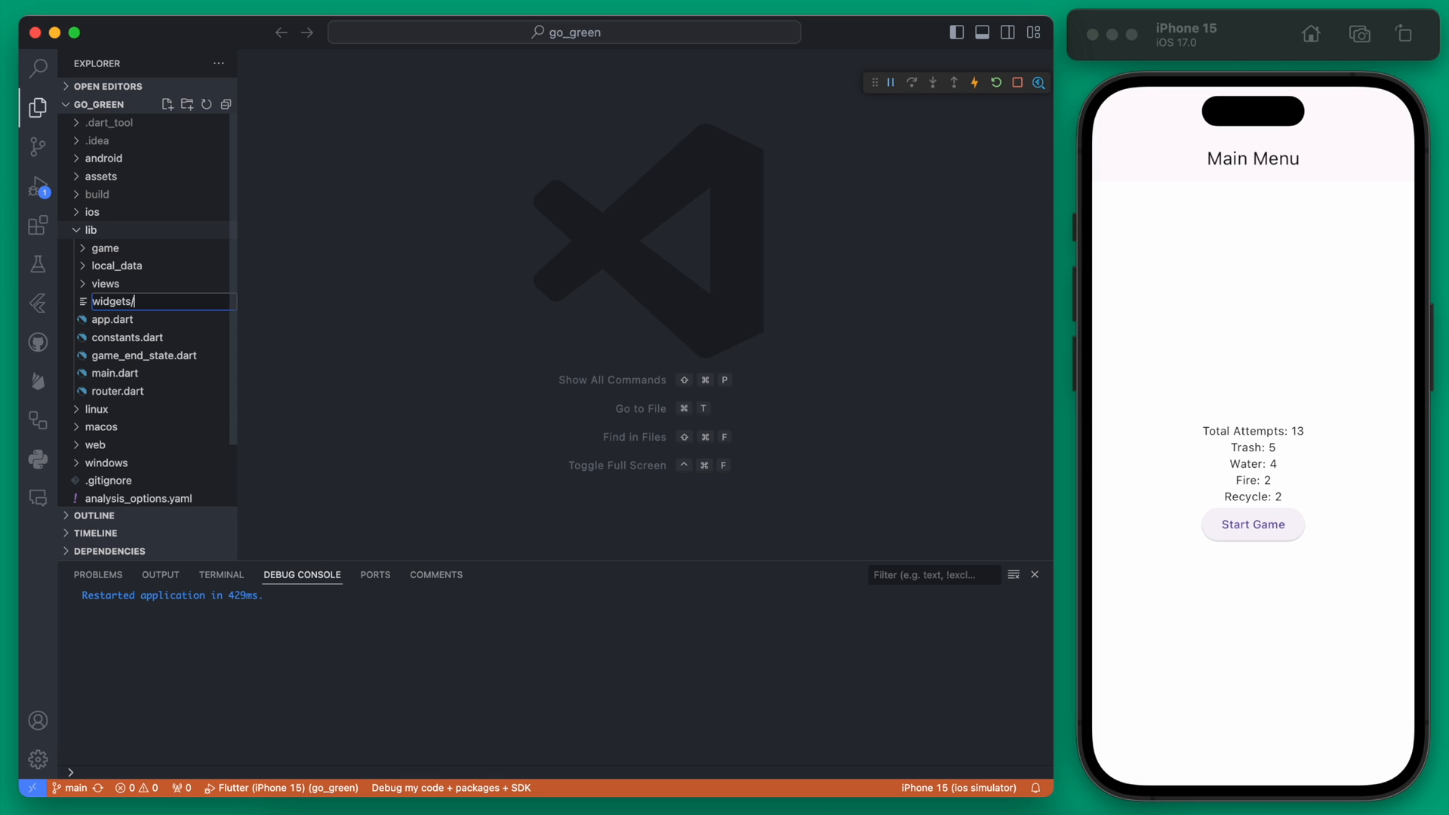
{"action": "type", "text": "re"}
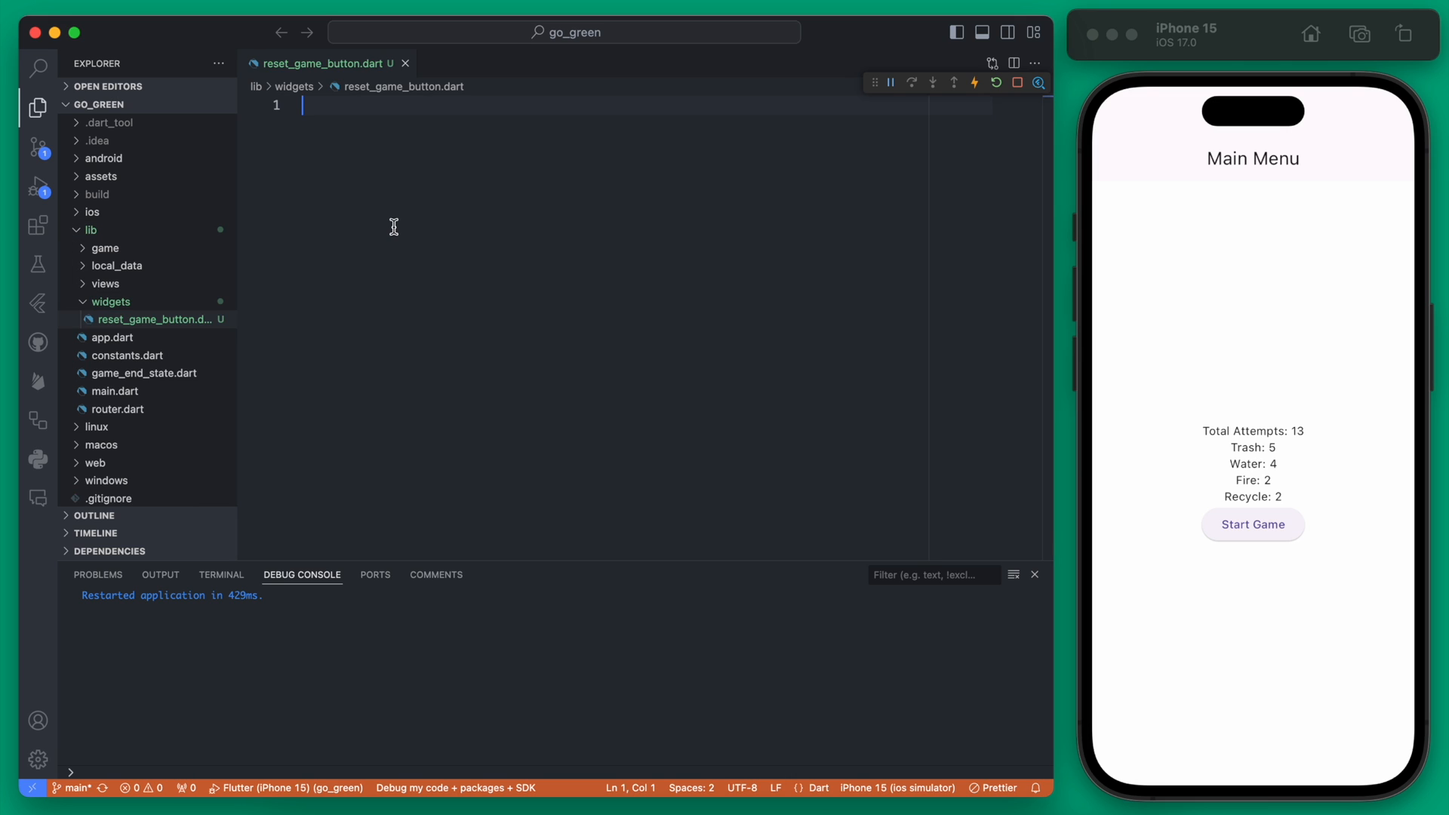
{"action": "mouse_move", "coordinate": [481, 218]}
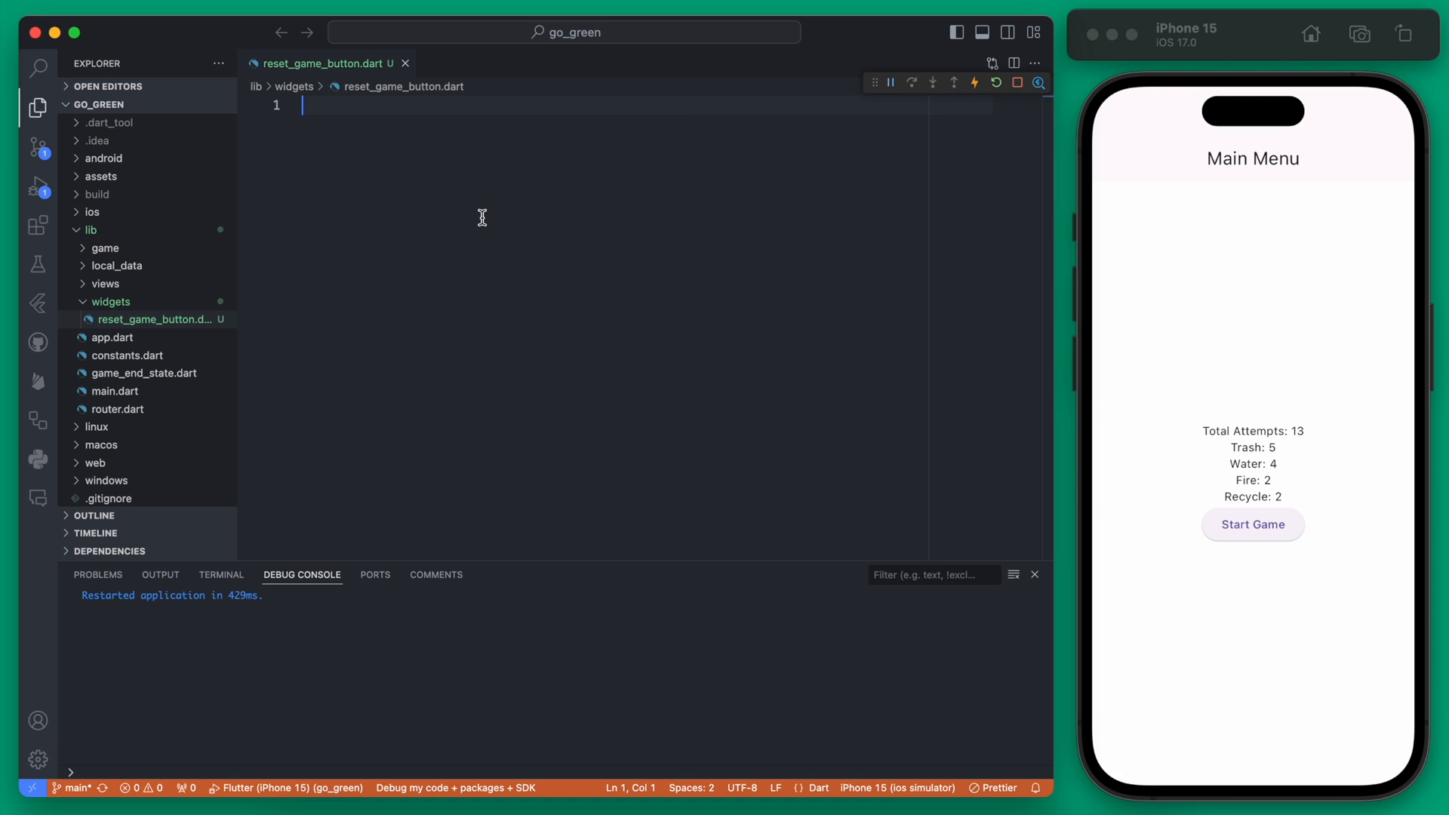
Import flutter material and scaffold the ResetGameButton returning an IconButton
{"action": "type", "text": "import 'package:flutter/material.dart';"}
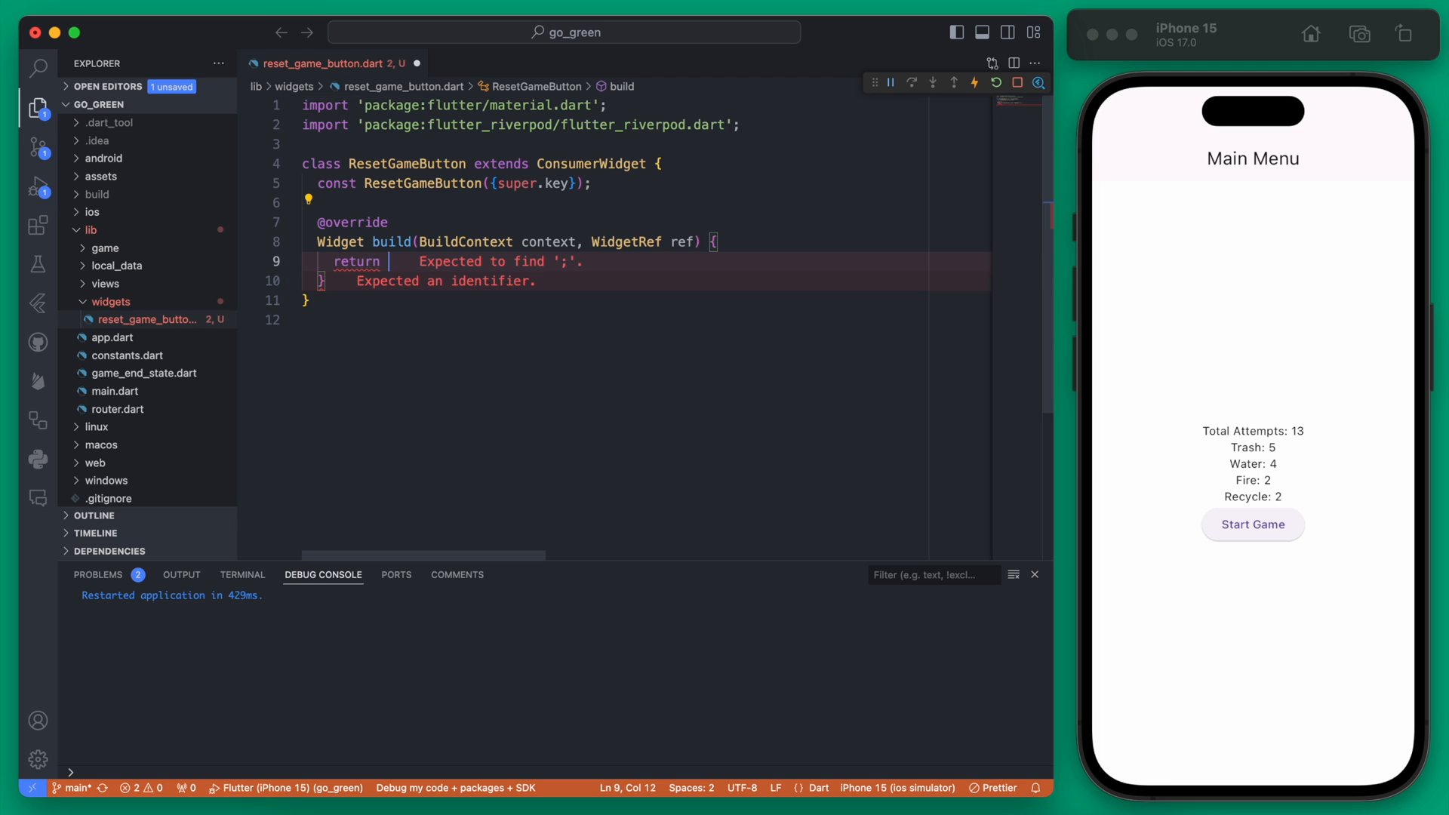
{"action": "type", "text": "Ic"}
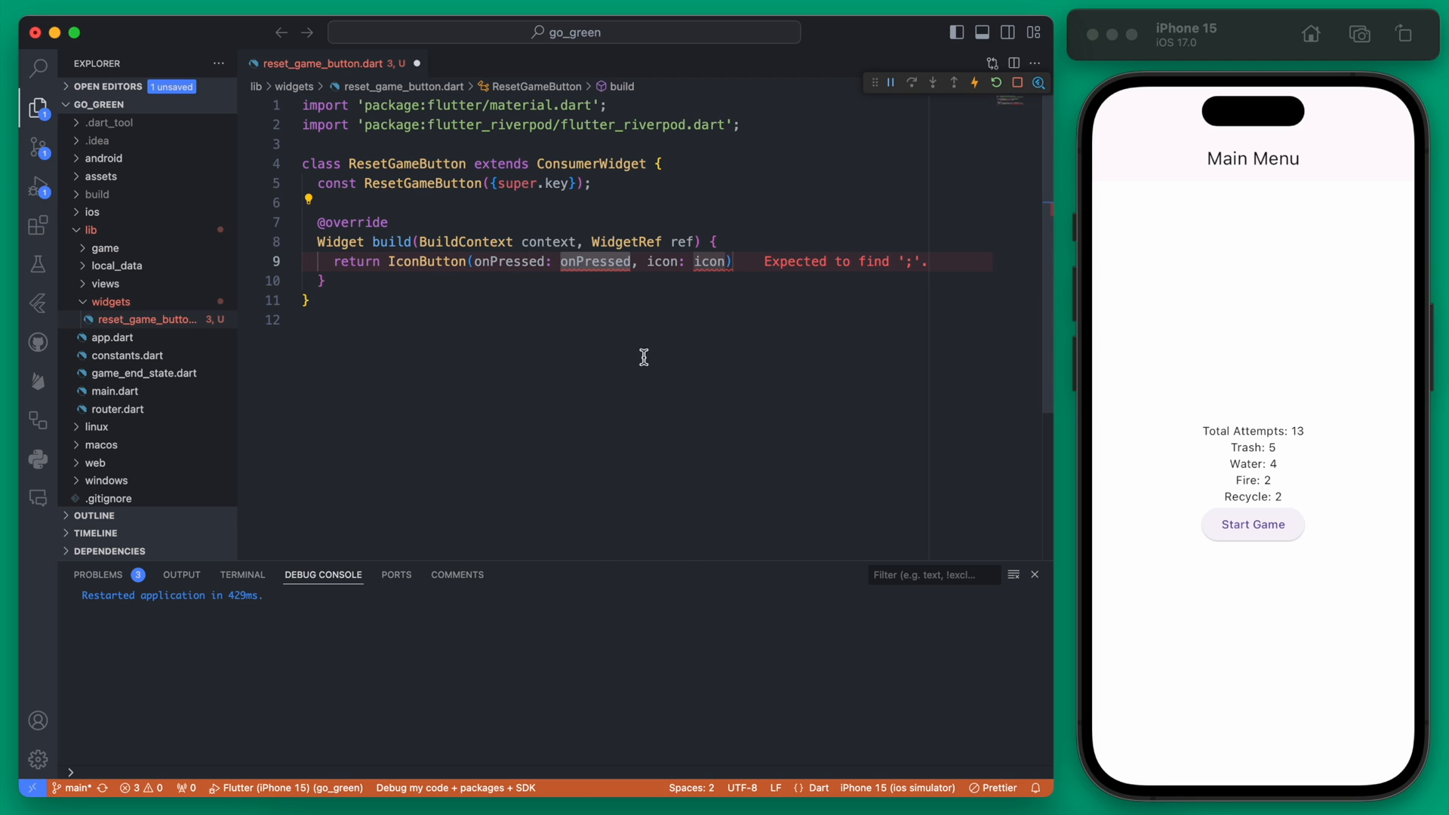
{"action": "left_click", "coordinate": [734, 262]}
{"action": "type", "text": ";"}
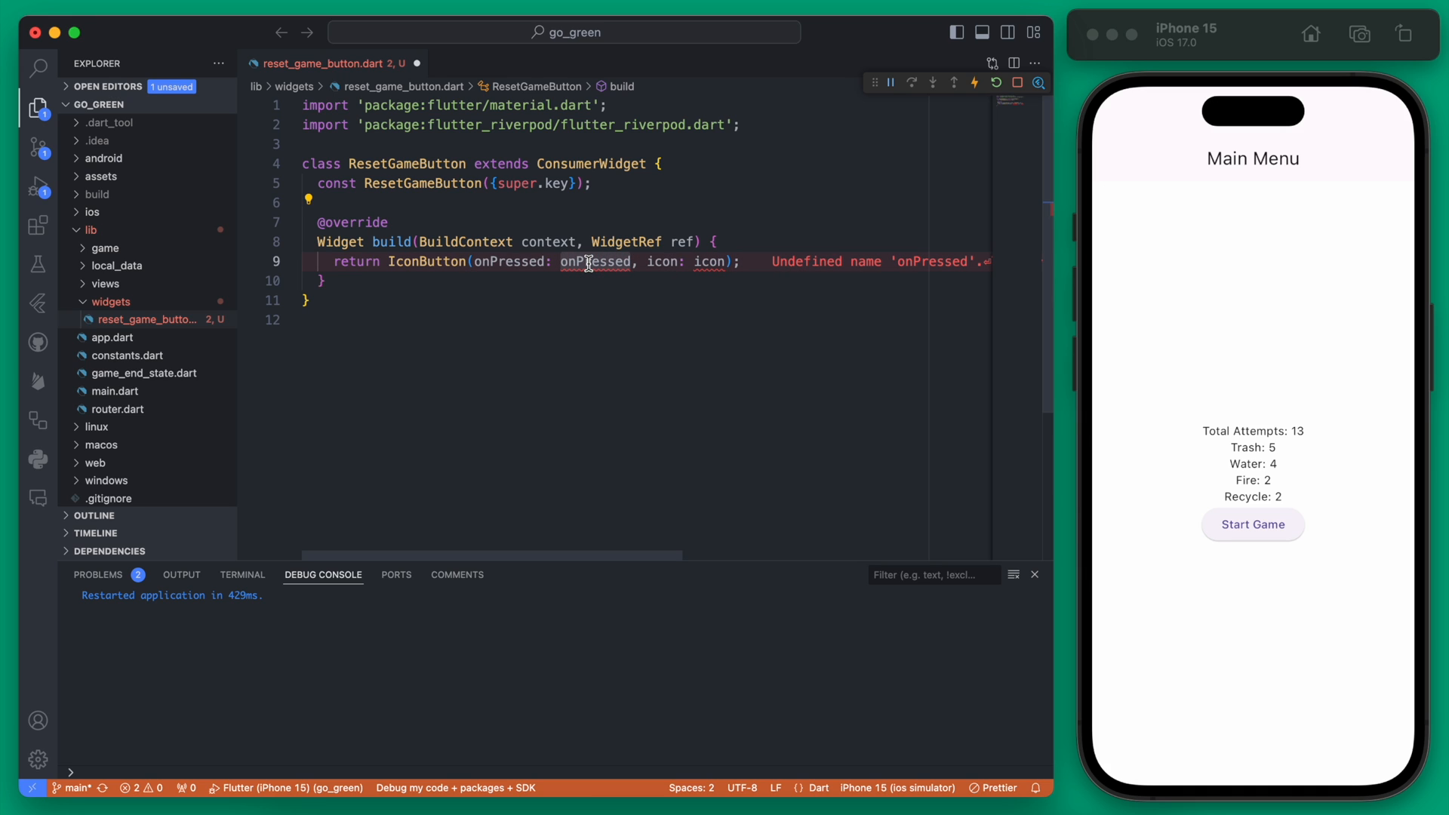
Set the IconButton's icon to Icons.restart_alt_rounded
{"action": "type", "text": "Icon(I"}
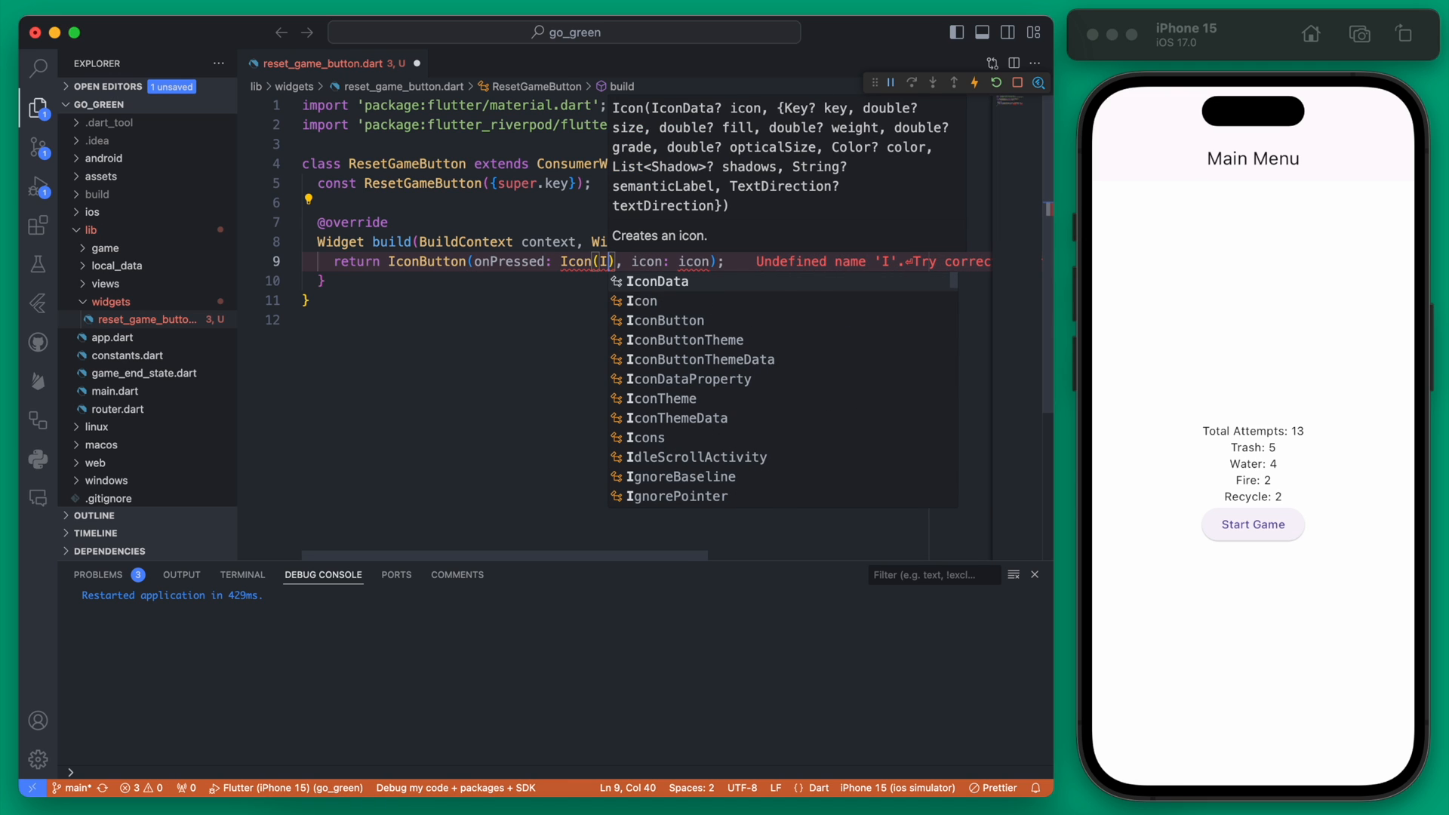
{"action": "type", "text": "cons.rest"}
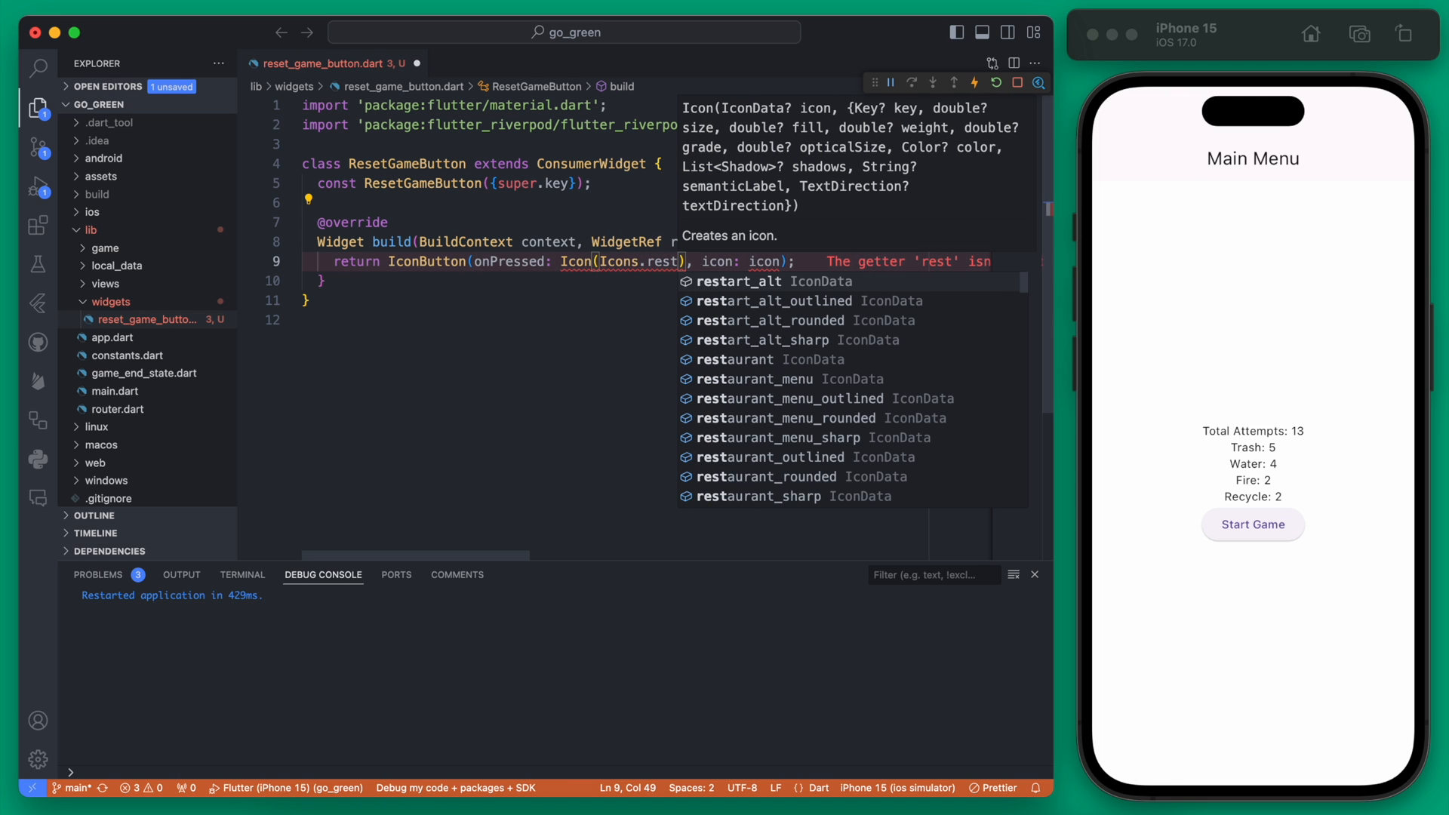
{"action": "left_click", "coordinate": [767, 320]}
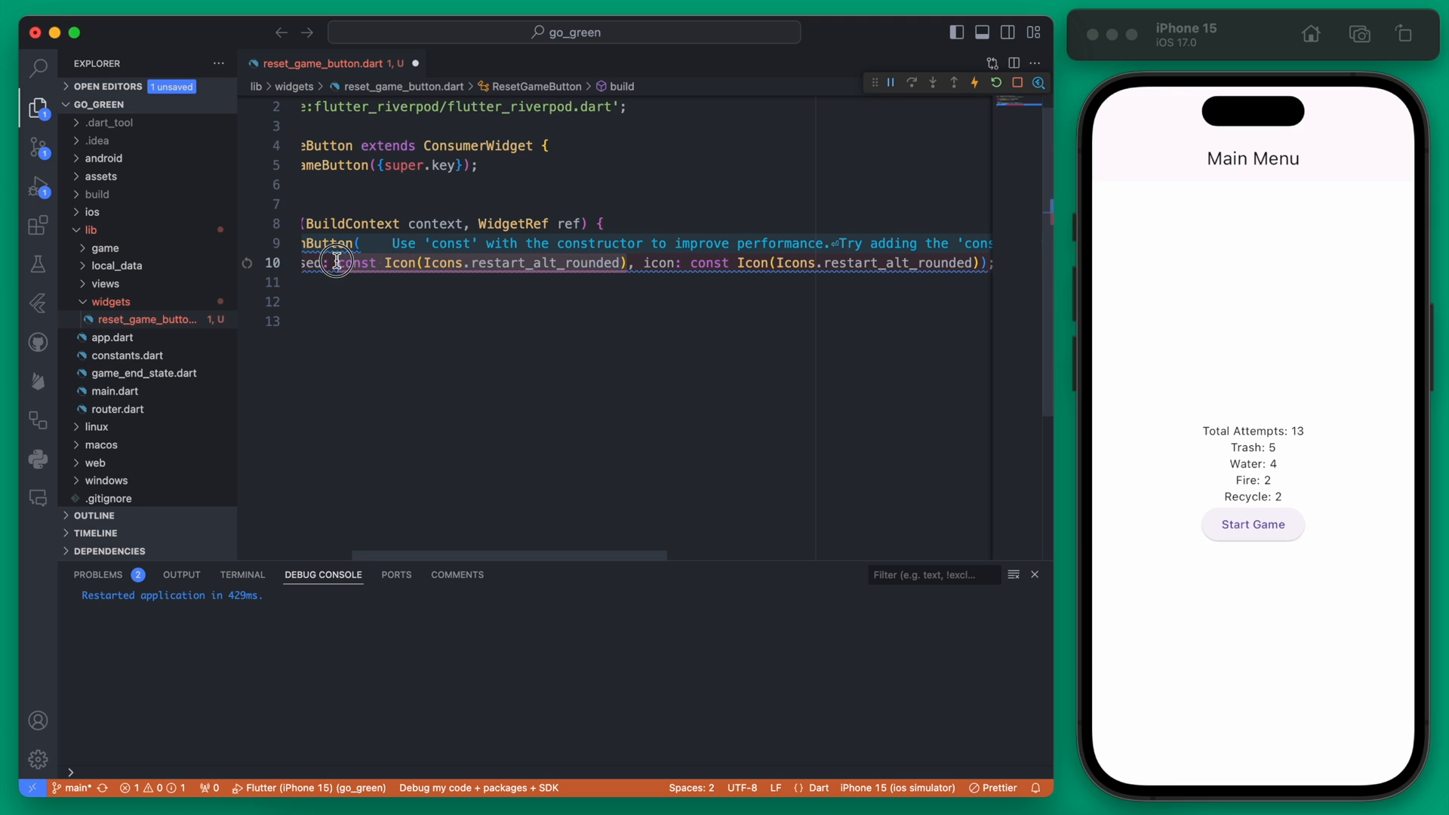
{"action": "type", "text": "() {"}
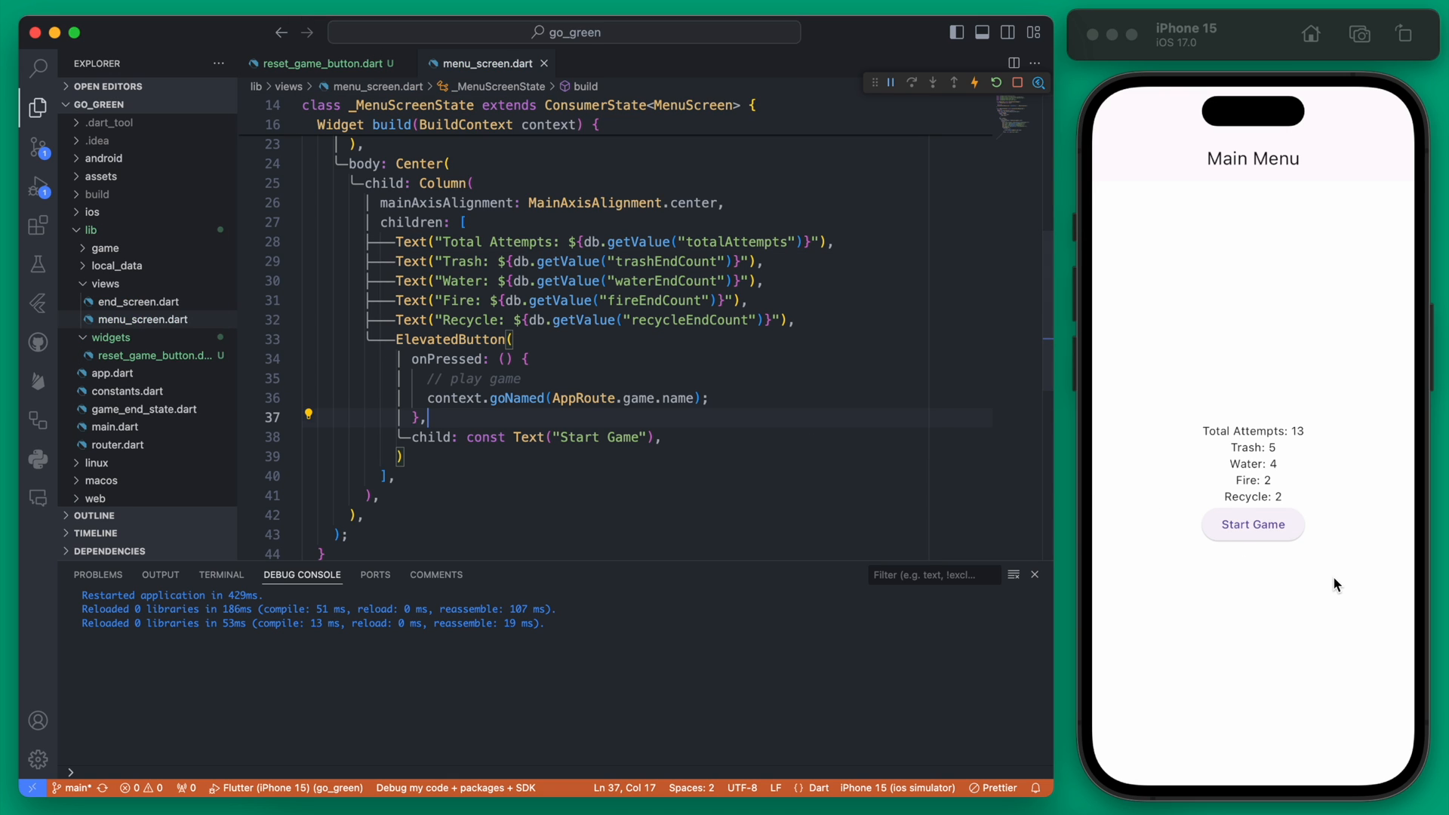
Insert ResetGameButton() after the Start Game ElevatedButton in menu_screen.dart
{"action": "left_click", "coordinate": [444, 456]}
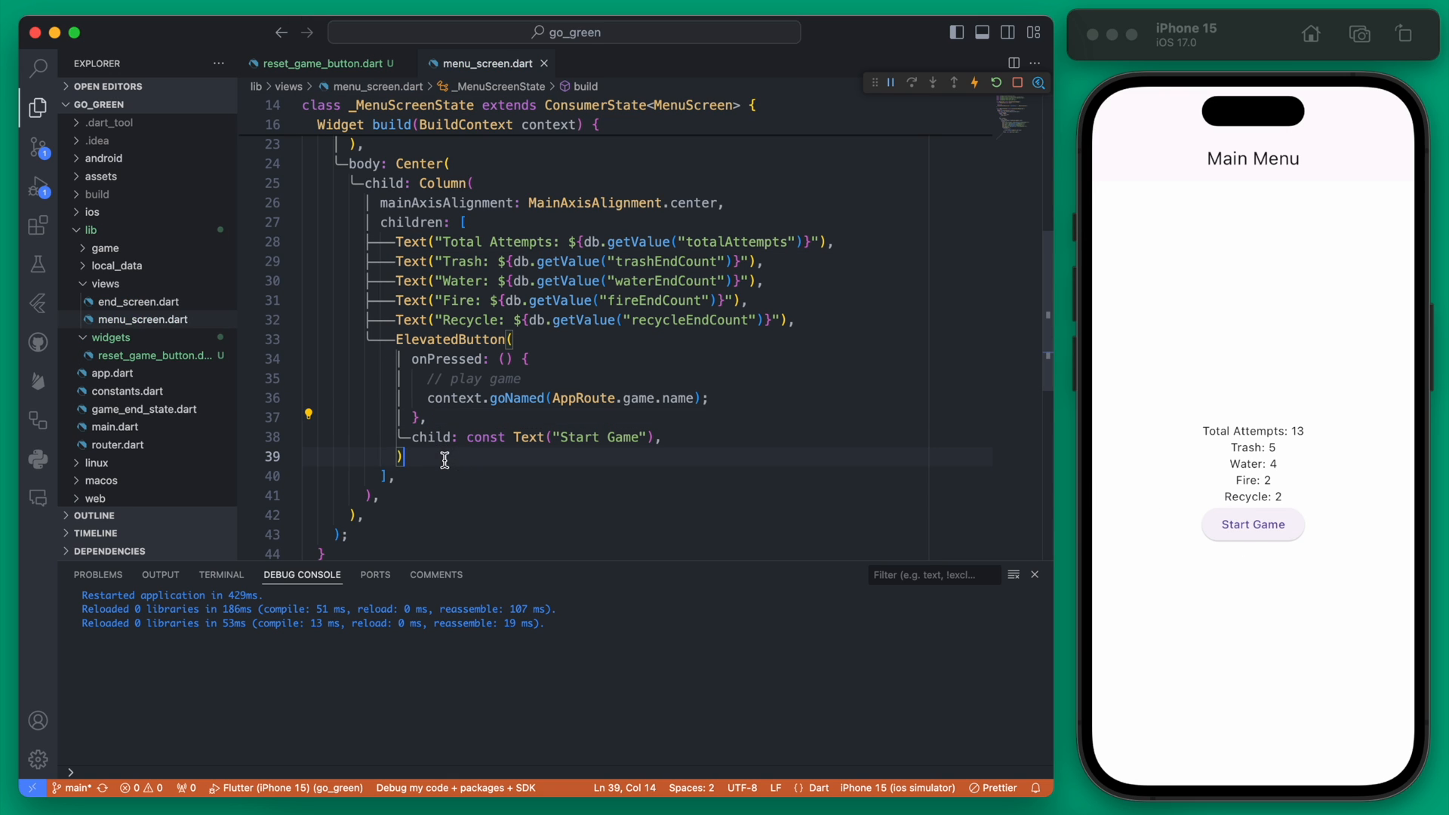
{"action": "type", "text": "ResetGameButton(),"}
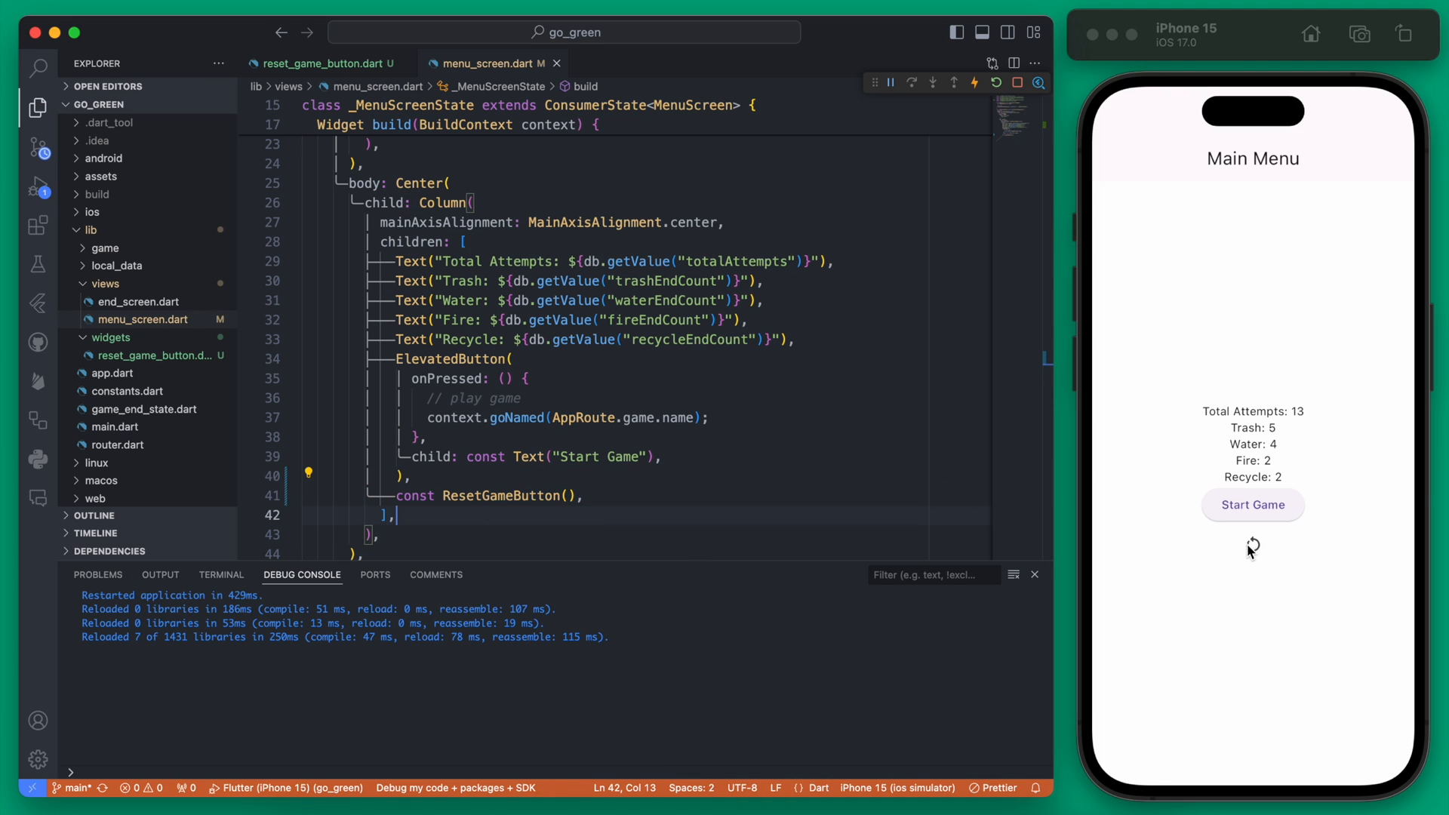
{"action": "mouse_move", "coordinate": [1317, 516]}
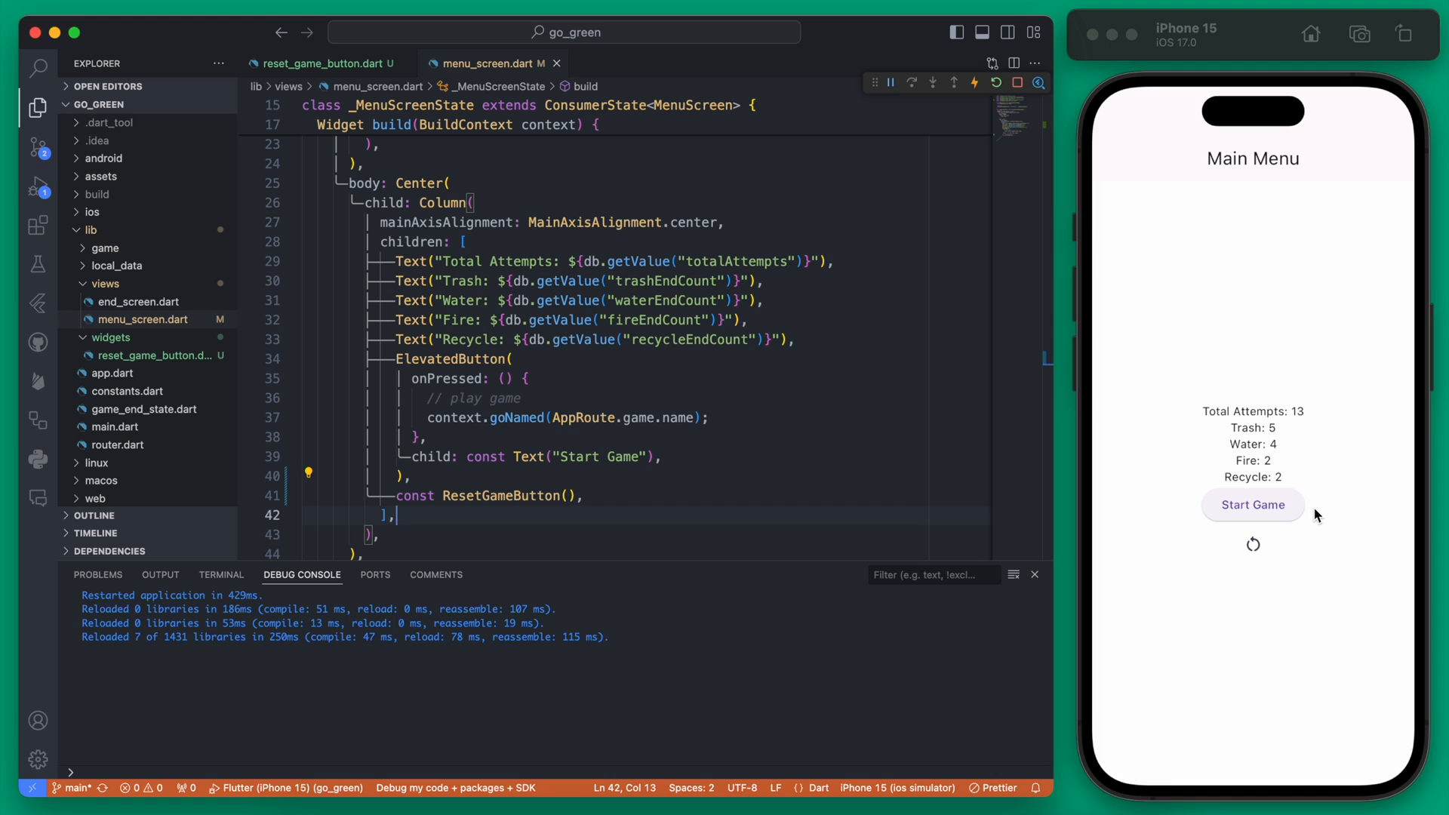
{"action": "mouse_move", "coordinate": [1238, 561]}
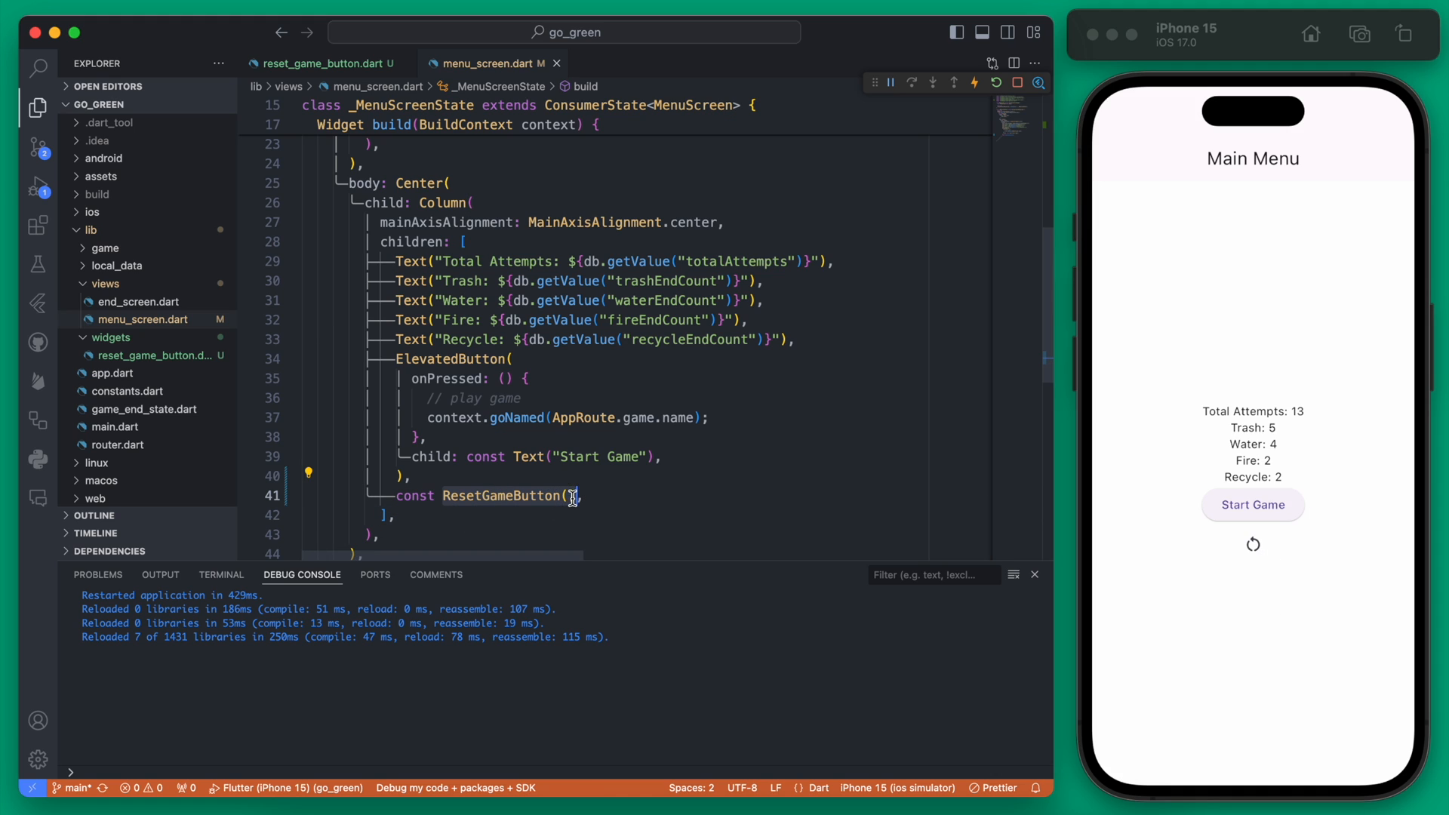
{"action": "mouse_move", "coordinate": [504, 495]}
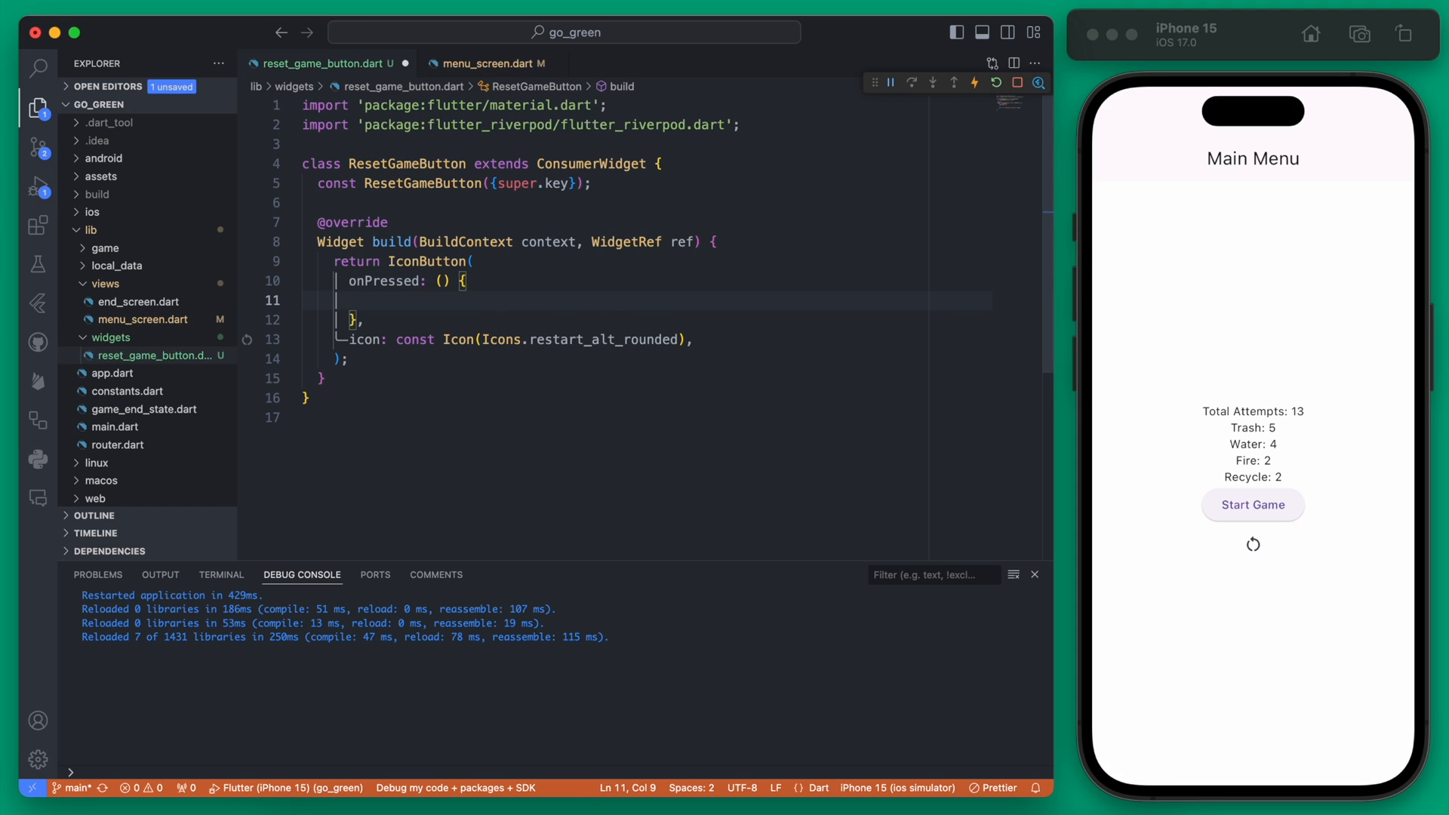
{"action": "mouse_move", "coordinate": [1177, 629]}
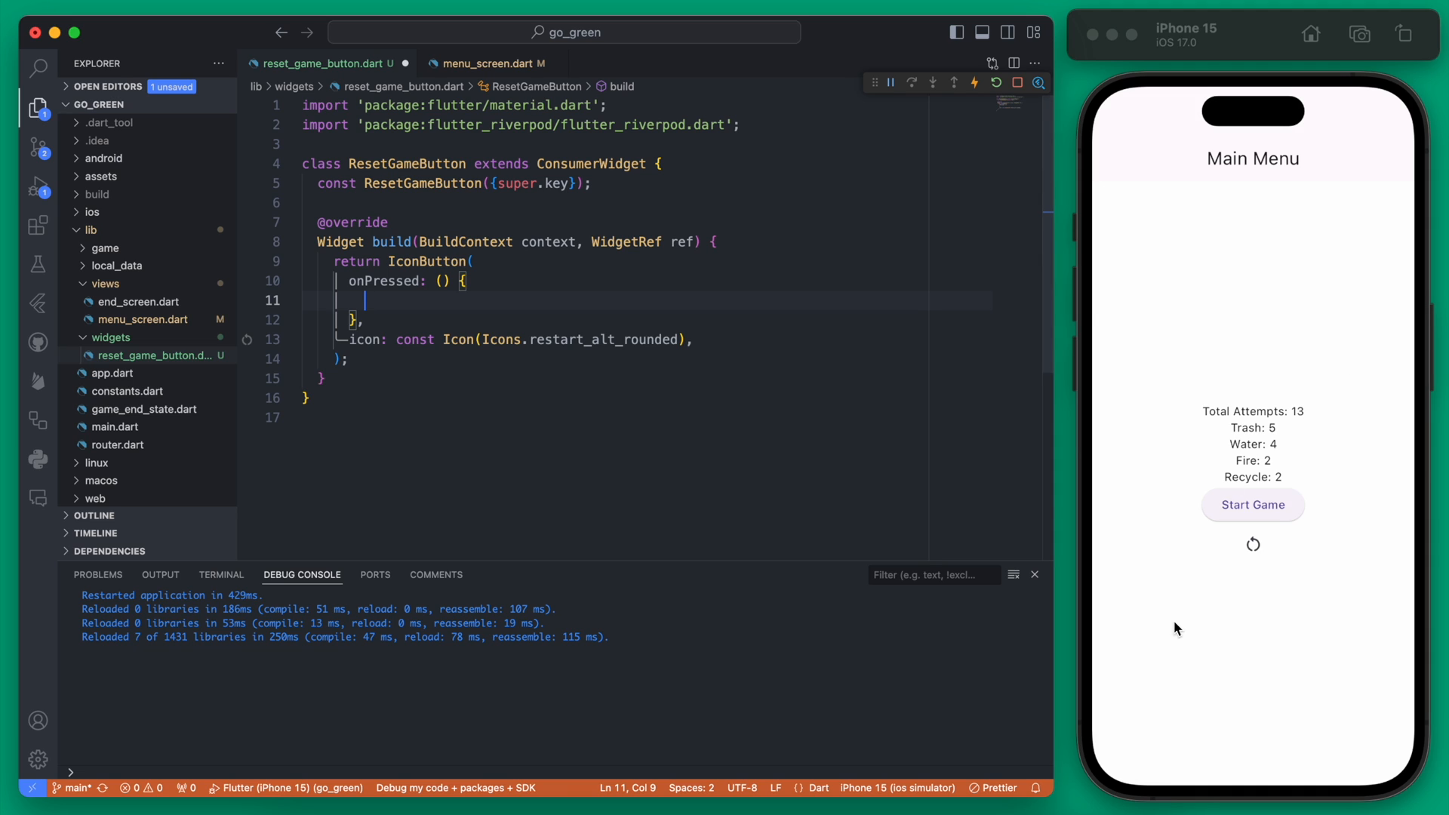
{"action": "mouse_move", "coordinate": [1274, 417]}
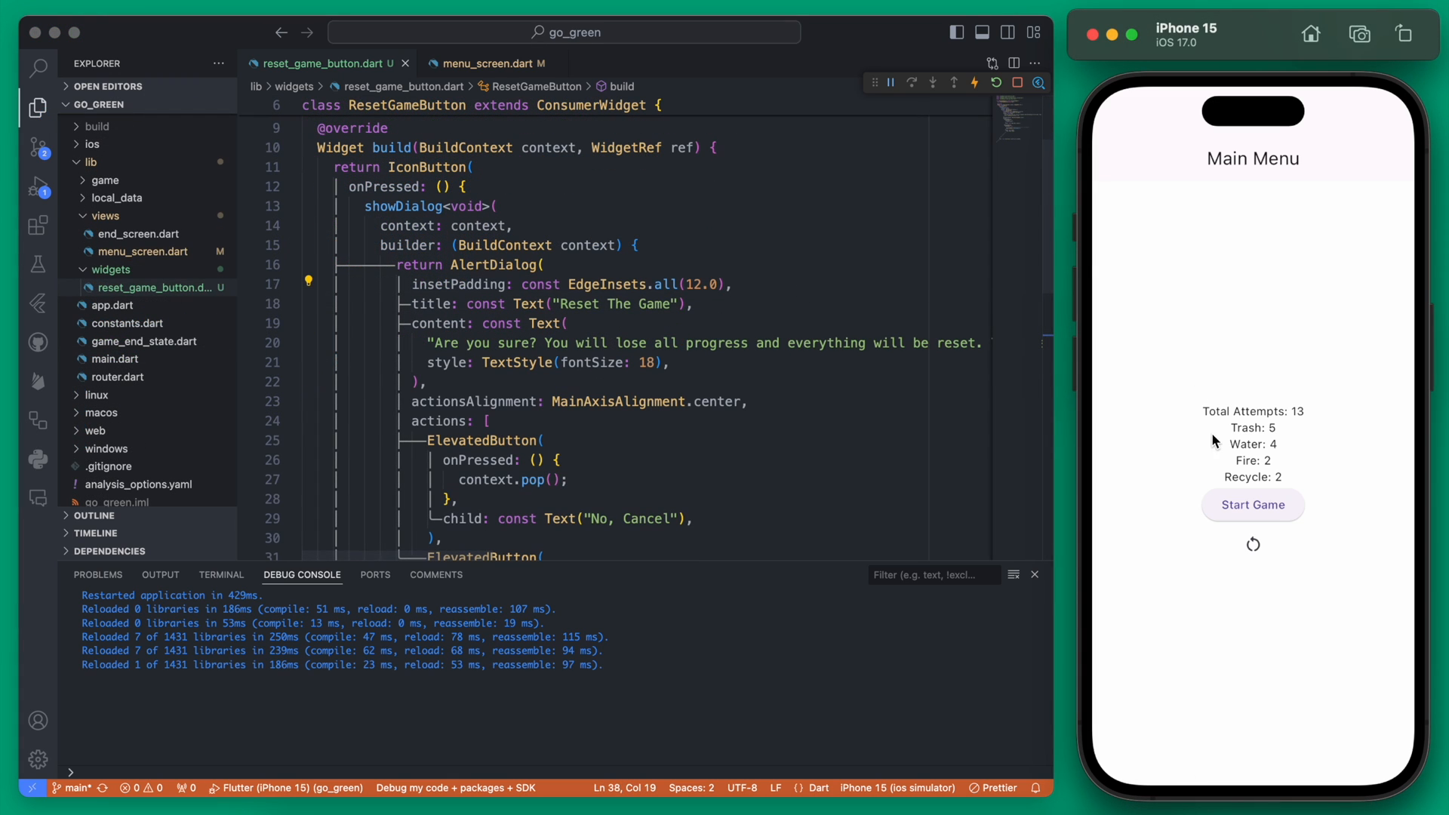
Open the reset dialog, dismiss it with No, Cancel, then try Yes, Reset Game
{"action": "left_click", "coordinate": [1252, 543]}
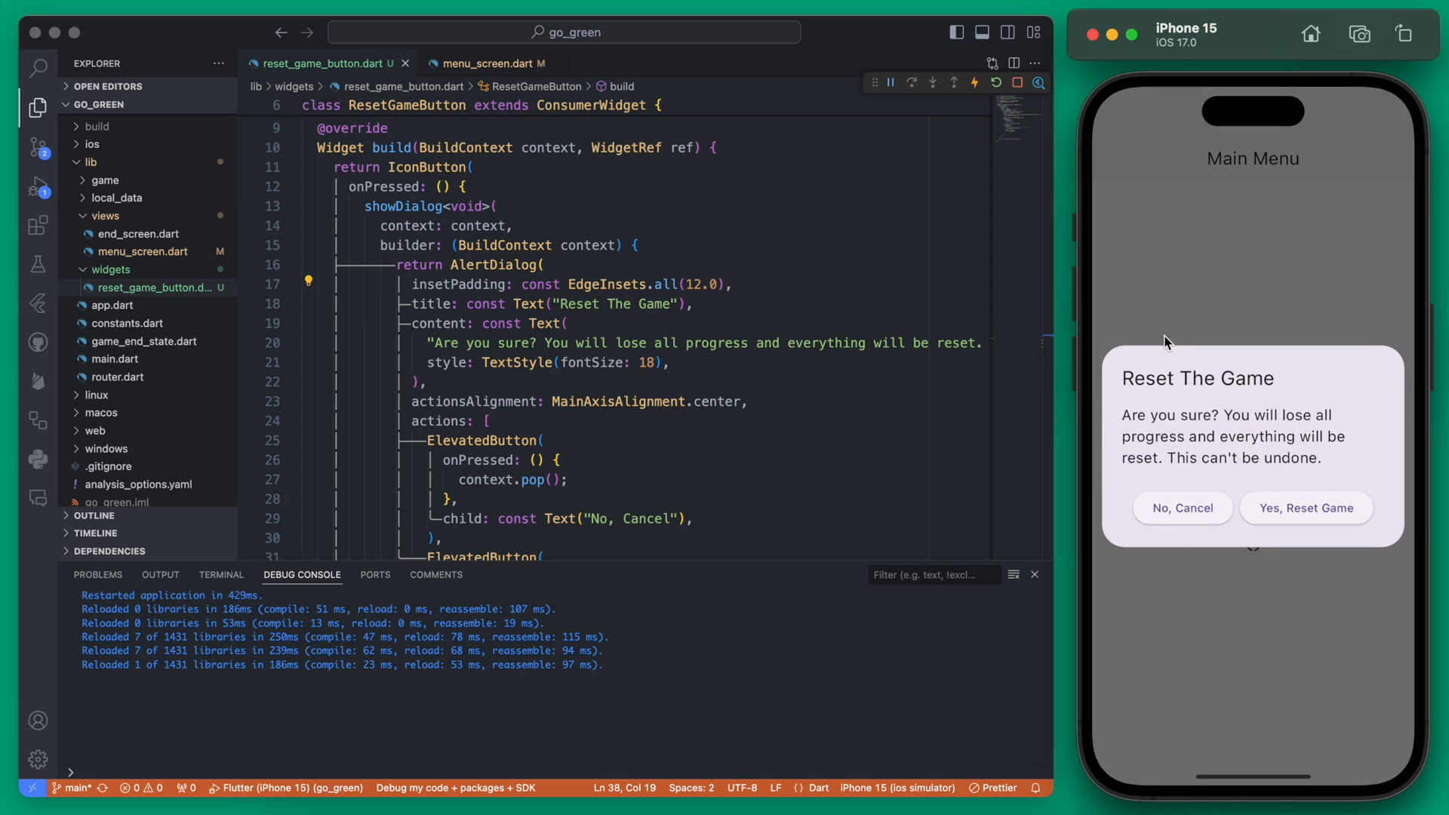
{"action": "mouse_move", "coordinate": [1259, 589]}
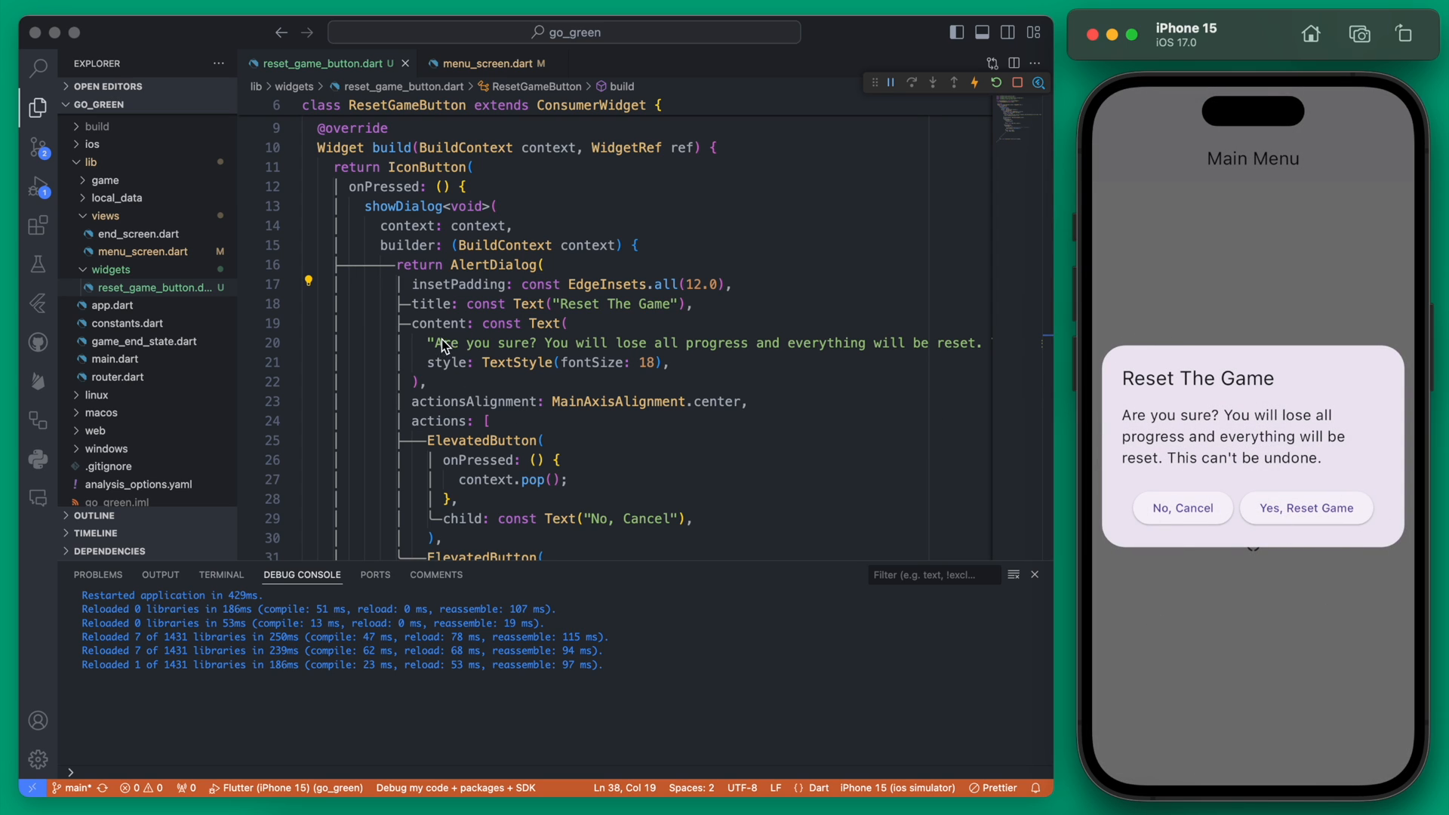
{"action": "mouse_move", "coordinate": [1208, 428]}
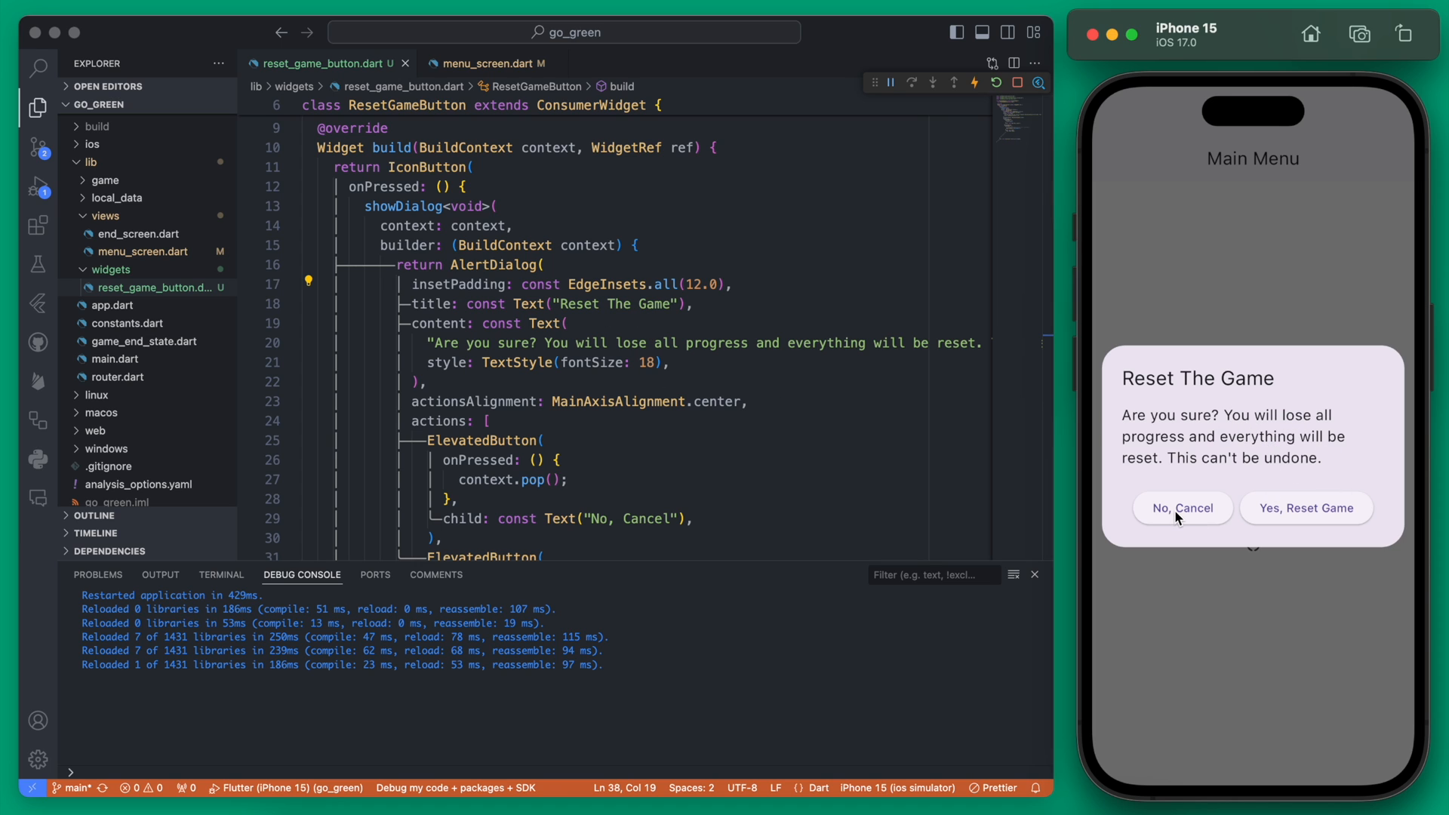
{"action": "scroll", "scroll_direction": "down", "scroll_amount": 3}
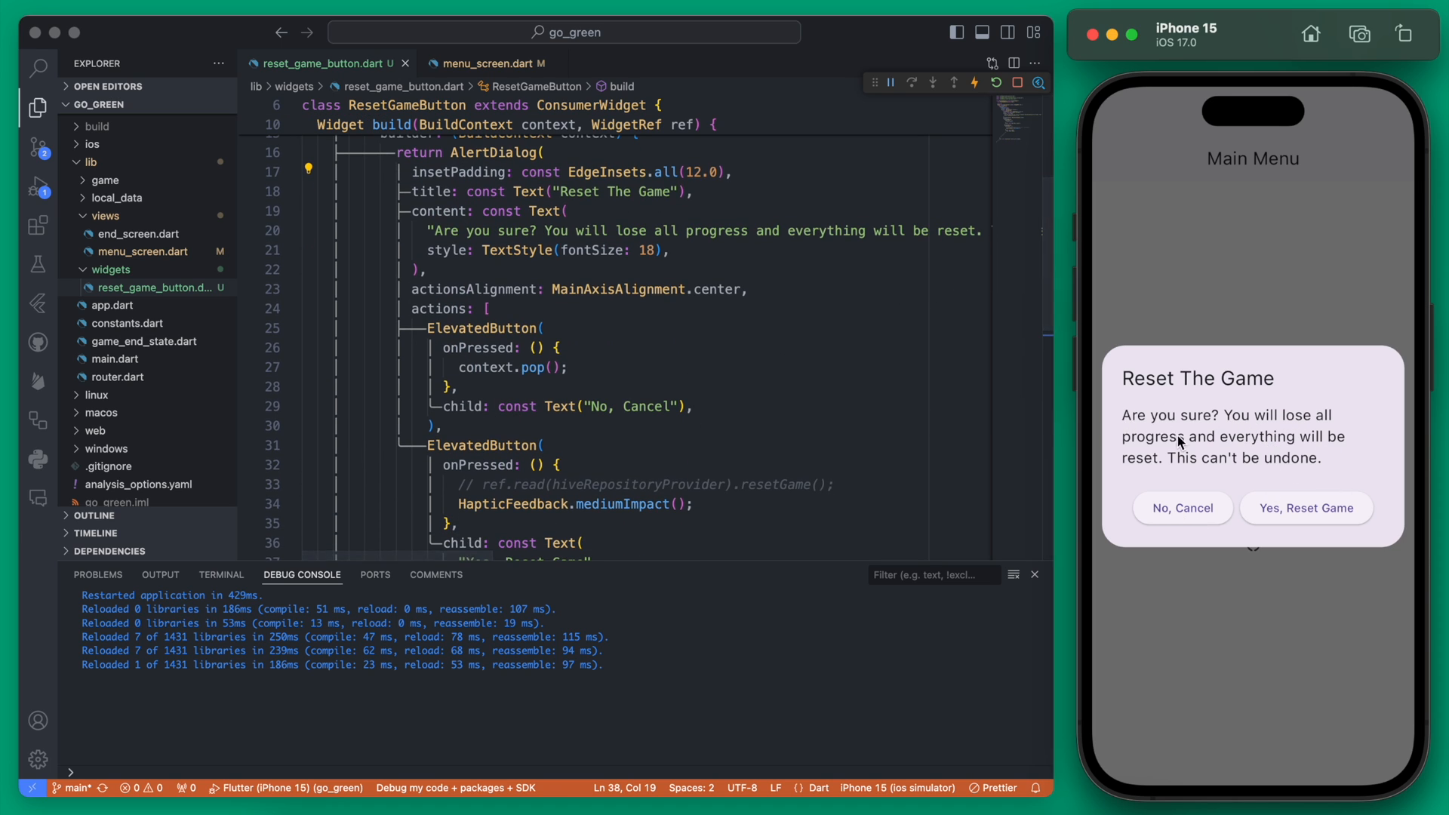
{"action": "left_click", "coordinate": [1182, 507]}
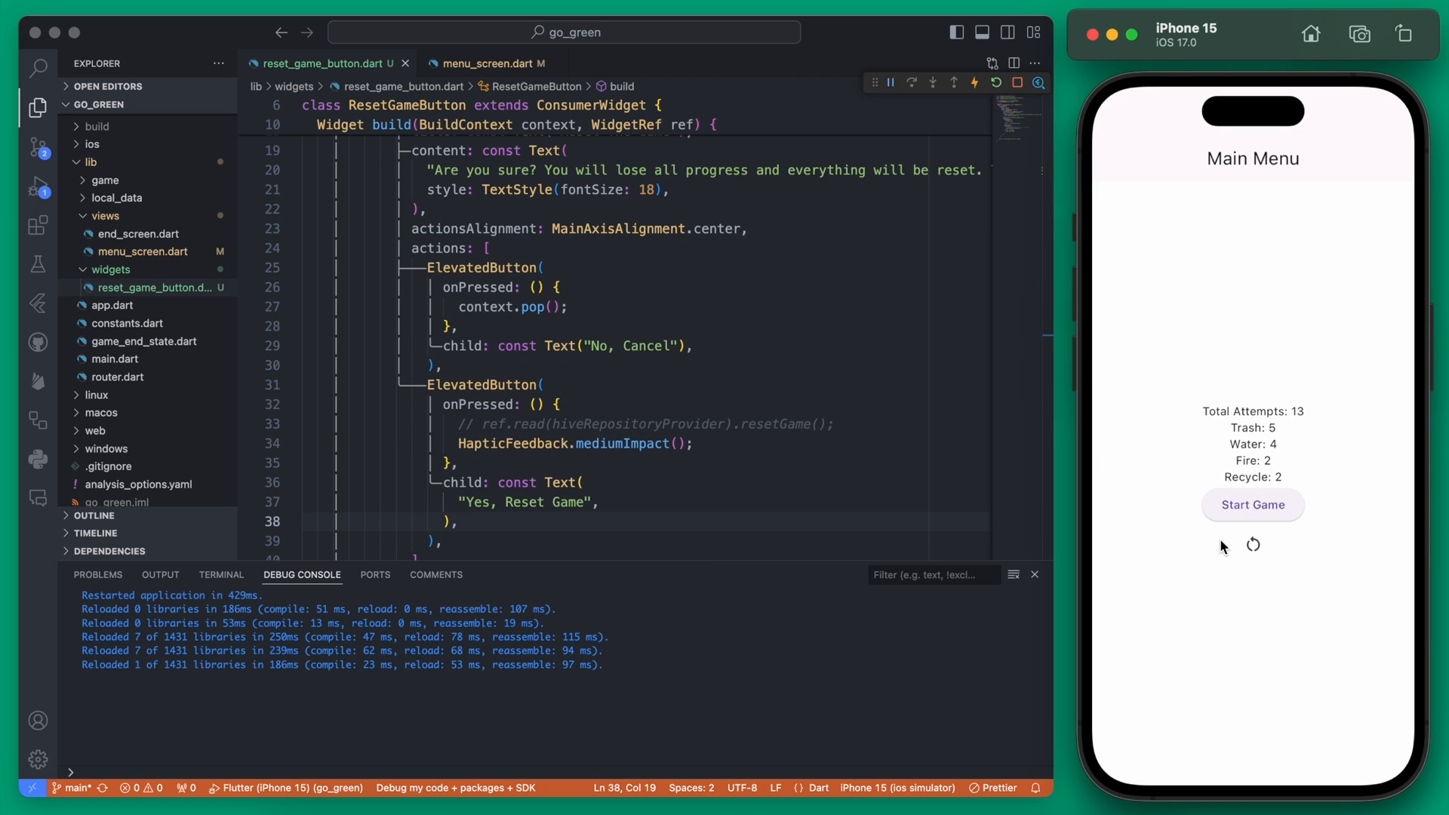
{"action": "scroll", "scroll_direction": "down", "scroll_amount": 3}
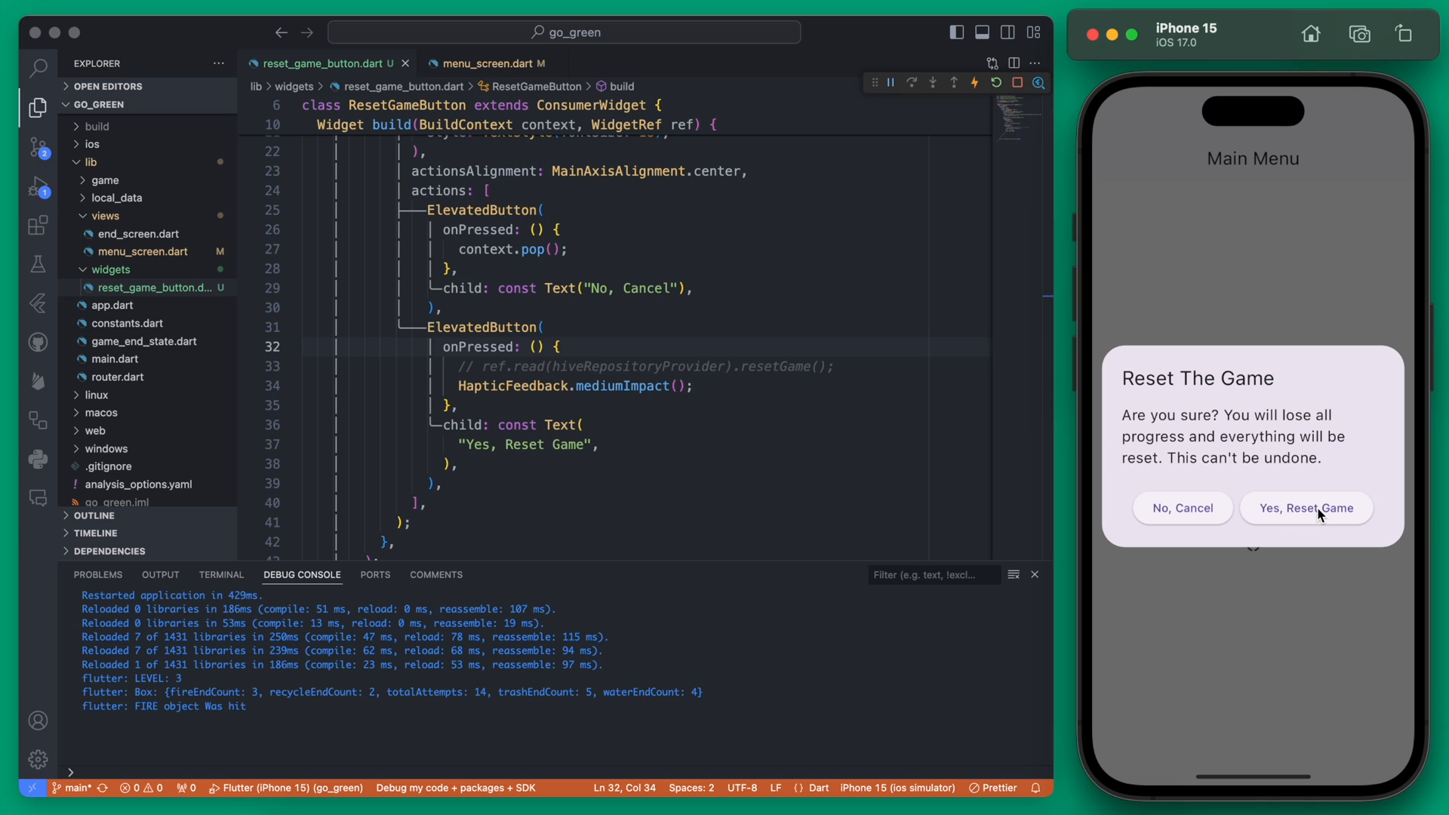
{"action": "left_click", "coordinate": [1307, 507]}
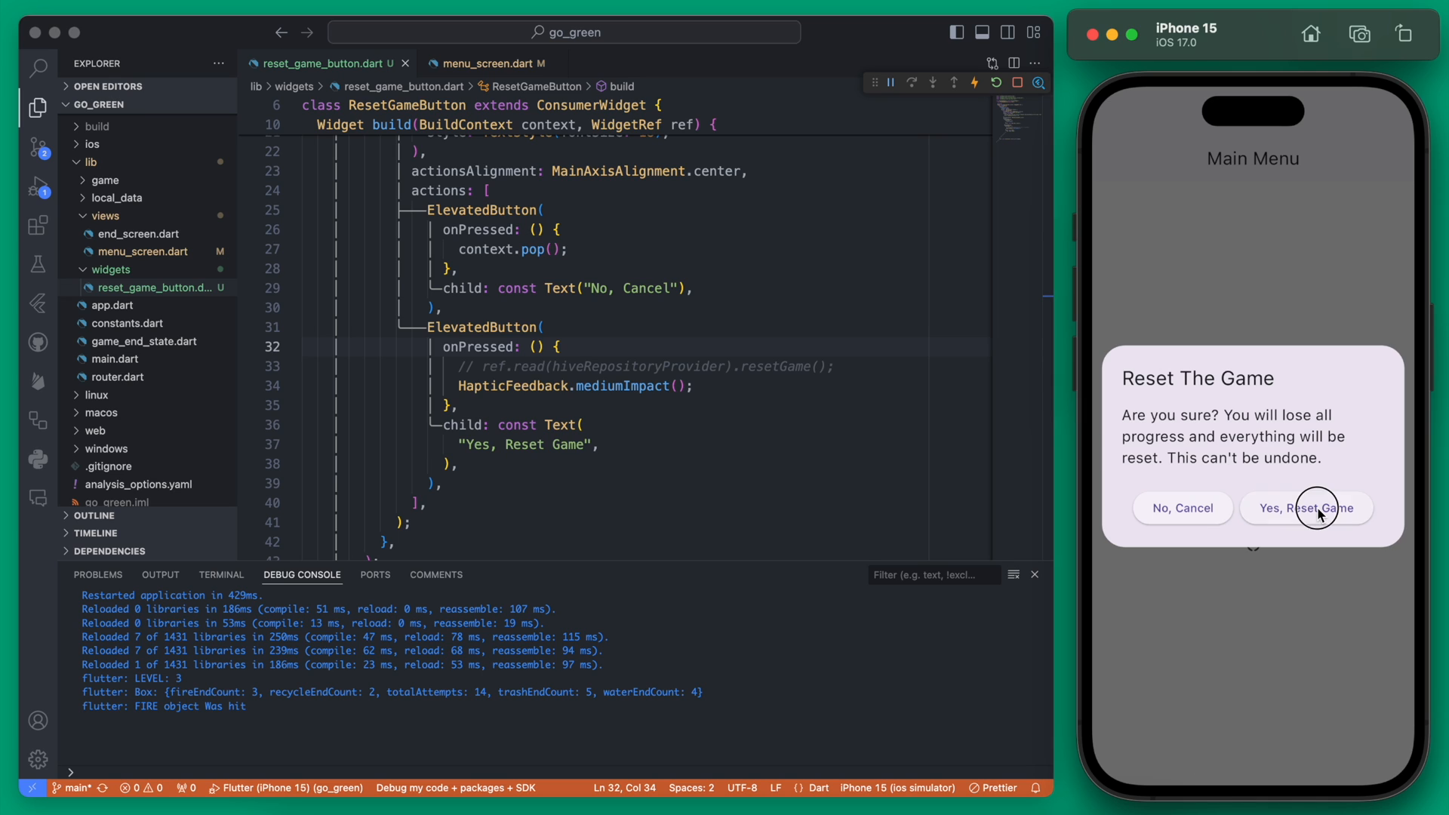
{"action": "mouse_move", "coordinate": [877, 531]}
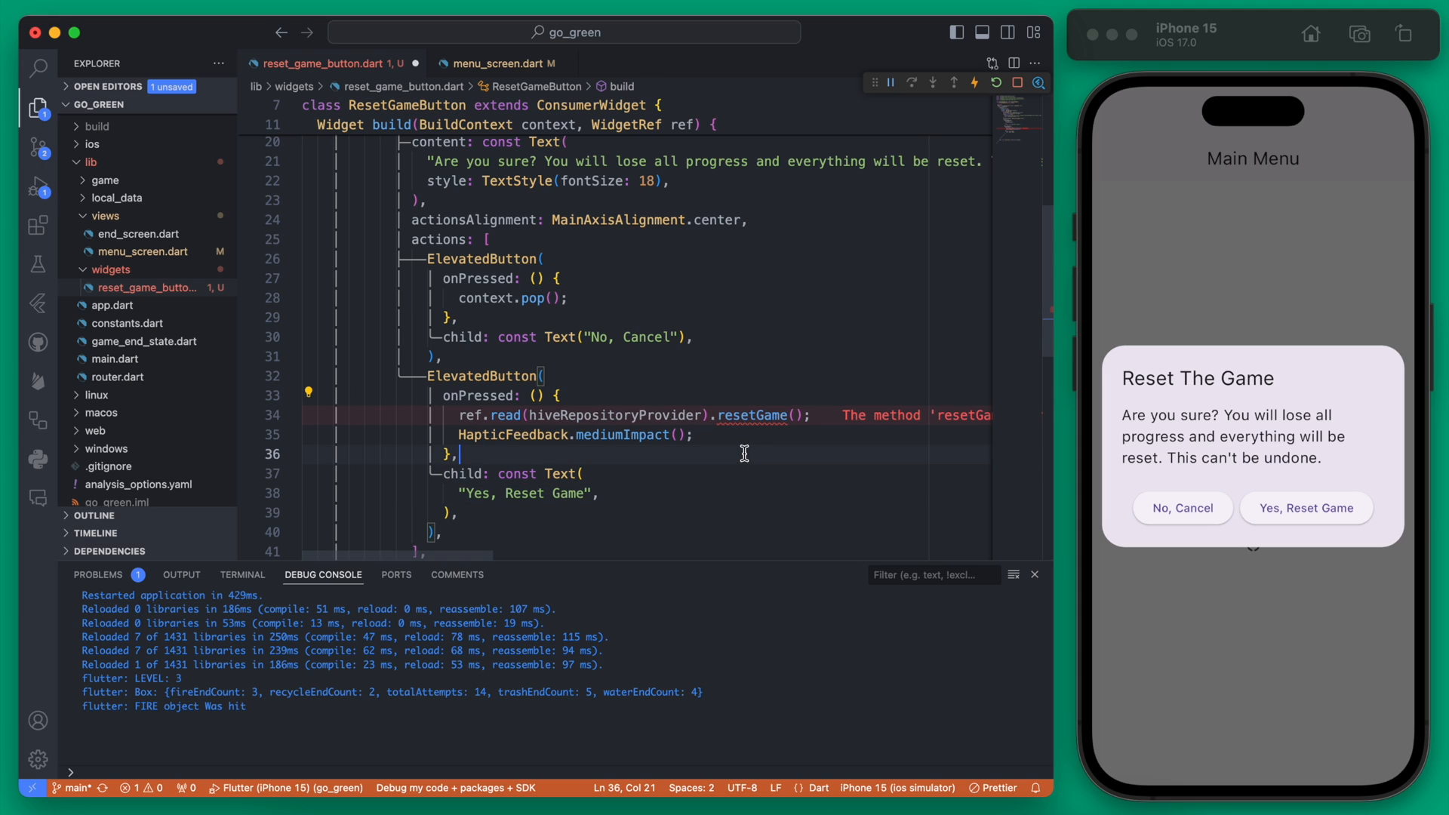
Call ref.read(hiveRepositoryProvider).resetGame() and context.pop() in the Yes button's onPressed
{"action": "left_click", "coordinate": [459, 298]}
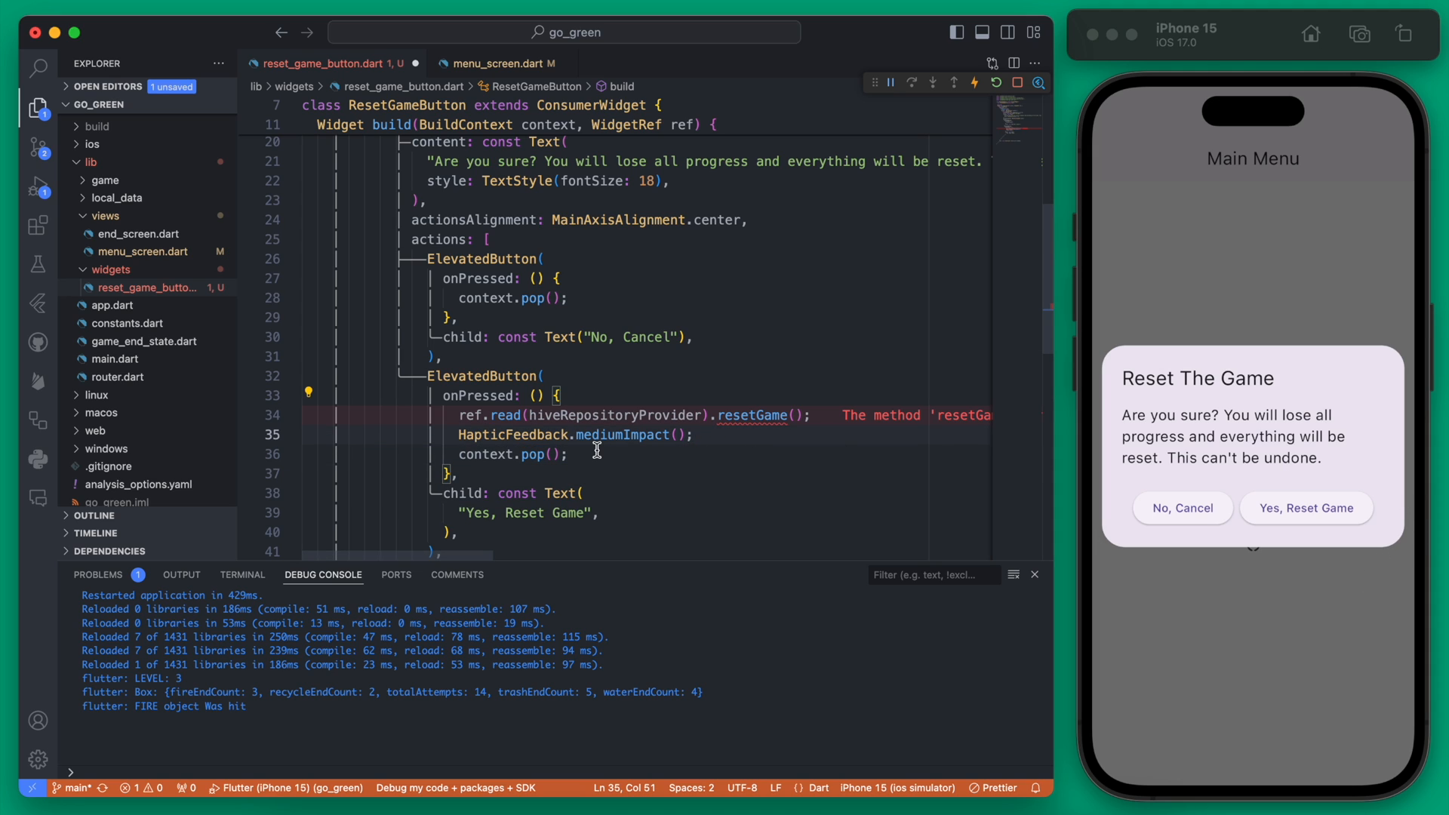
{"action": "left_click", "coordinate": [760, 415]}
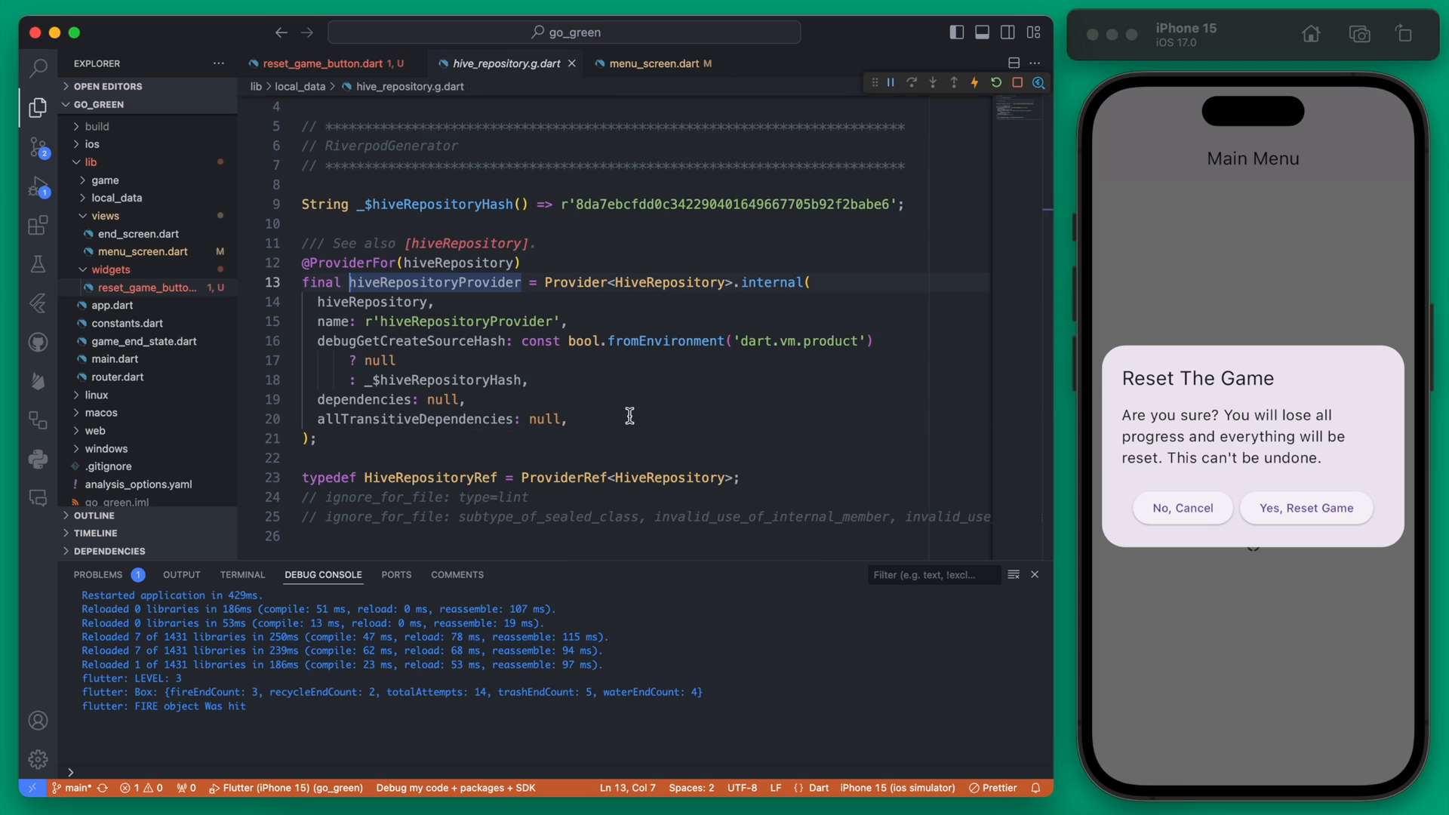
Browse the HiveRepository class in hive_repository.dart and dismiss the simulator's reset dialog
{"action": "left_click", "coordinate": [173, 215]}
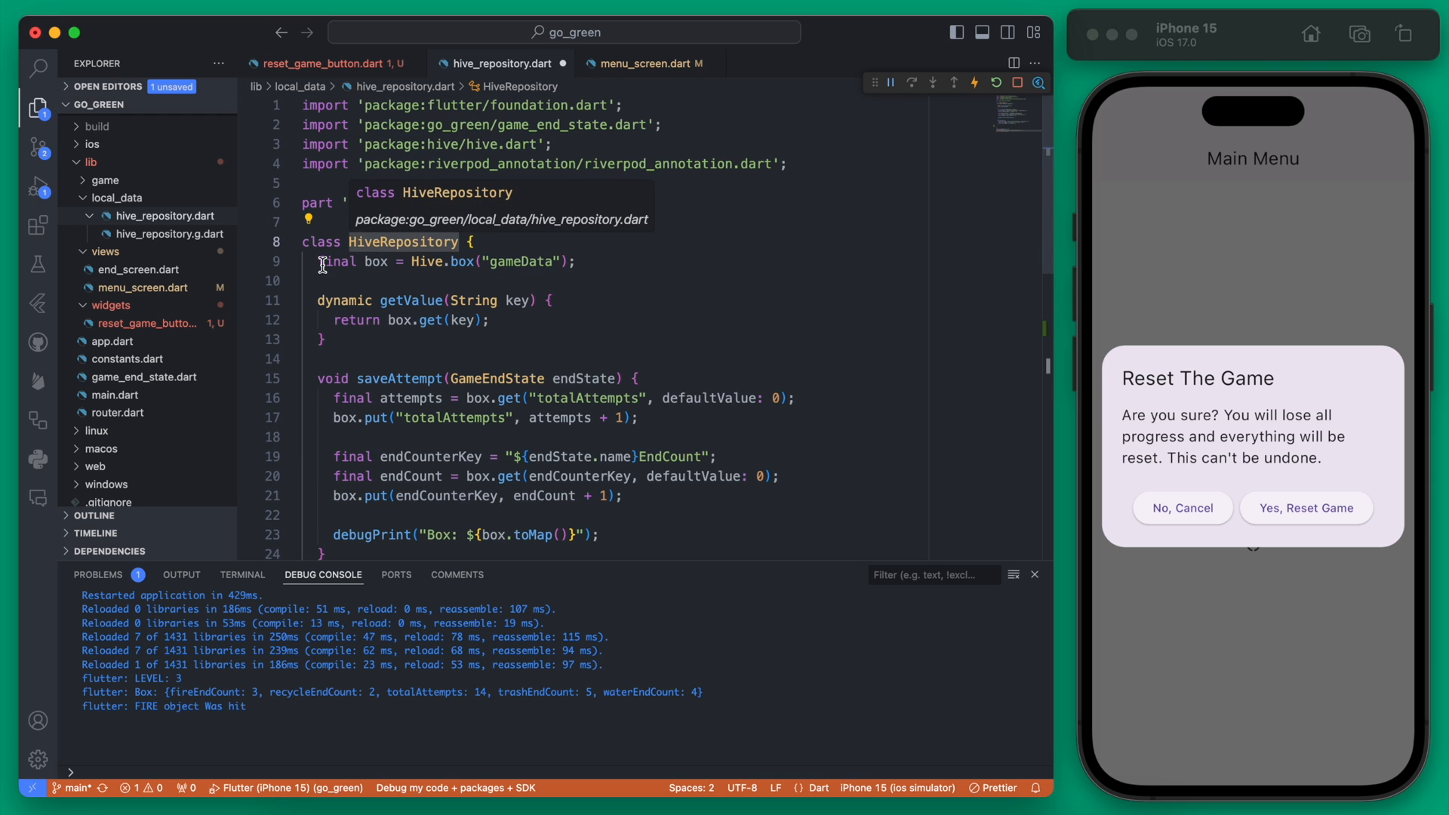
{"action": "scroll", "scroll_direction": "down", "scroll_amount": 3}
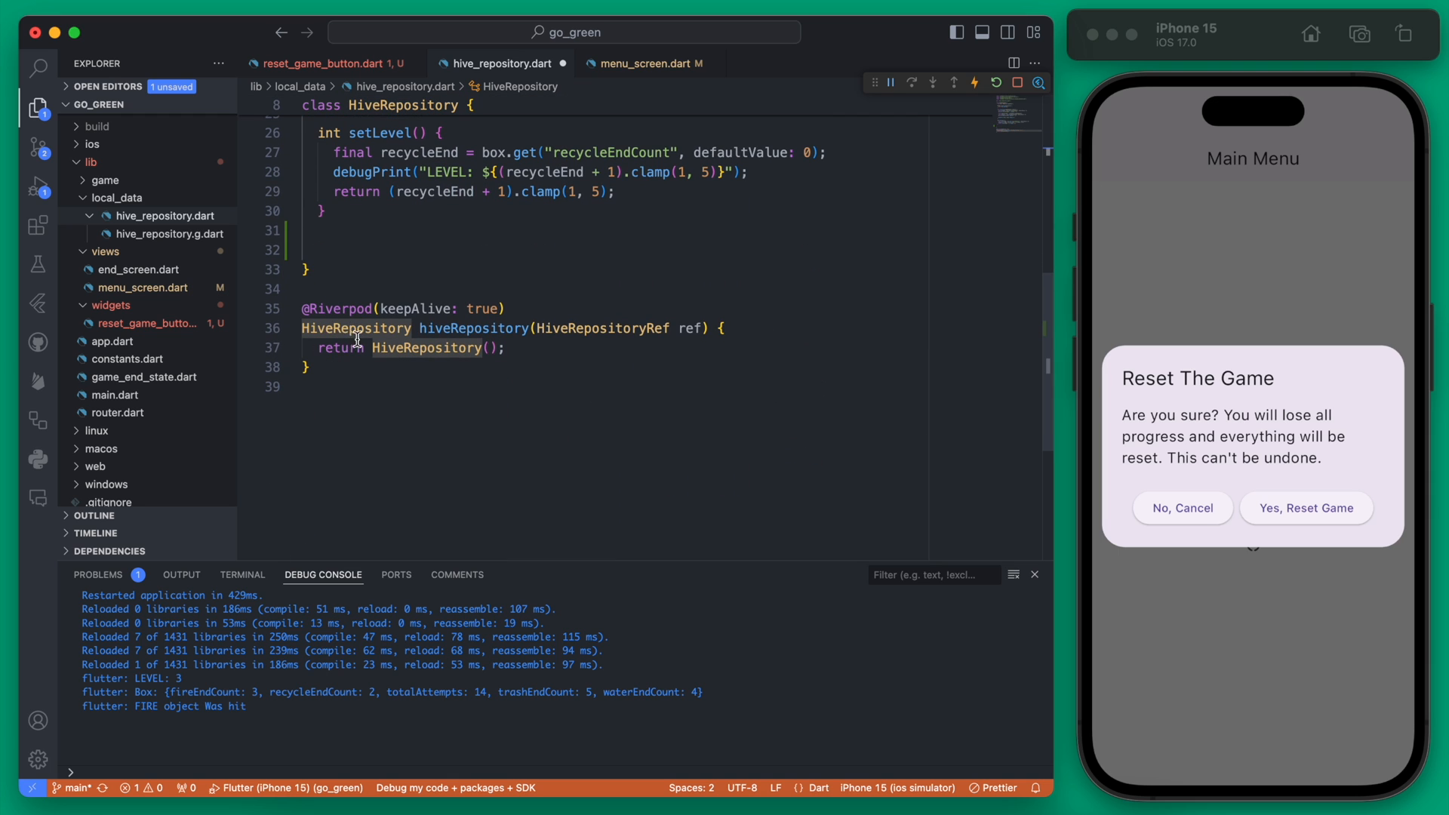
{"action": "scroll", "scroll_direction": "up", "scroll_amount": 3}
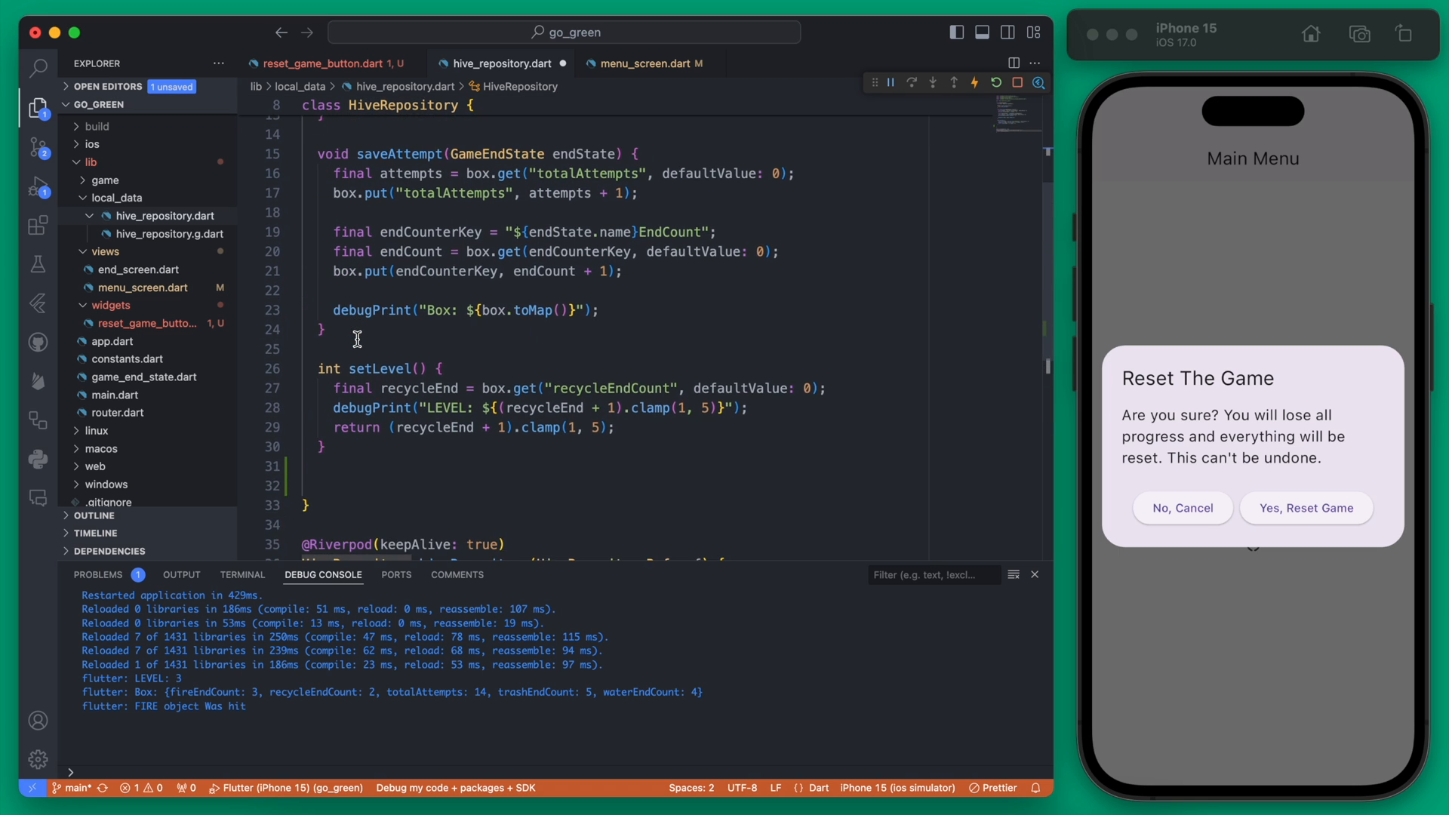
{"action": "scroll", "scroll_direction": "up", "scroll_amount": 3}
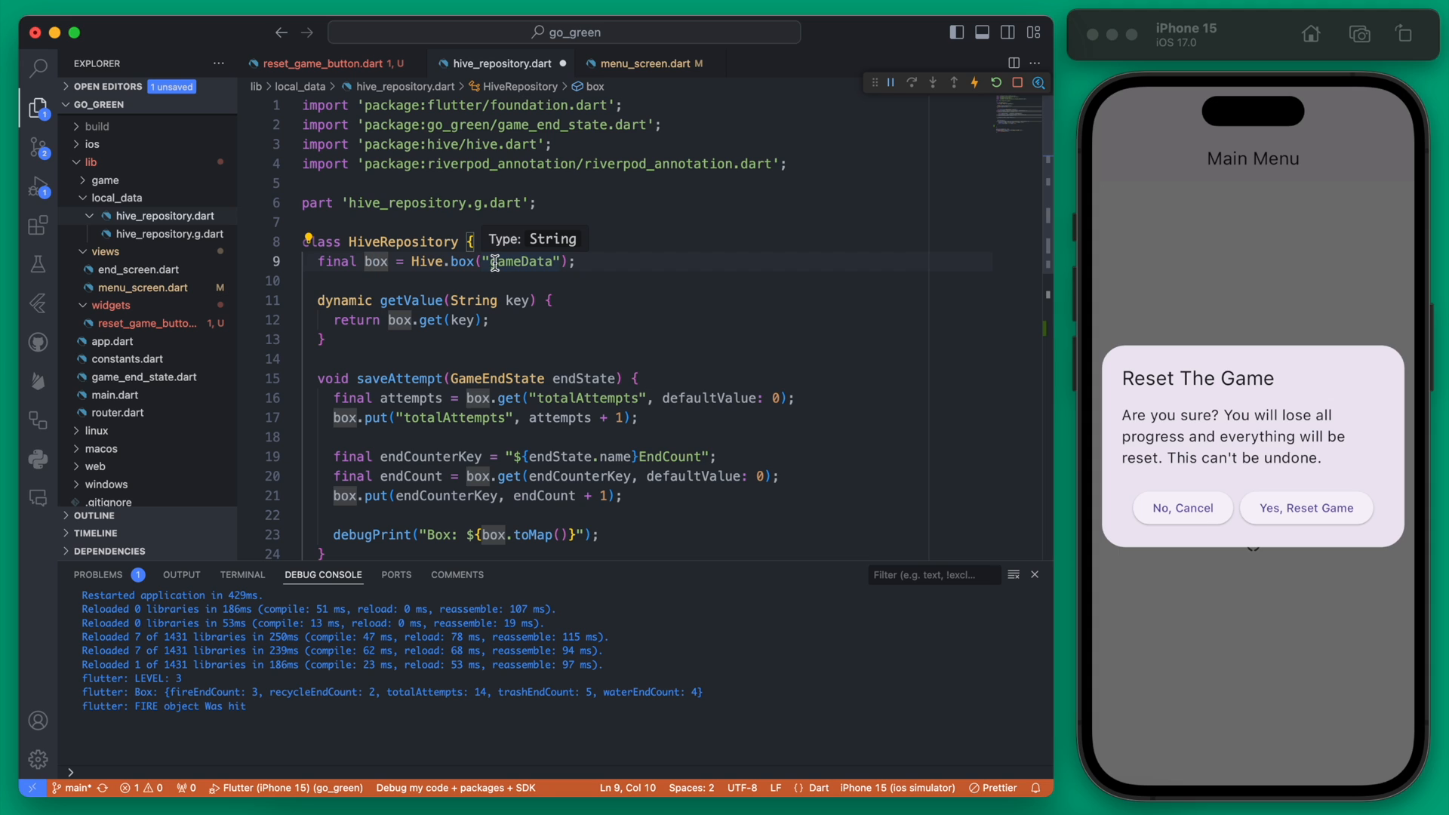
{"action": "scroll", "scroll_direction": "down", "scroll_amount": 3}
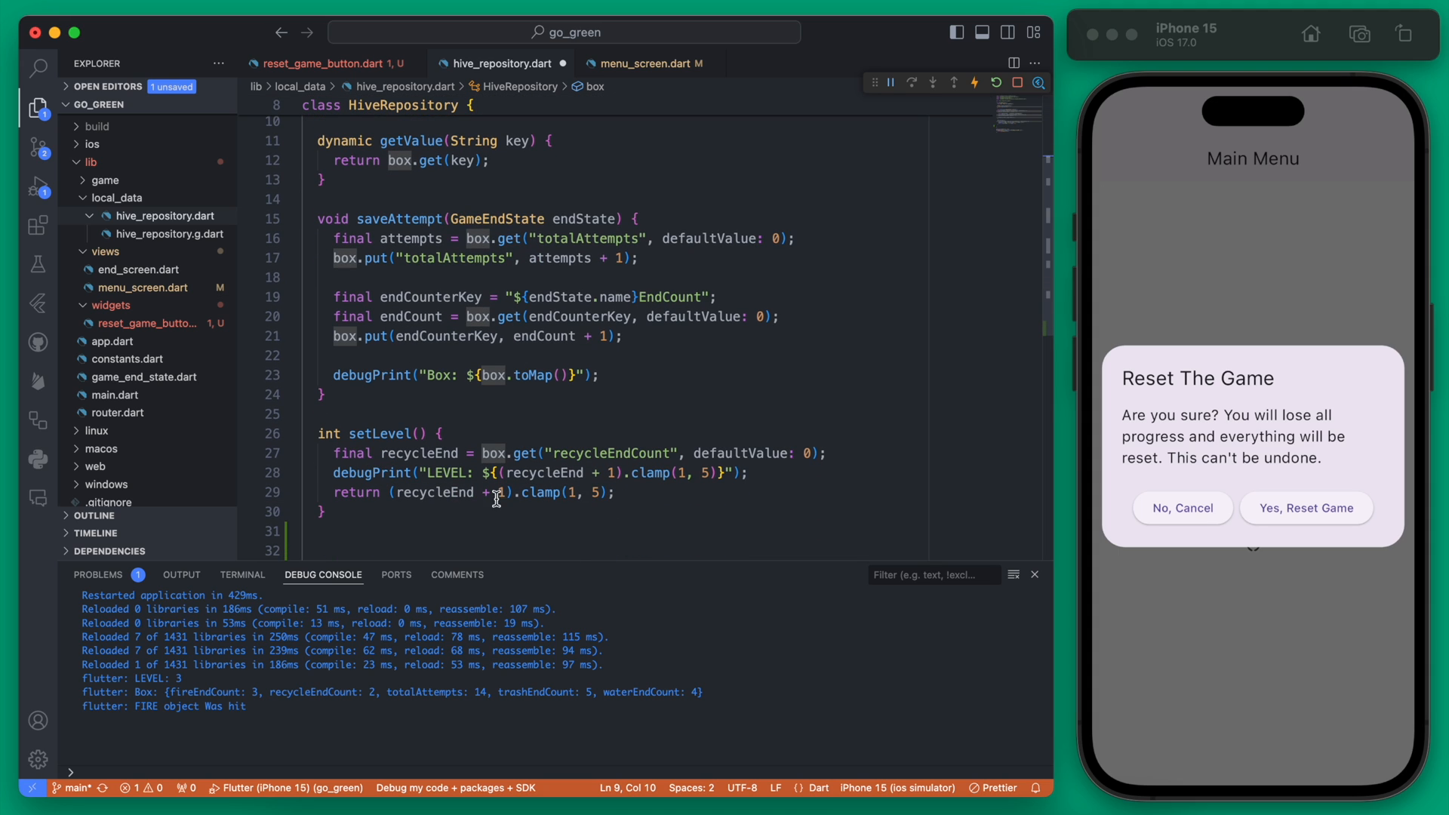
{"action": "left_click", "coordinate": [1181, 507]}
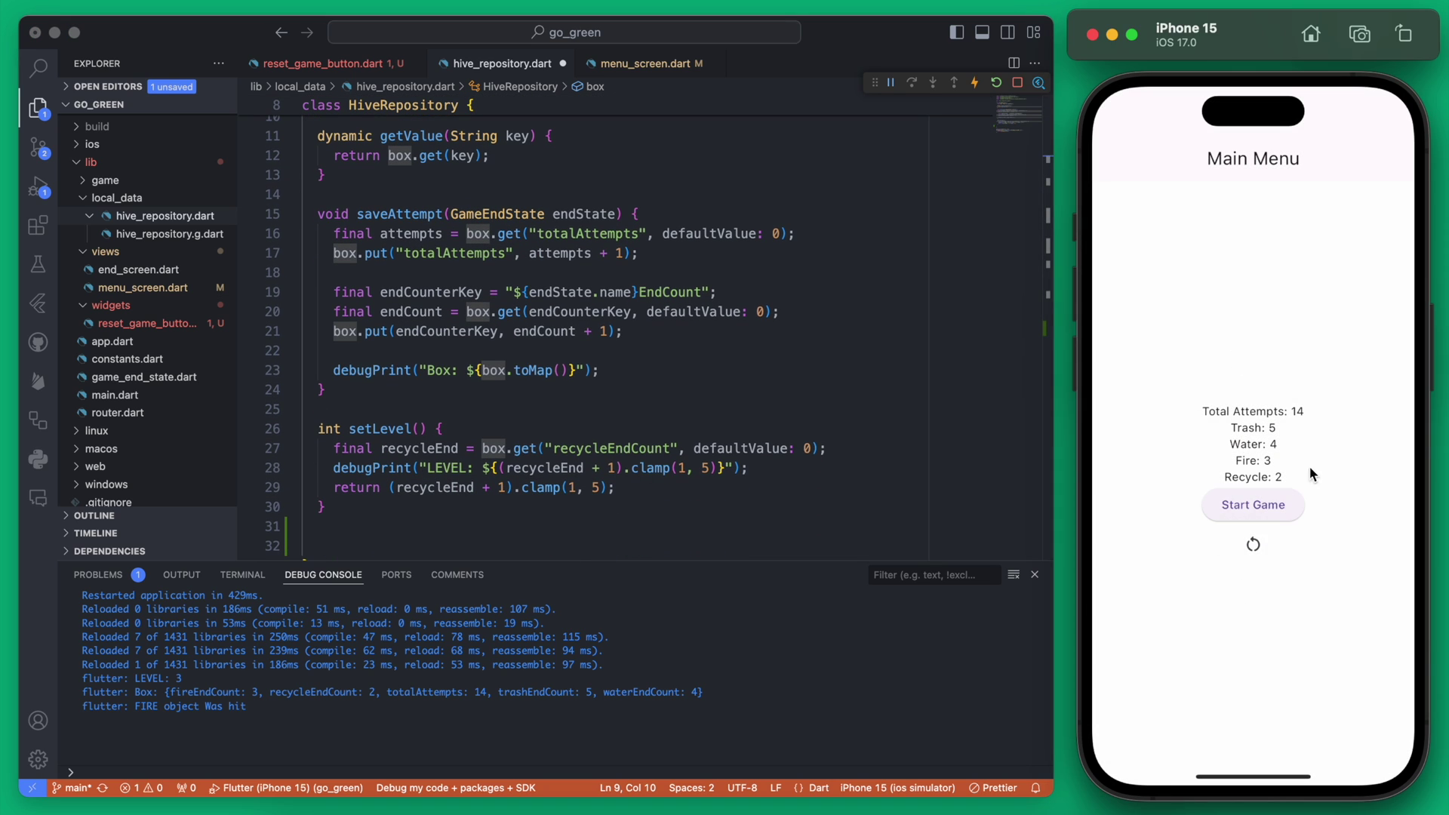
{"action": "mouse_move", "coordinate": [515, 337]}
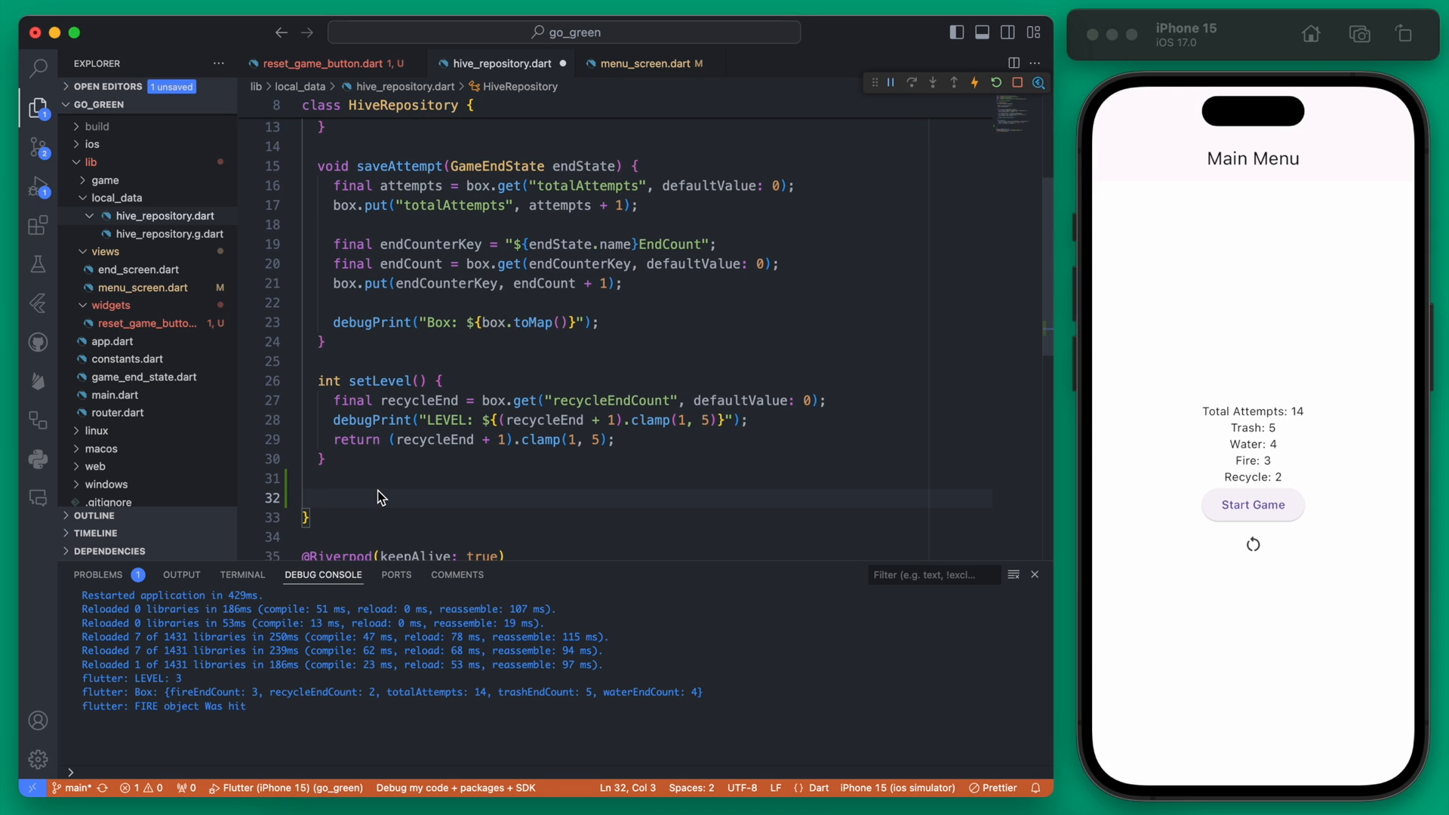
Add void resetGame() { box.clear(); } to HiveRepository, then return to reset_game_button.dart
{"action": "type", "text": "void"}
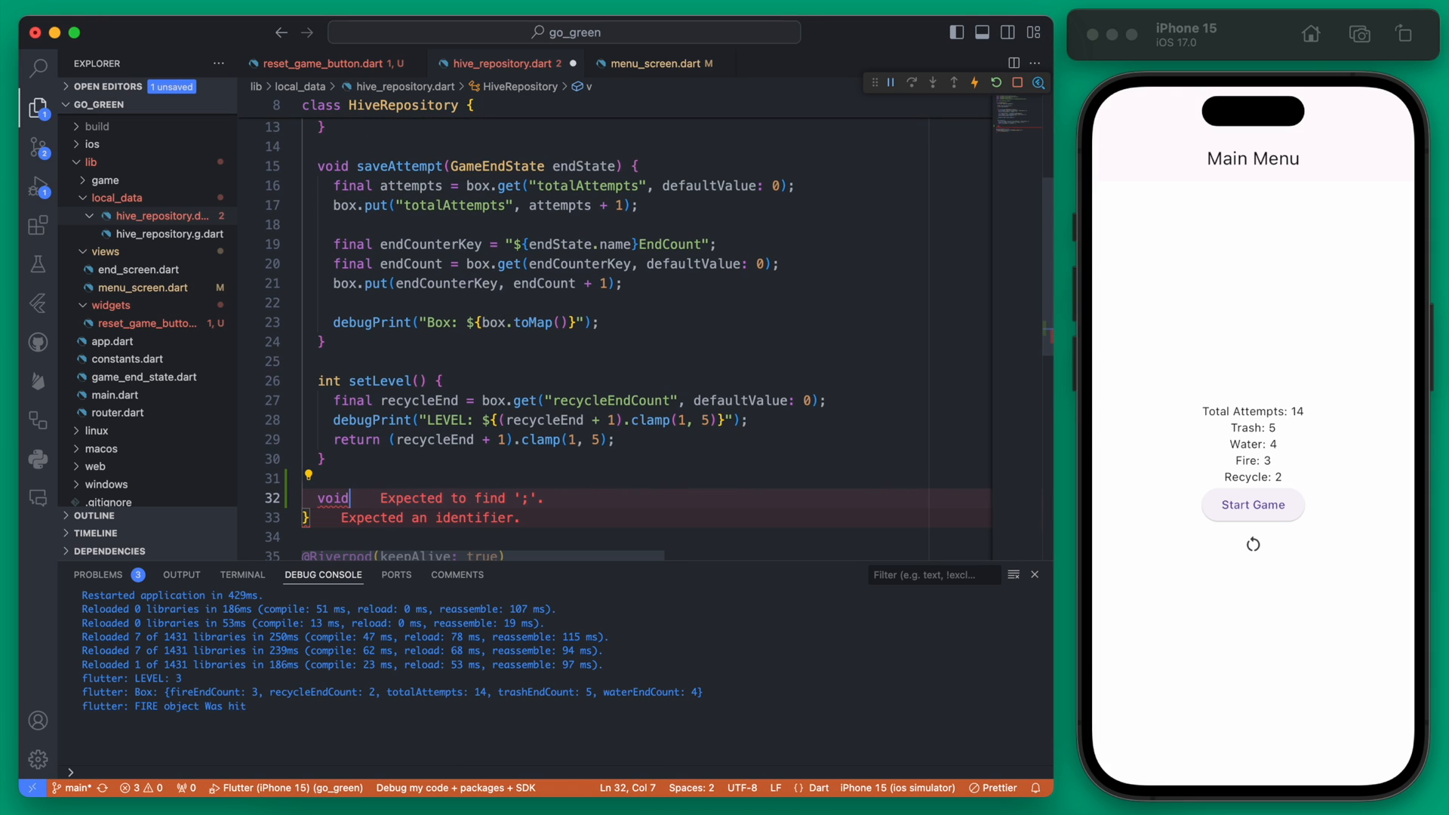
{"action": "type", "text": "resetGame"}
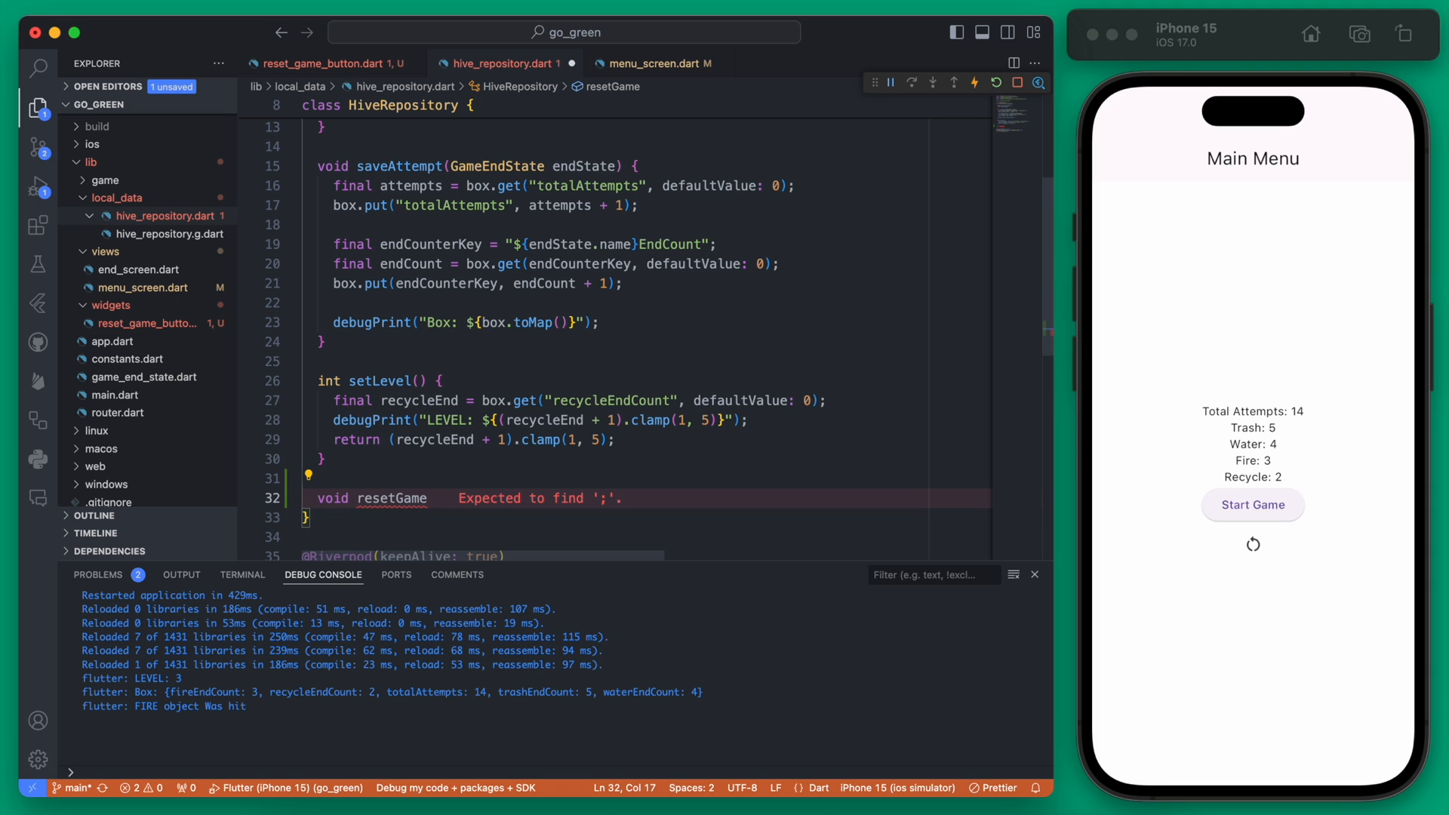
{"action": "type", "text": "() {"}
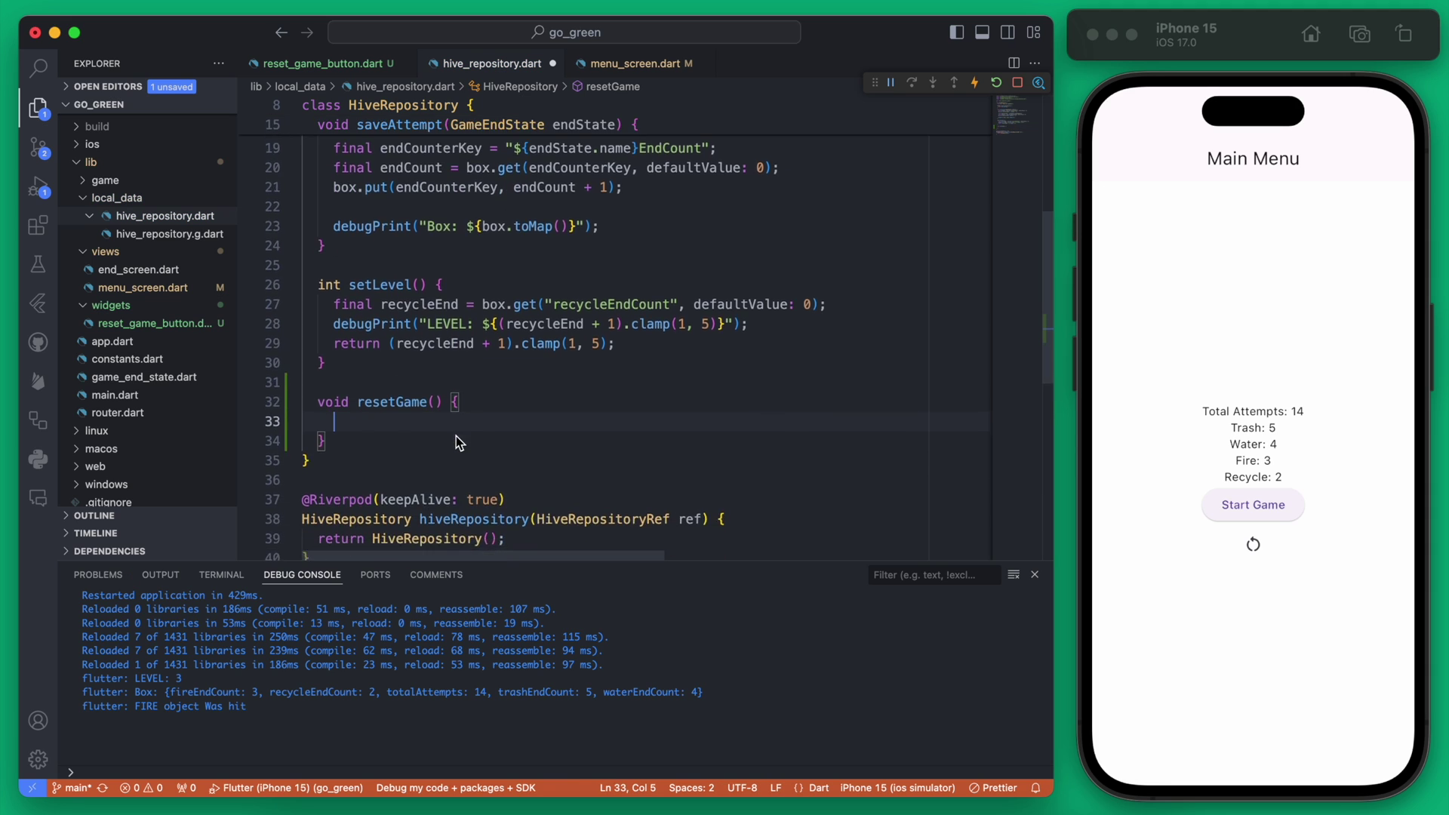
{"action": "scroll", "scroll_direction": "up", "scroll_amount": 3}
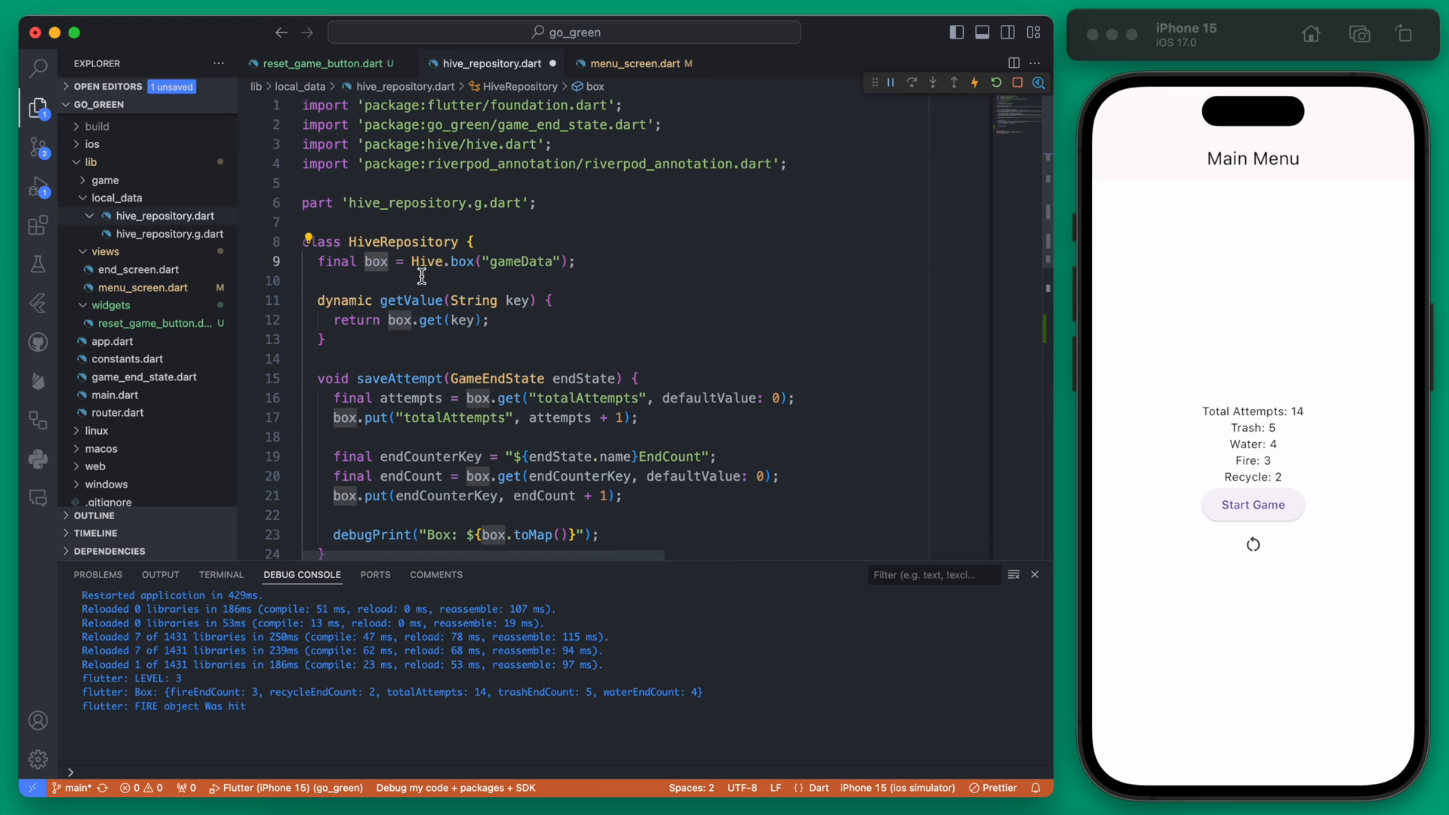
{"action": "mouse_move", "coordinate": [575, 262]}
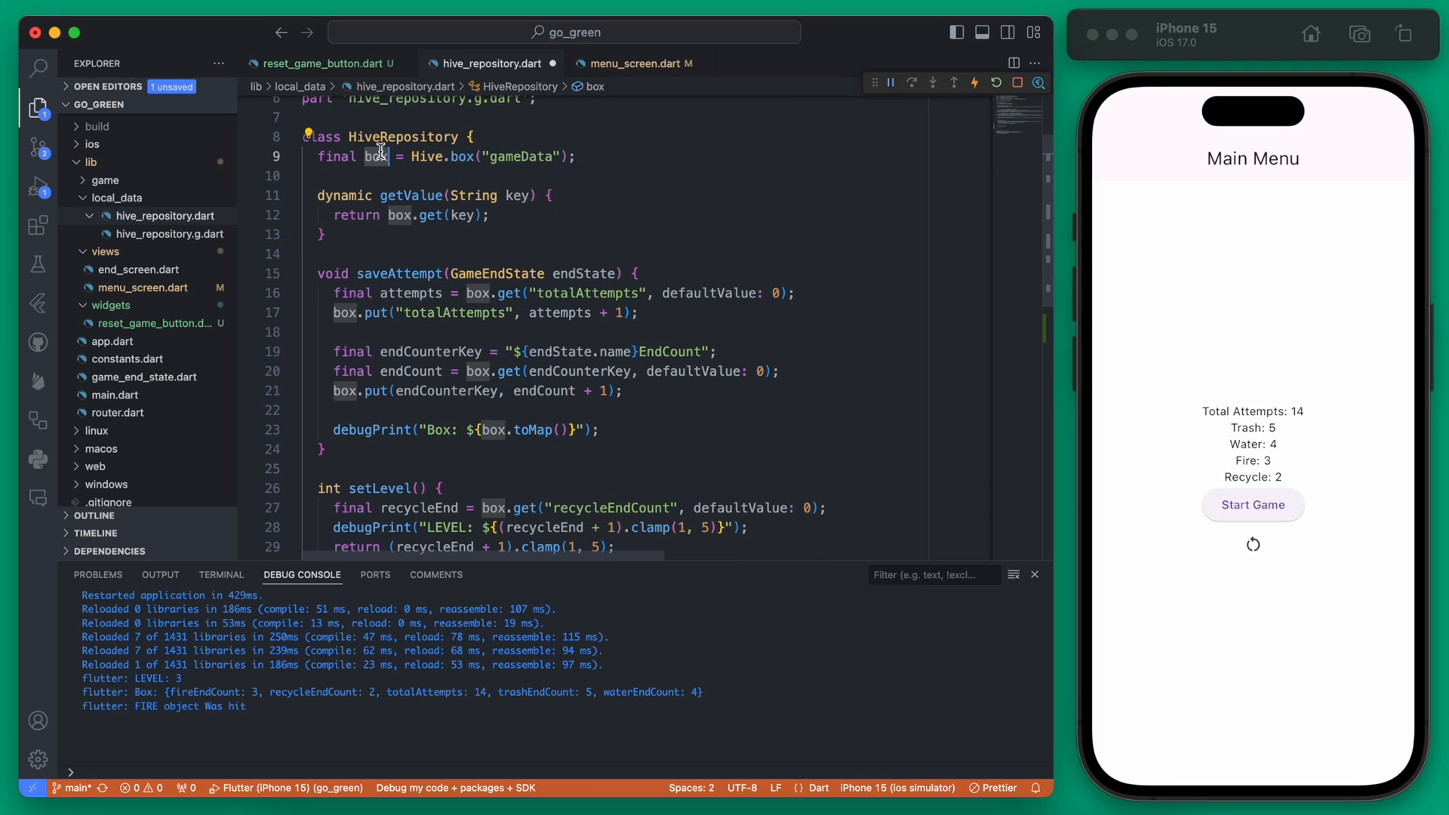
{"action": "type", "text": "box."}
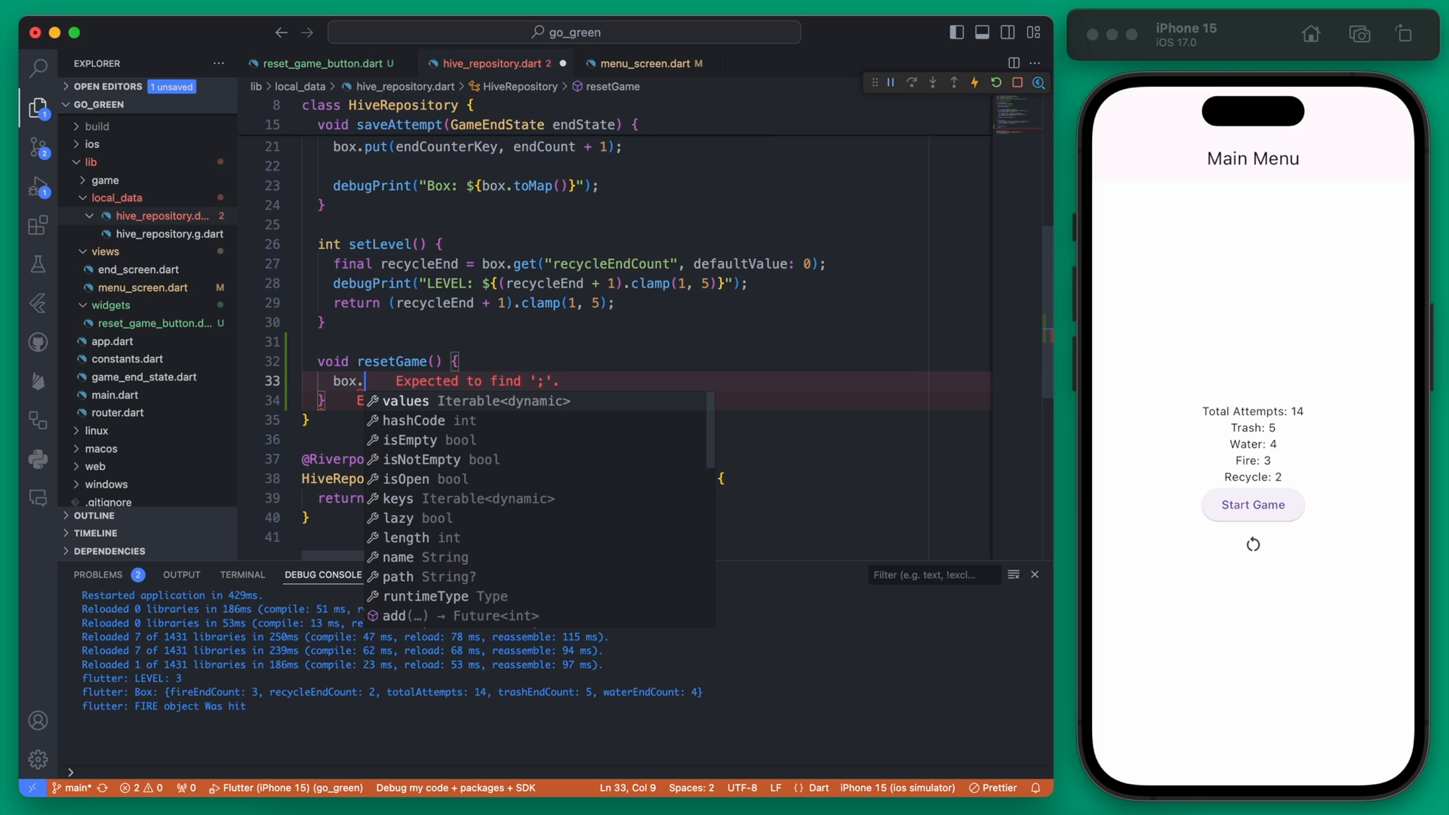
{"action": "type", "text": "clear();"}
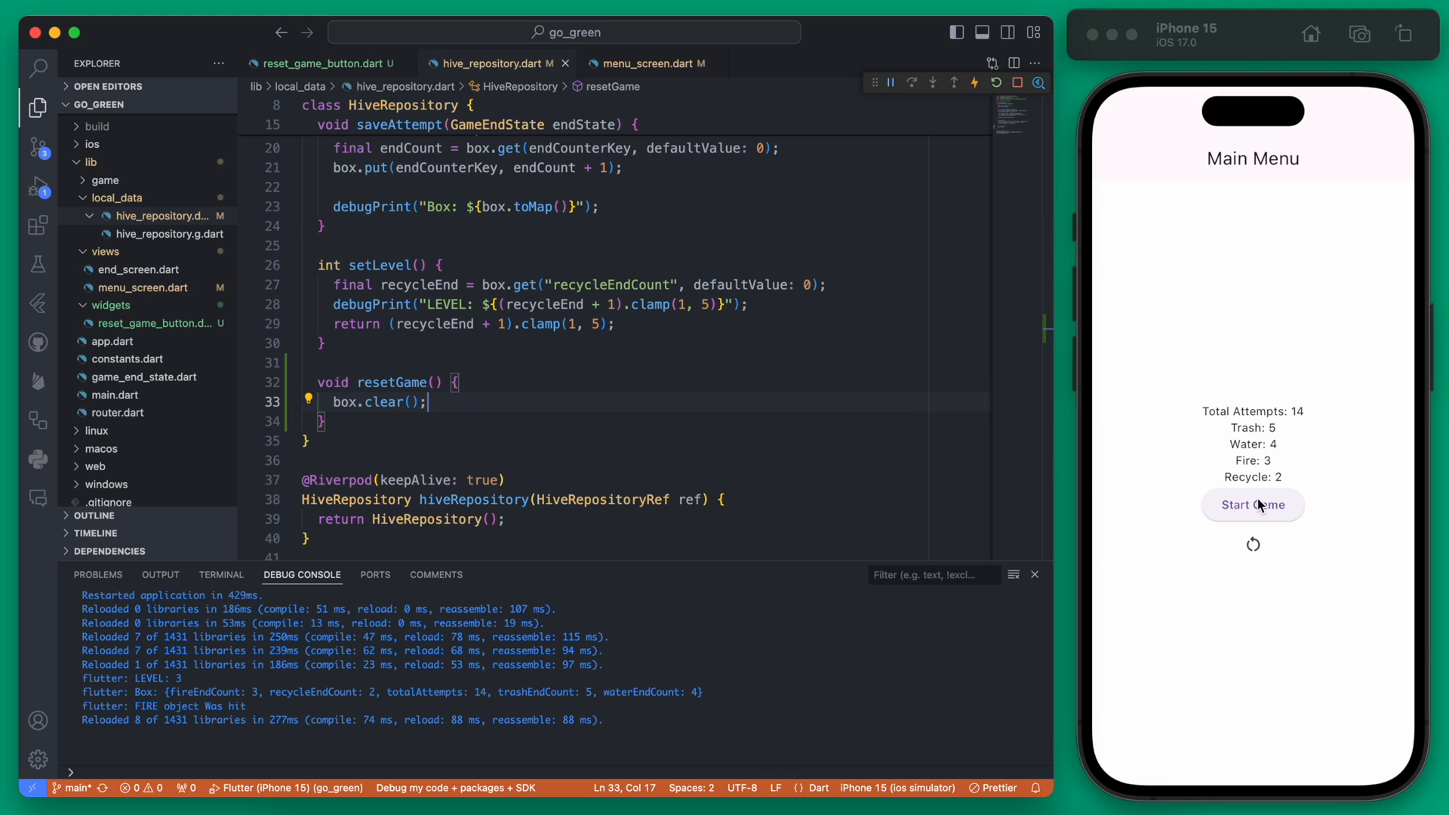
{"action": "left_click", "coordinate": [324, 63]}
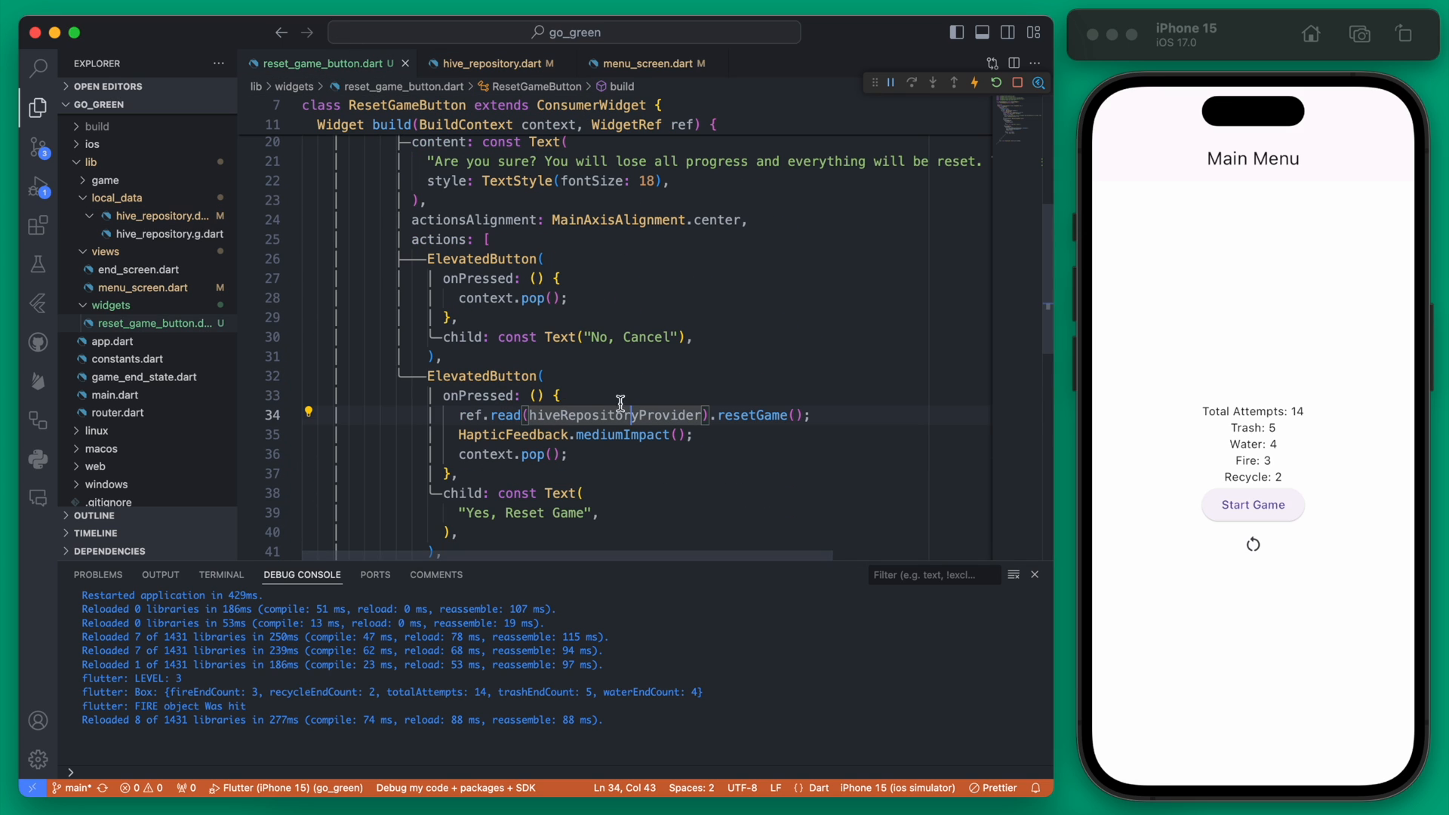
{"action": "scroll", "scroll_direction": "up", "scroll_amount": 3}
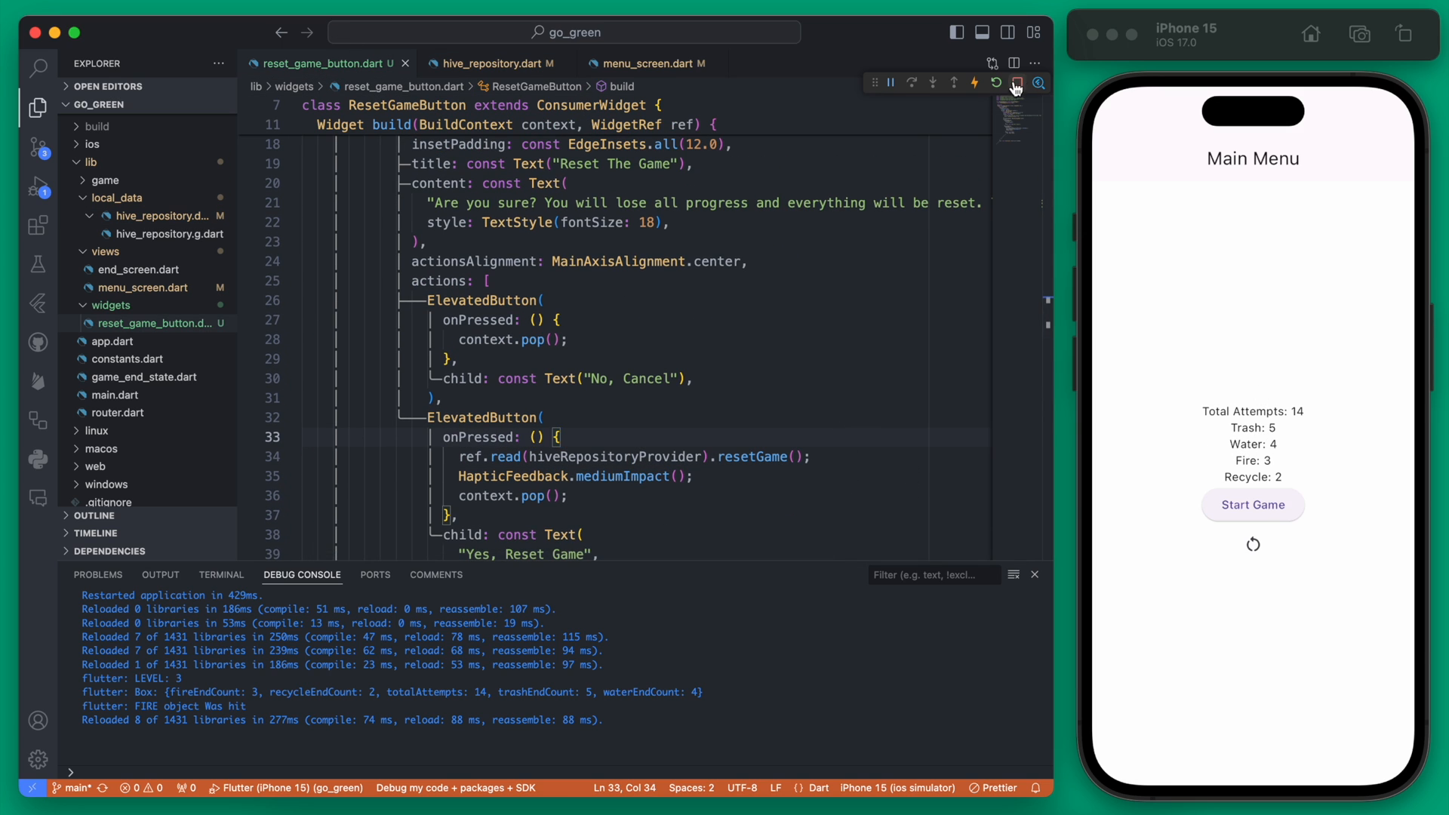
Confirm the game reset, hot restart, and play a round hitting one trash object
{"action": "left_click", "coordinate": [1253, 543]}
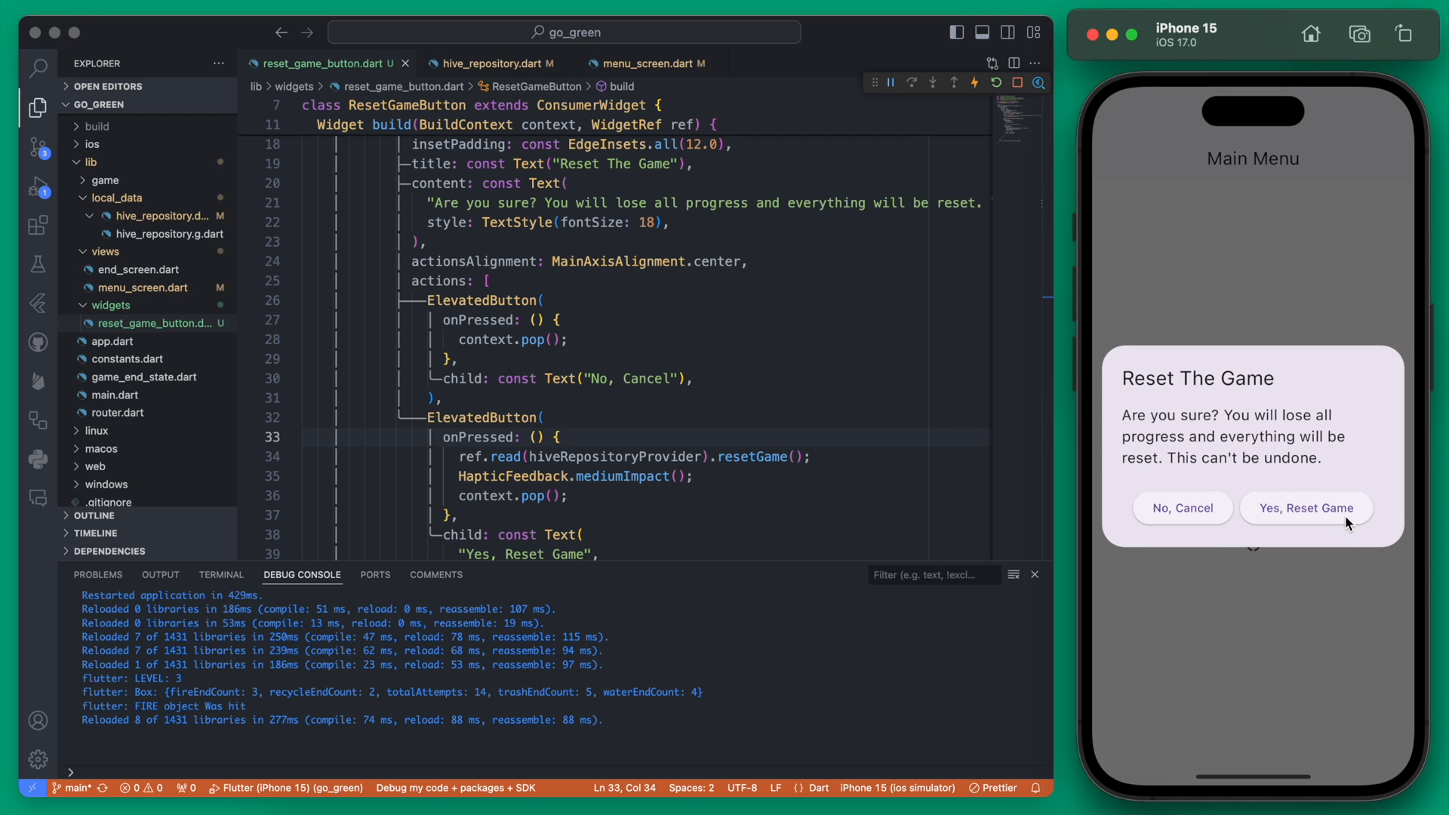
{"action": "left_click", "coordinate": [1305, 507]}
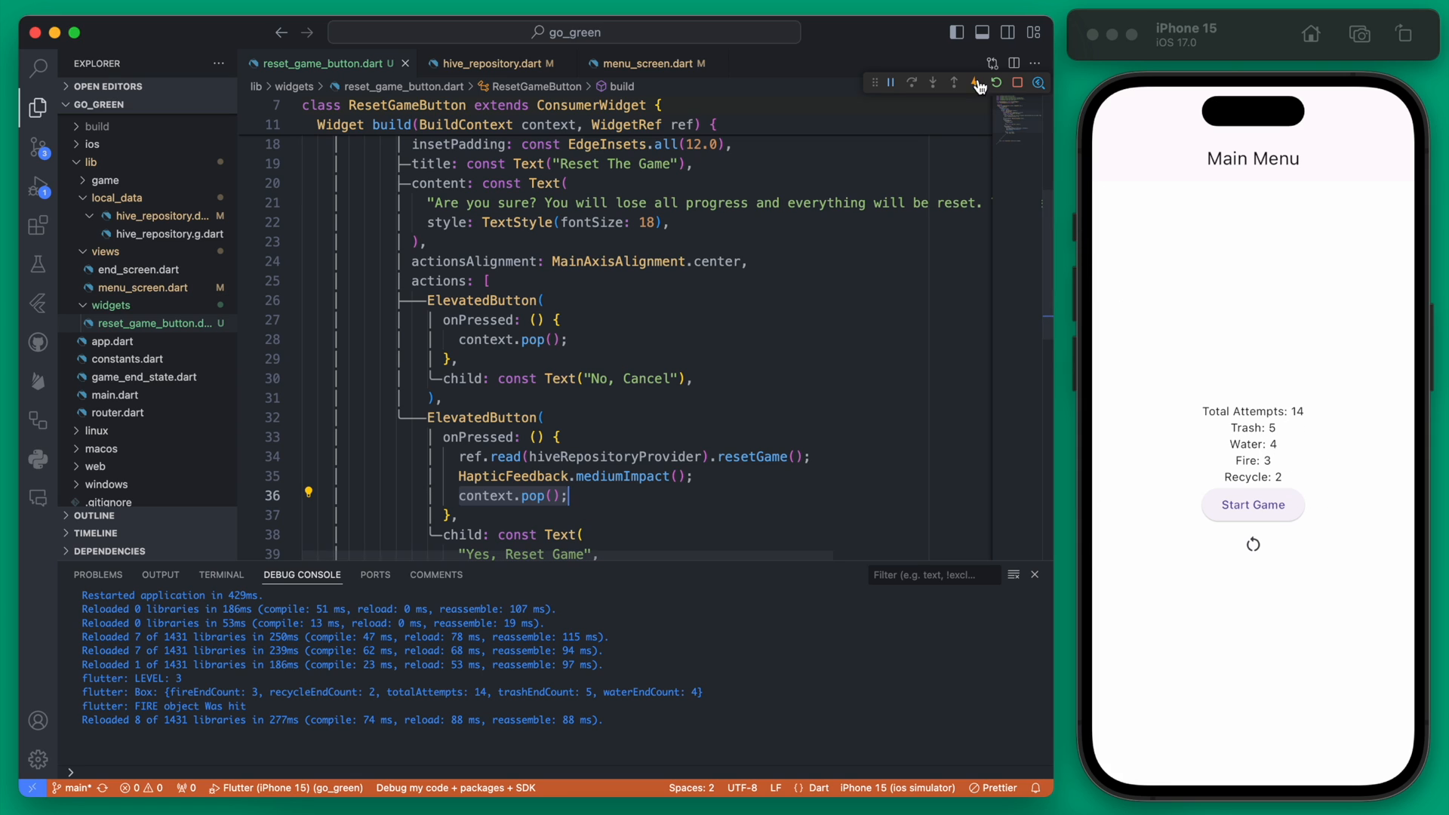
{"action": "left_click", "coordinate": [975, 83]}
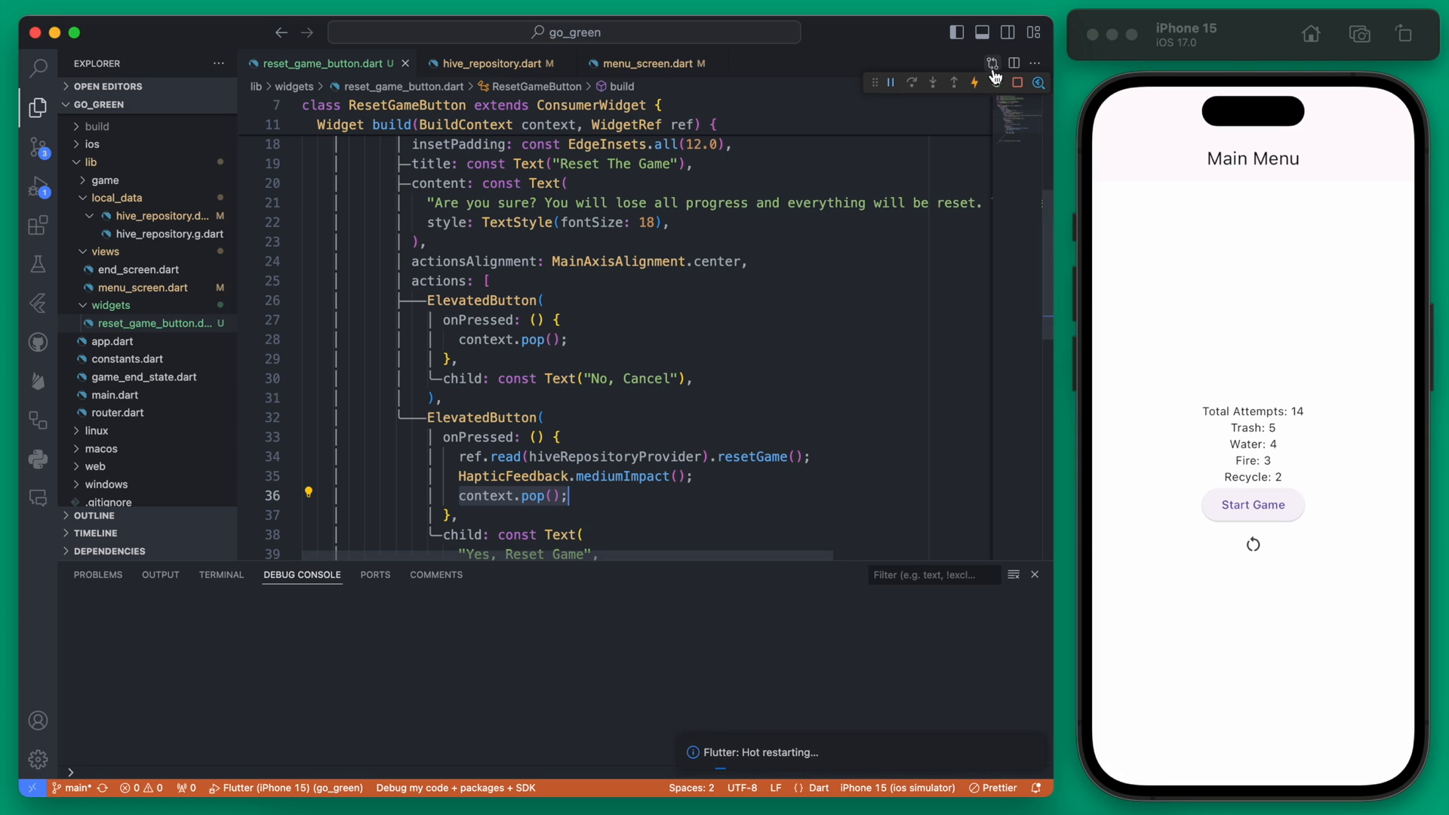
{"action": "left_click", "coordinate": [992, 63]}
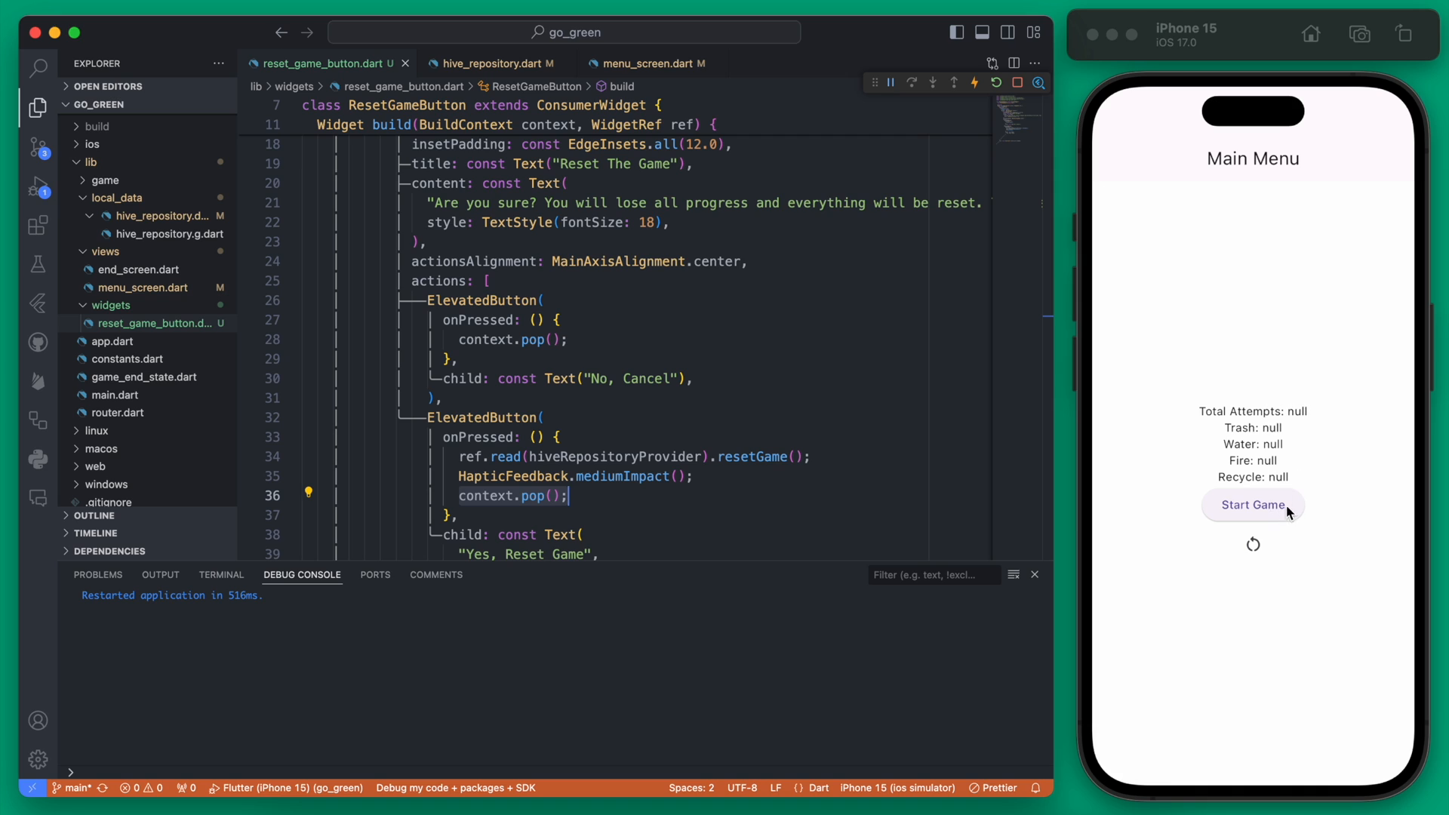
{"action": "mouse_move", "coordinate": [1290, 392]}
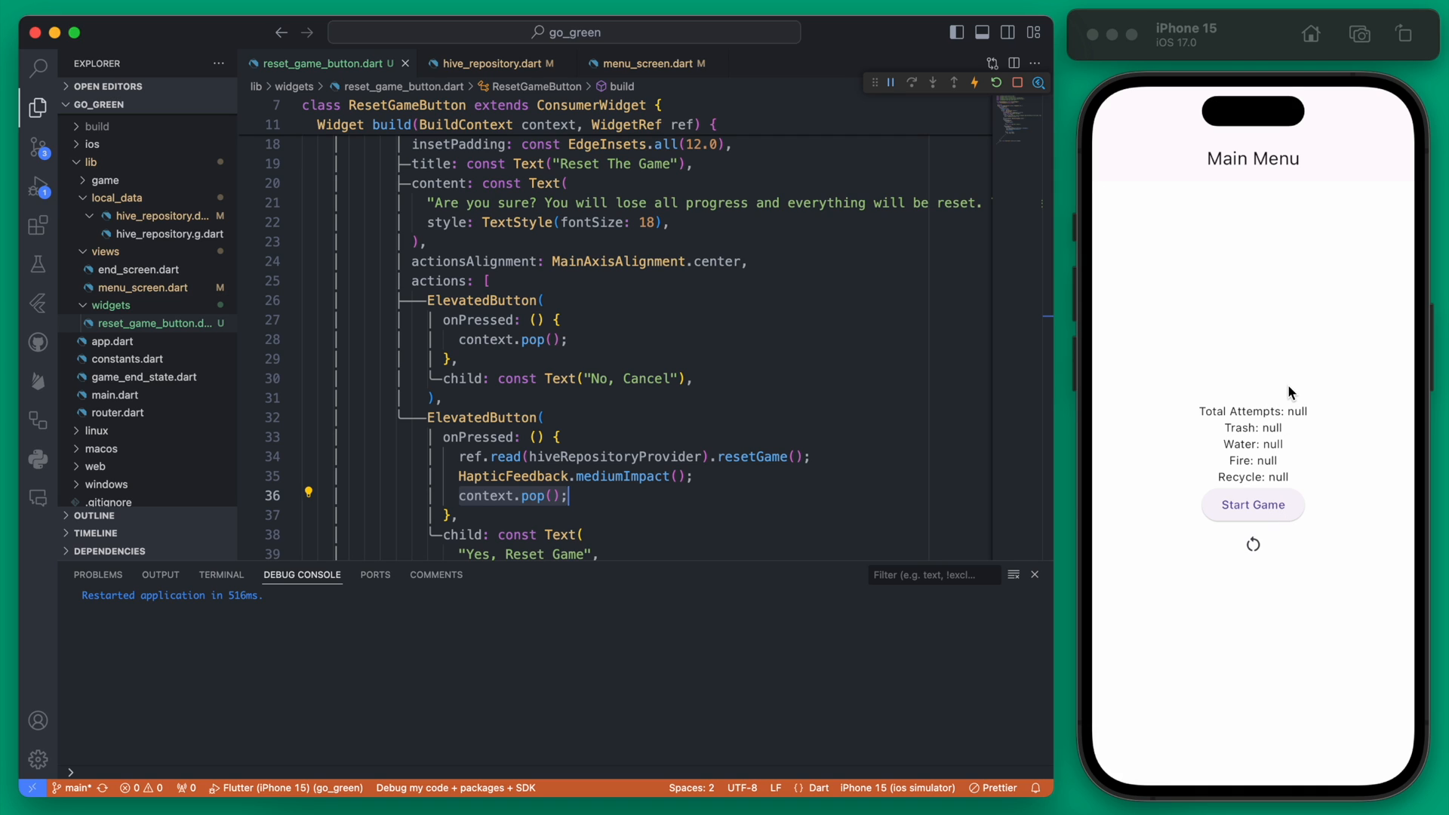
{"action": "mouse_move", "coordinate": [1264, 406]}
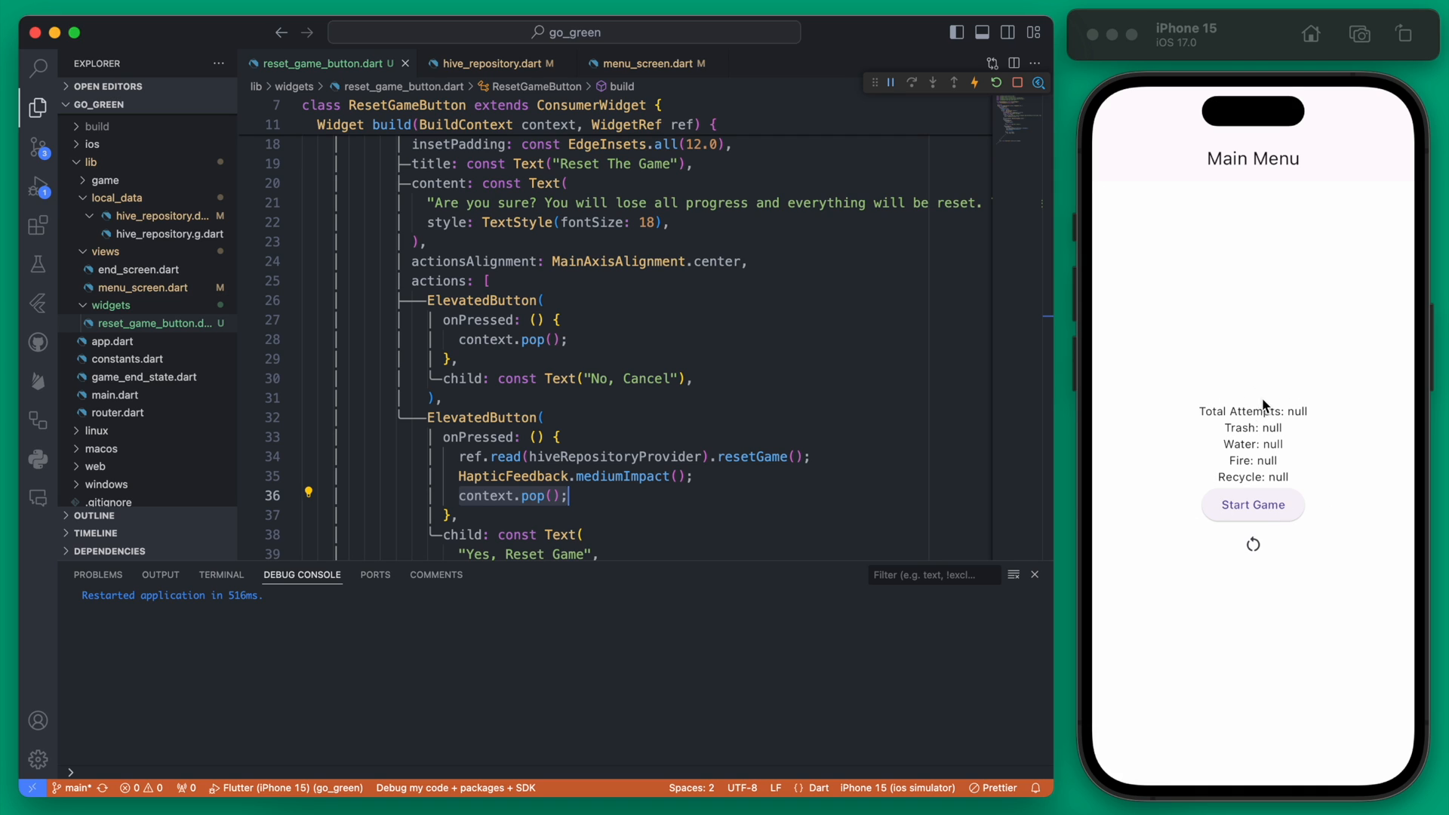
{"action": "left_click", "coordinate": [1252, 505]}
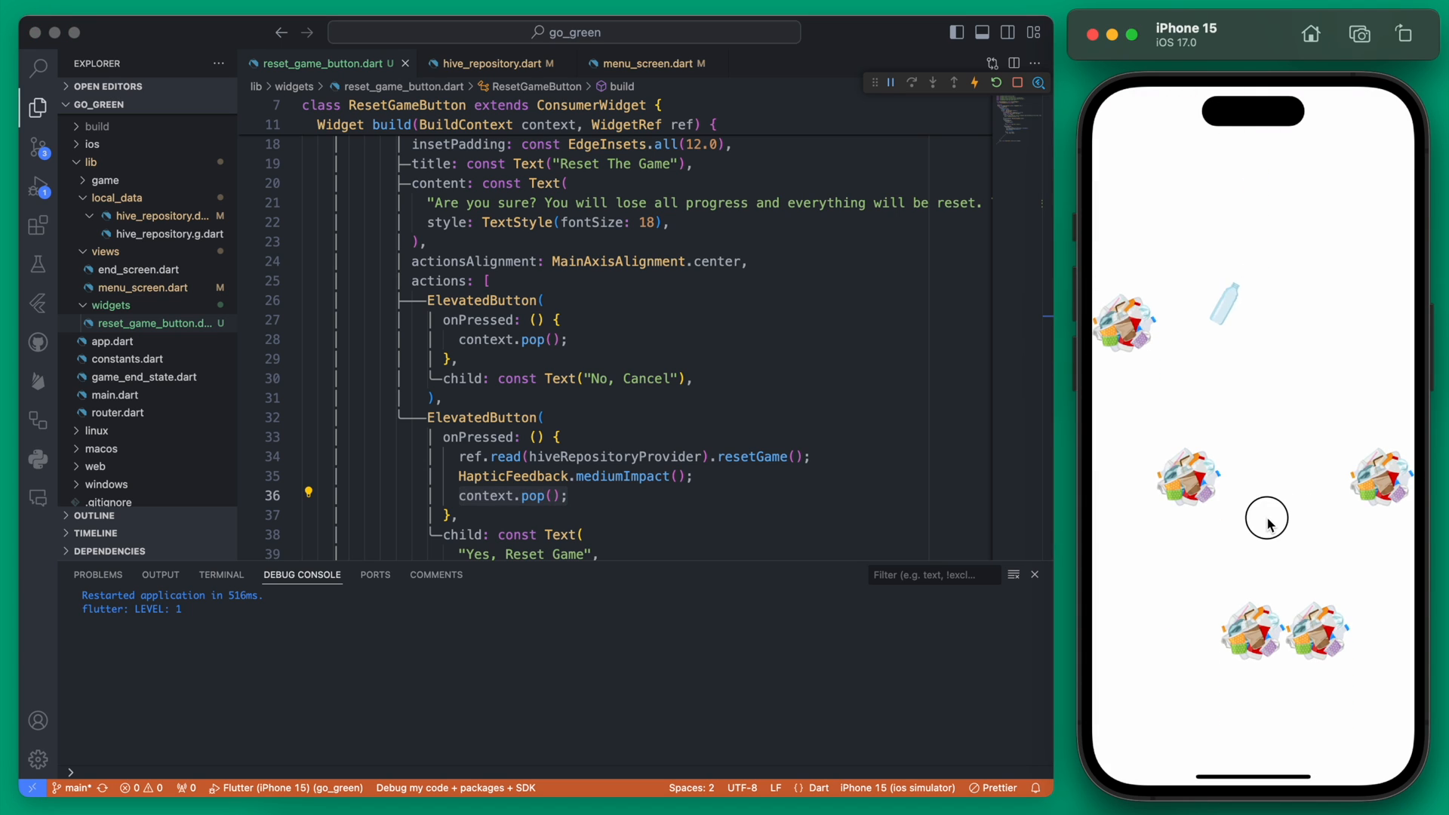
{"action": "left_click", "coordinate": [1266, 518]}
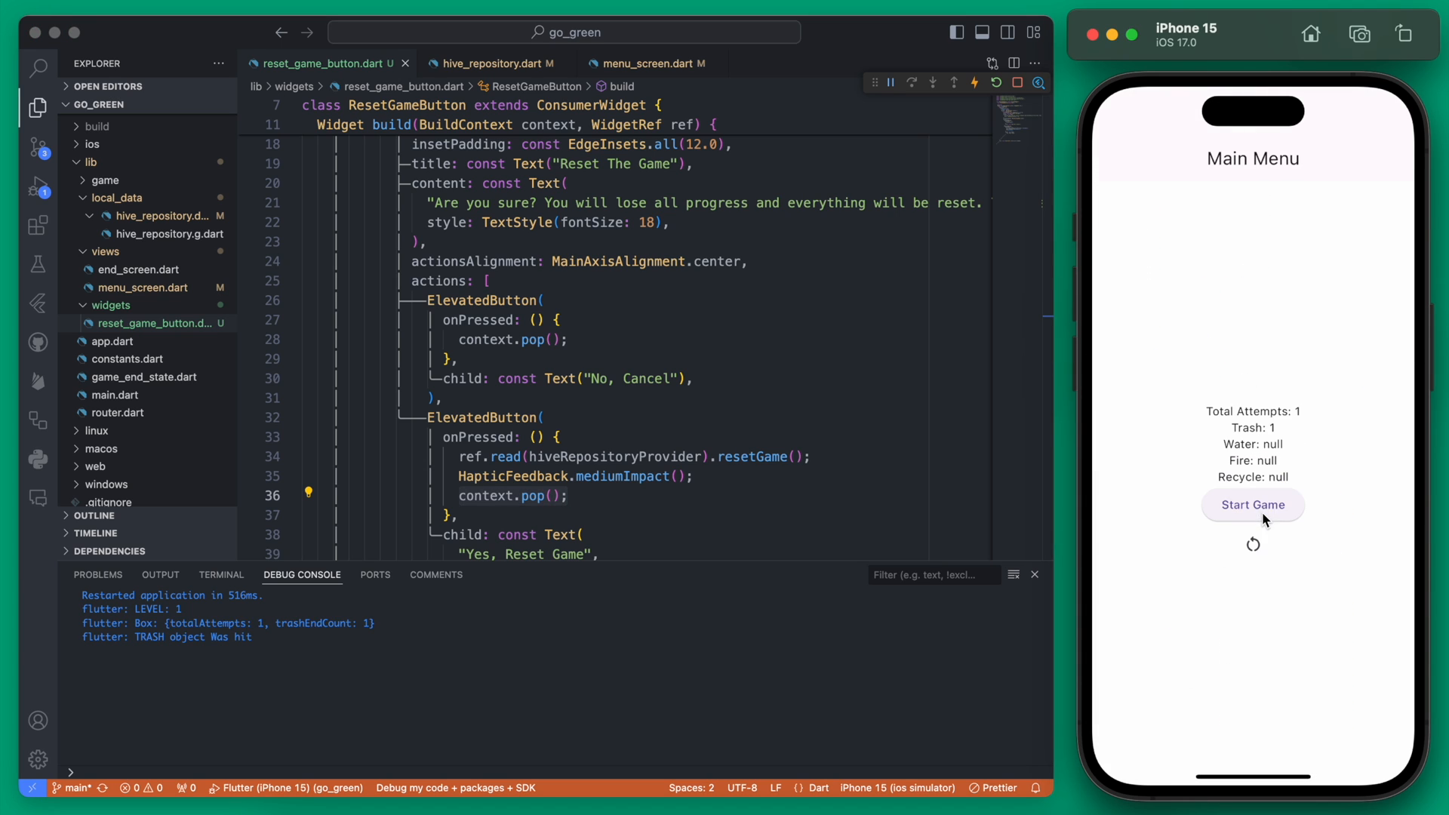
{"action": "mouse_move", "coordinate": [599, 462]}
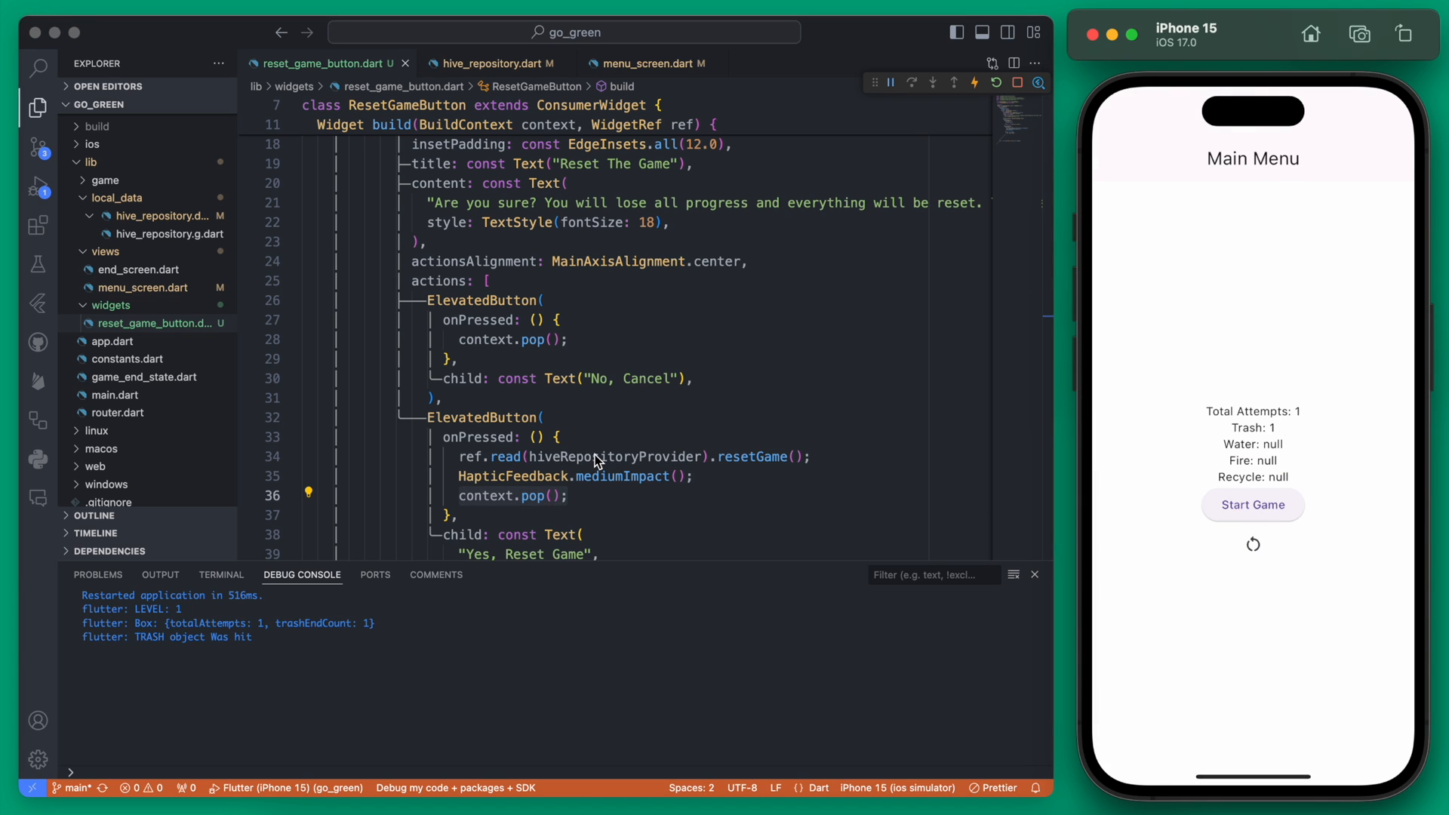
{"action": "mouse_move", "coordinate": [1304, 444]}
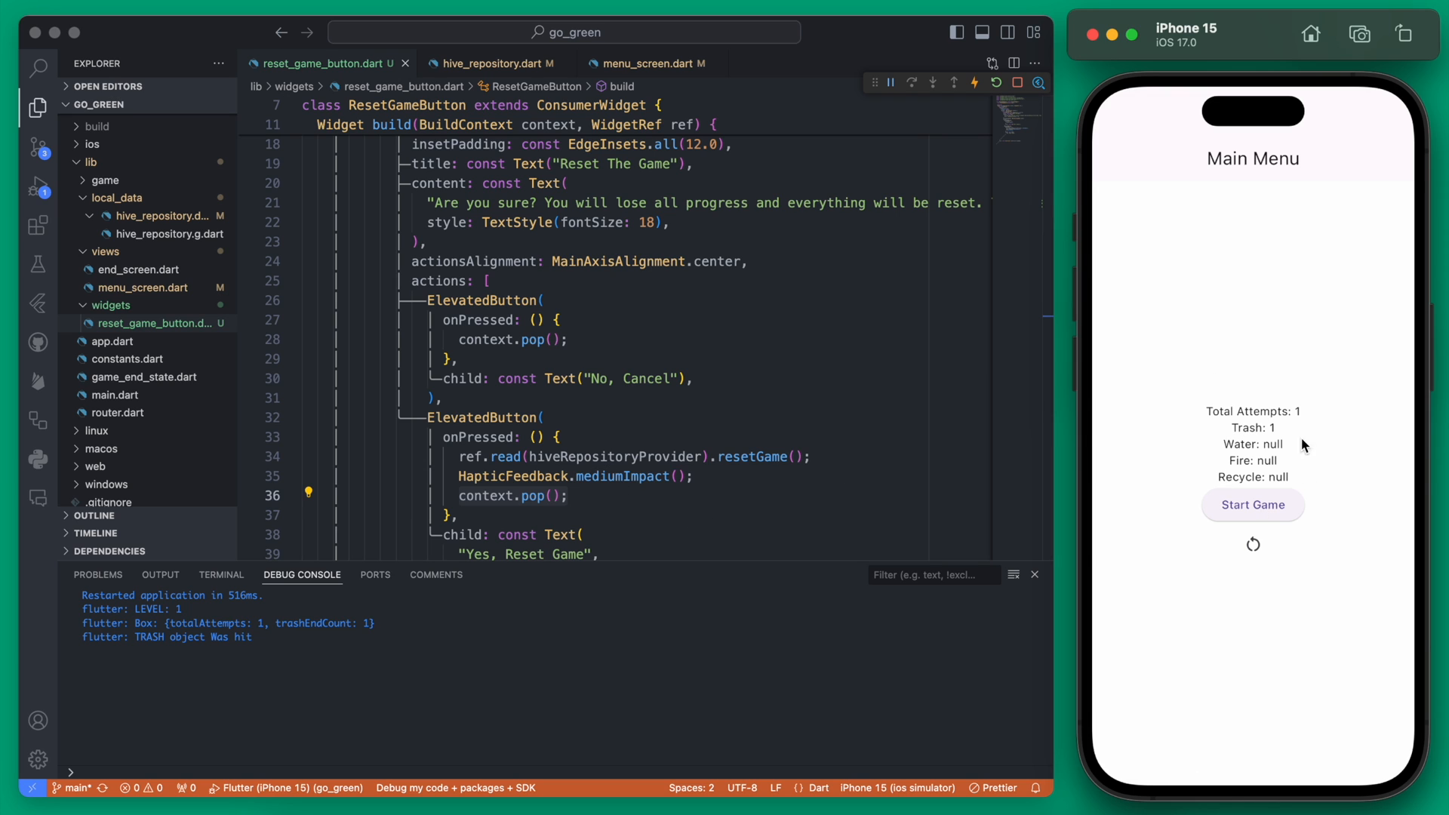
Make menu_screen.dart watch the Hive repository provider, then retry the reset dialog
{"action": "scroll", "scroll_direction": "up", "scroll_amount": 3}
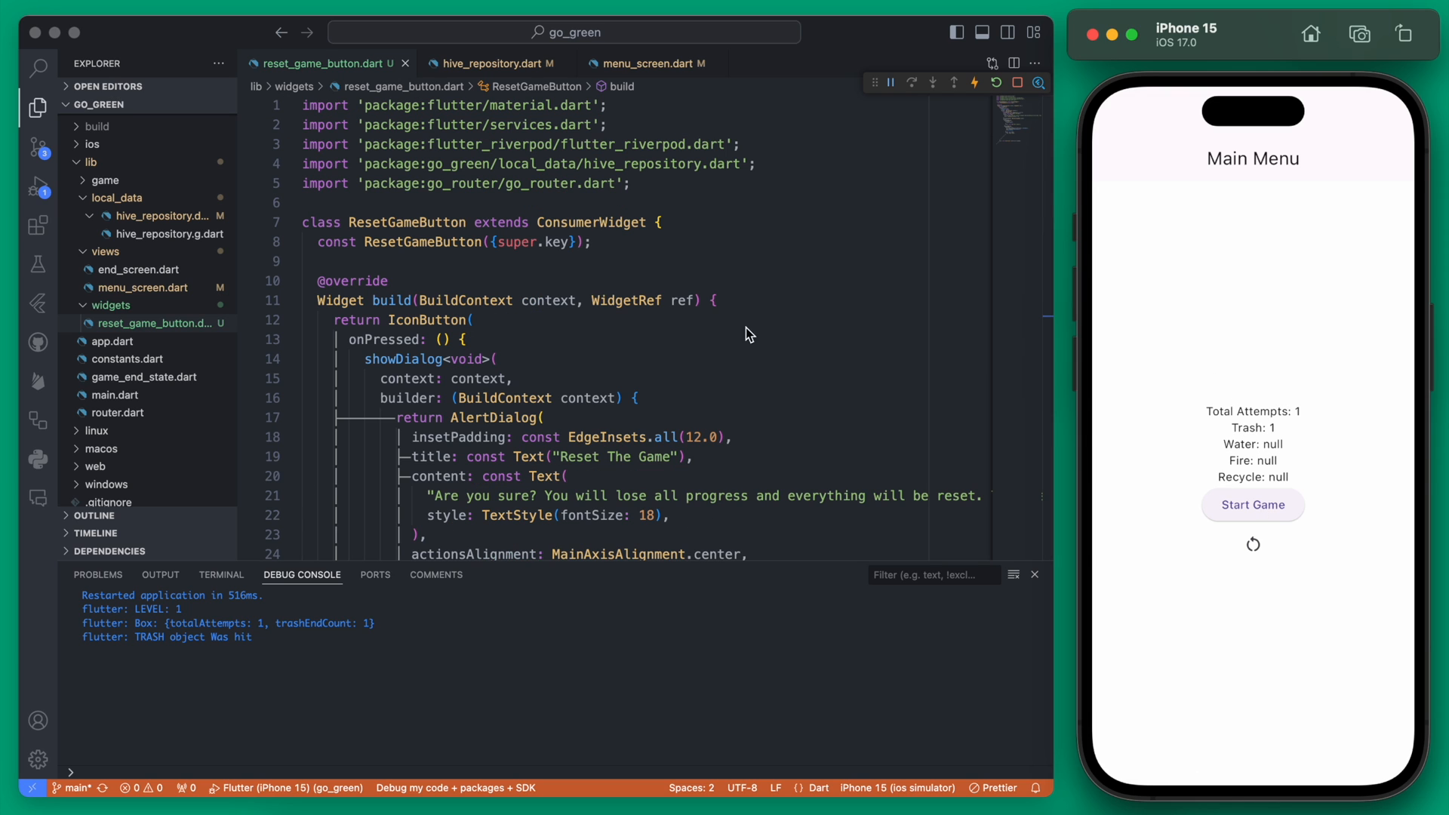
{"action": "left_click", "coordinate": [645, 63]}
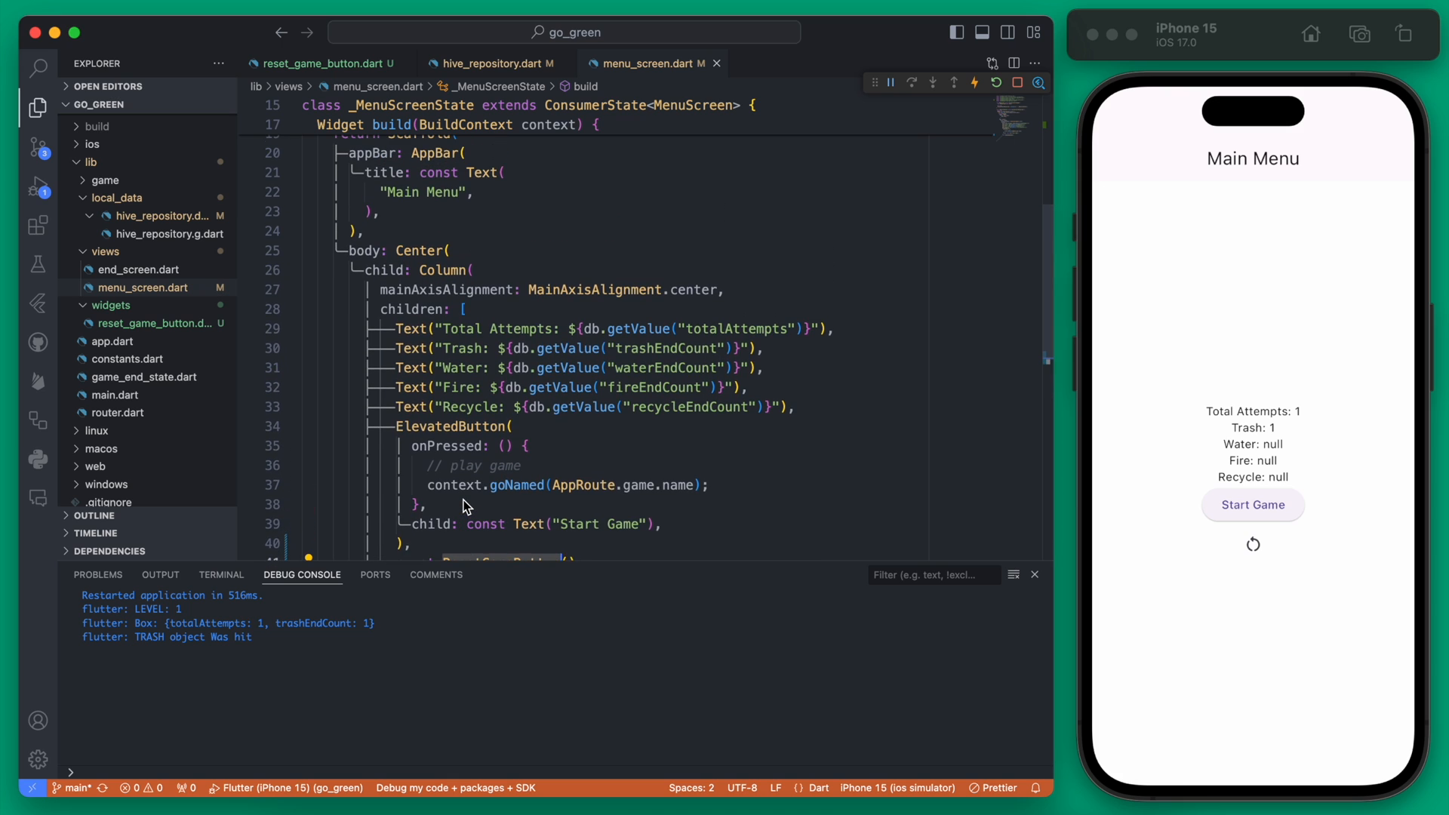
{"action": "scroll", "scroll_direction": "up", "scroll_amount": 3}
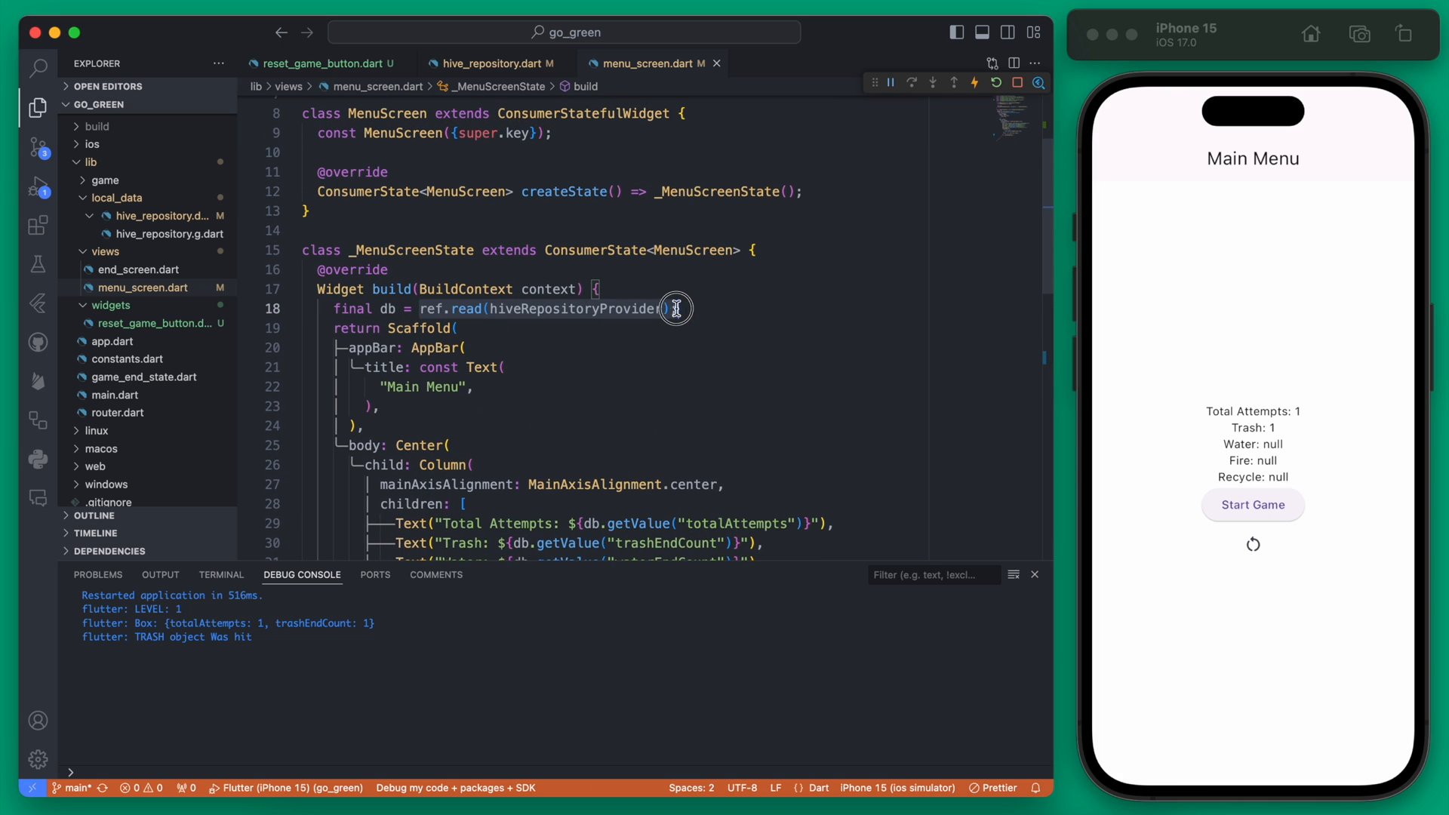
{"action": "scroll", "scroll_direction": "down", "scroll_amount": 3}
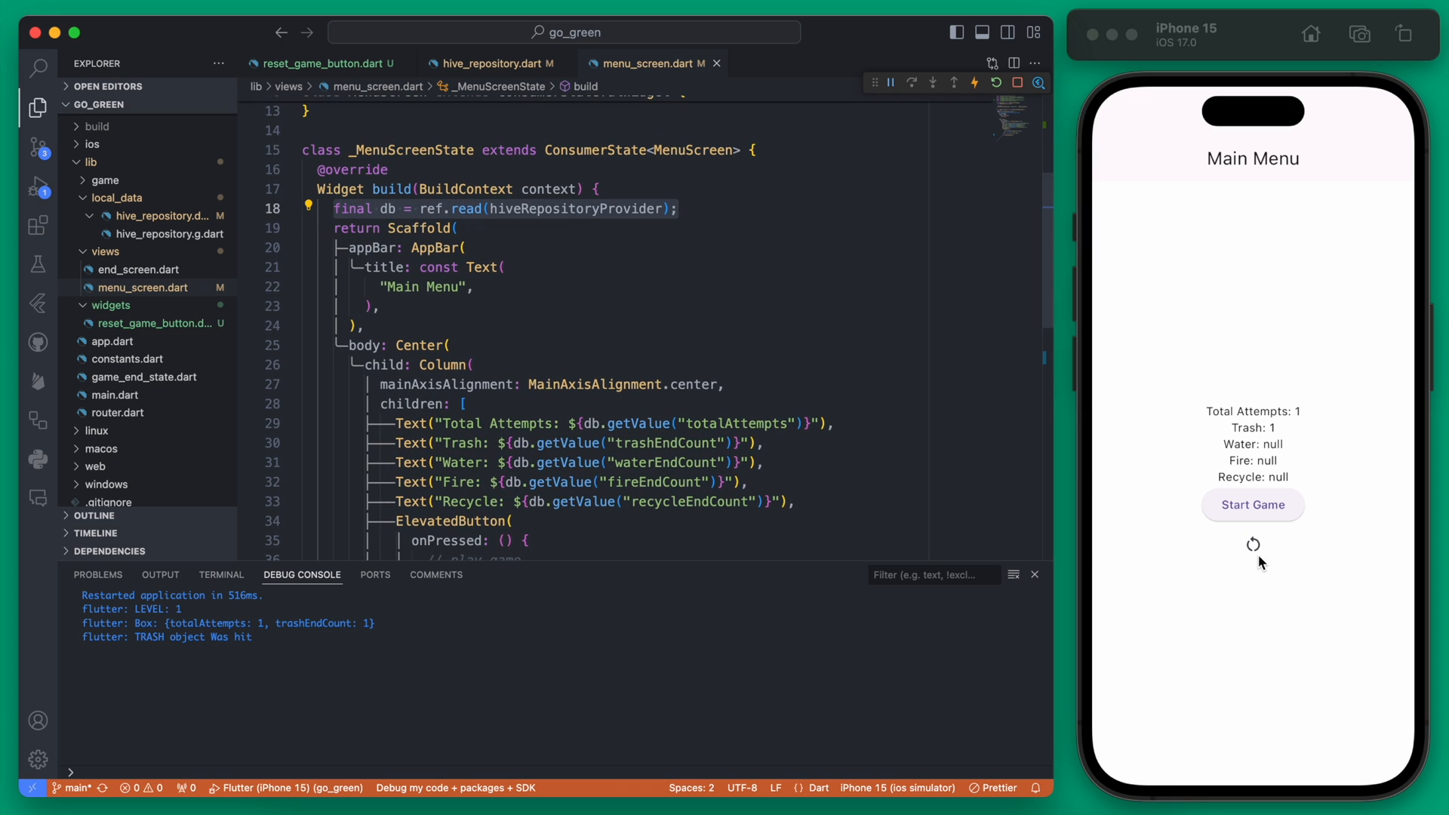
{"action": "mouse_move", "coordinate": [1254, 640]}
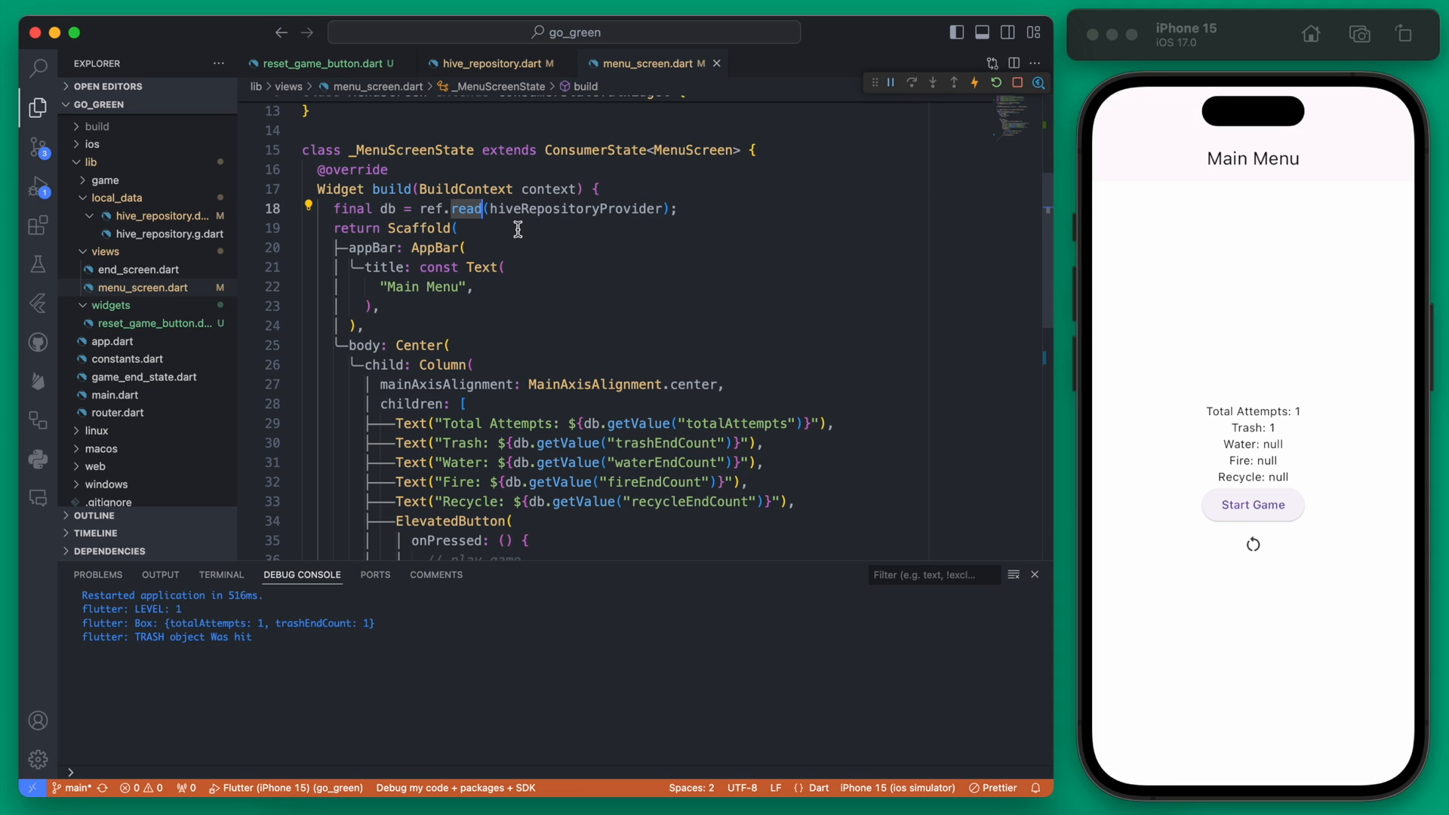
{"action": "type", "text": "watch"}
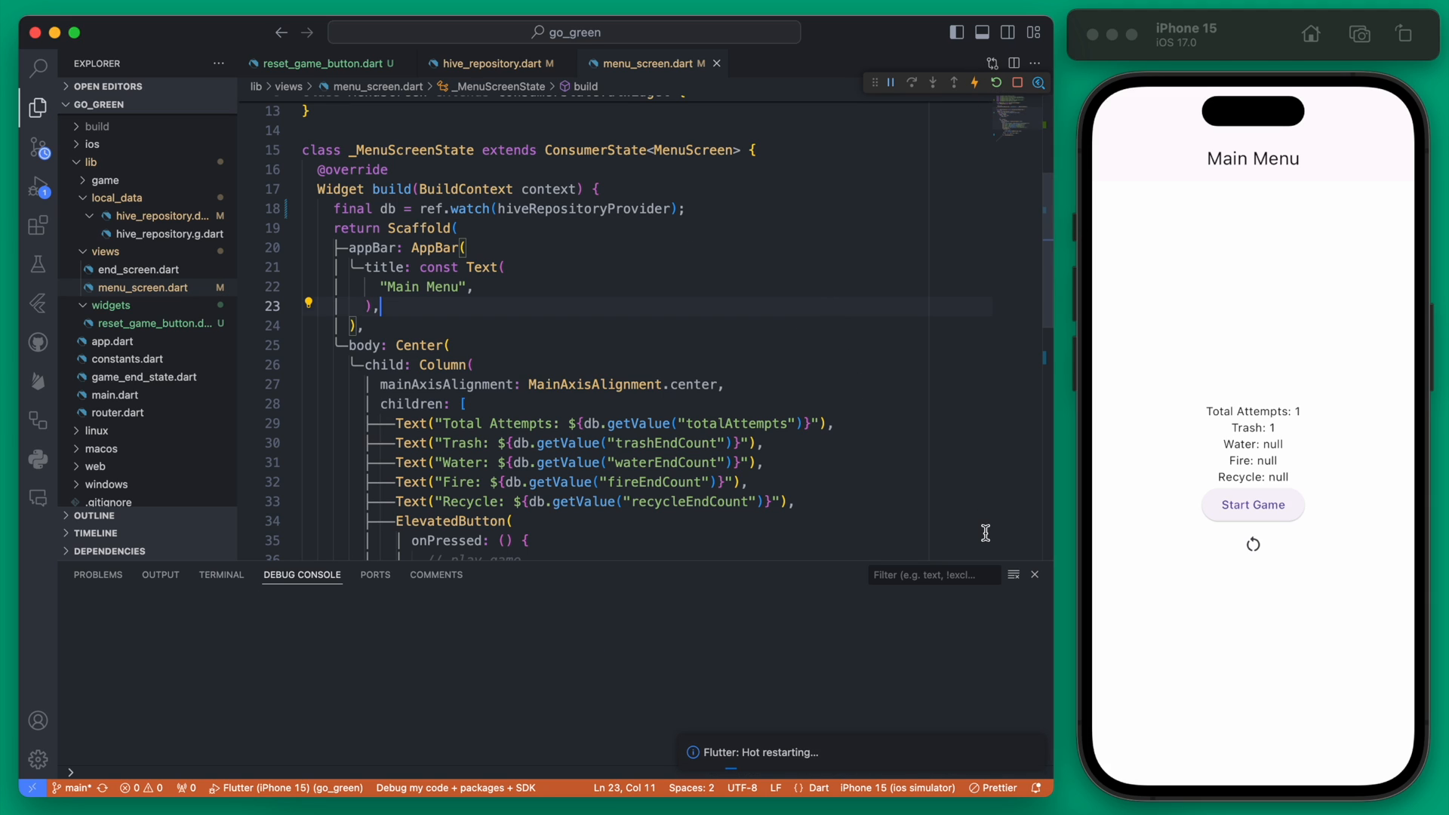
{"action": "left_click", "coordinate": [1253, 544]}
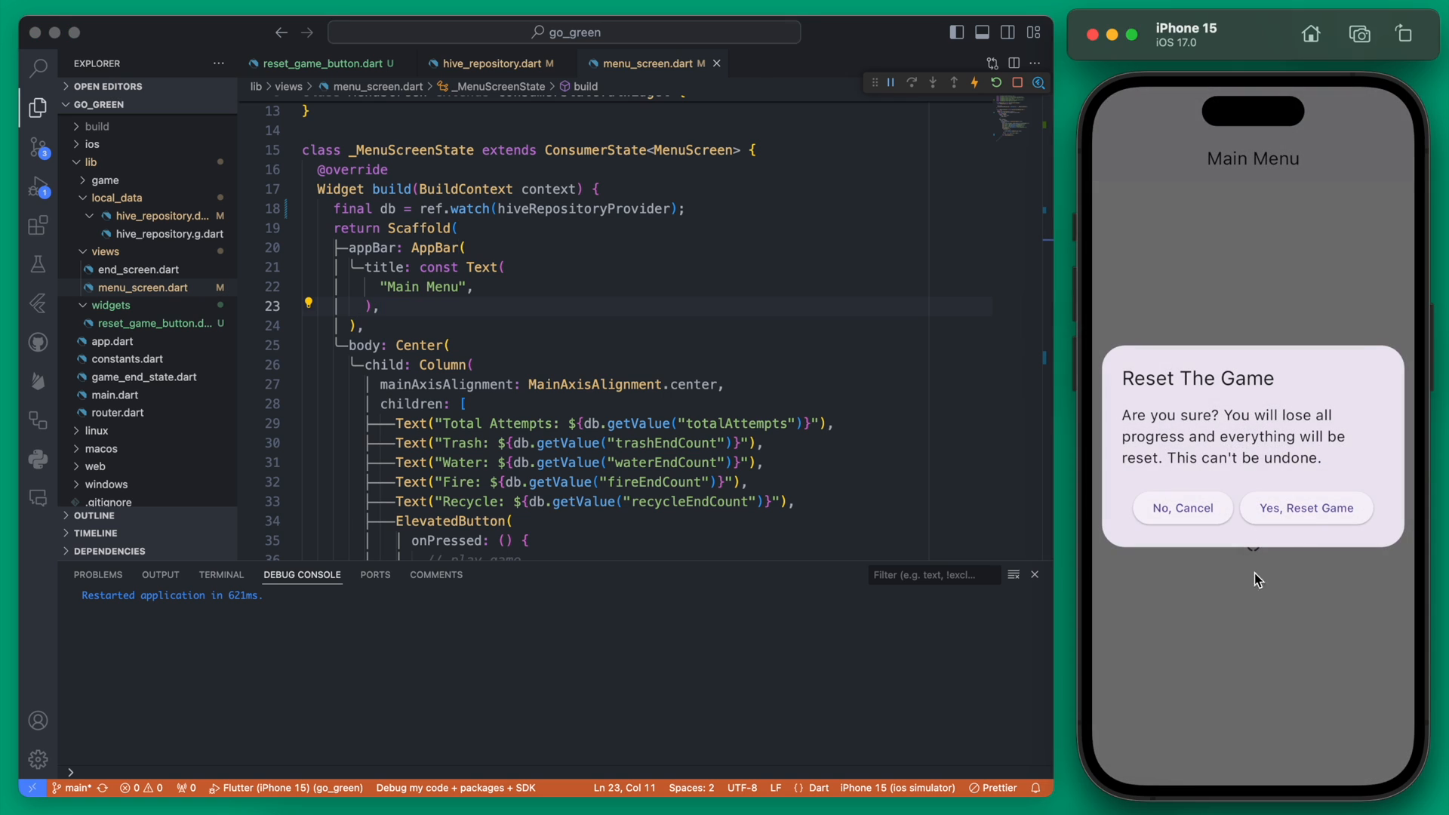
{"action": "left_click", "coordinate": [1182, 508]}
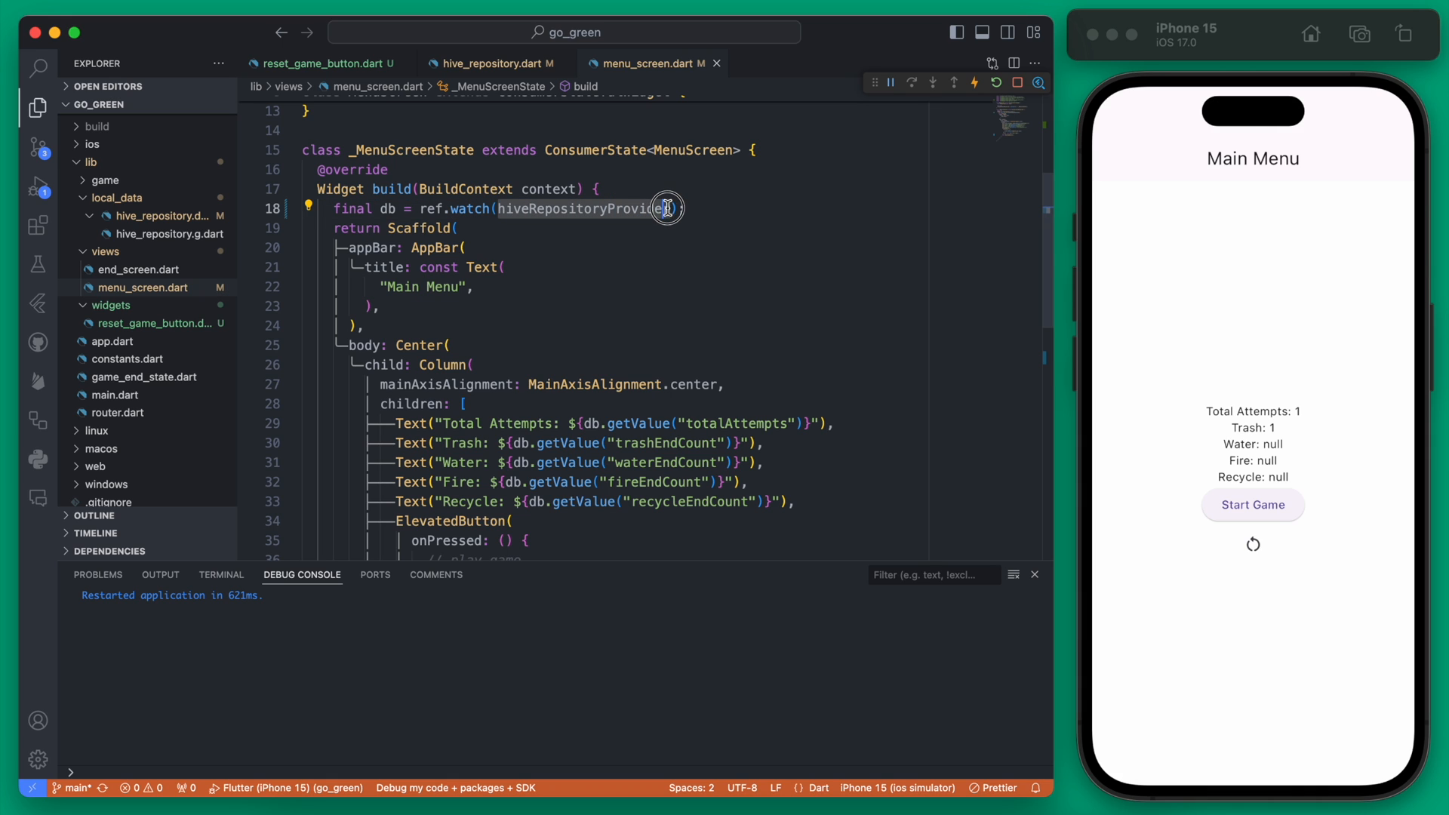
{"action": "mouse_move", "coordinate": [922, 114]}
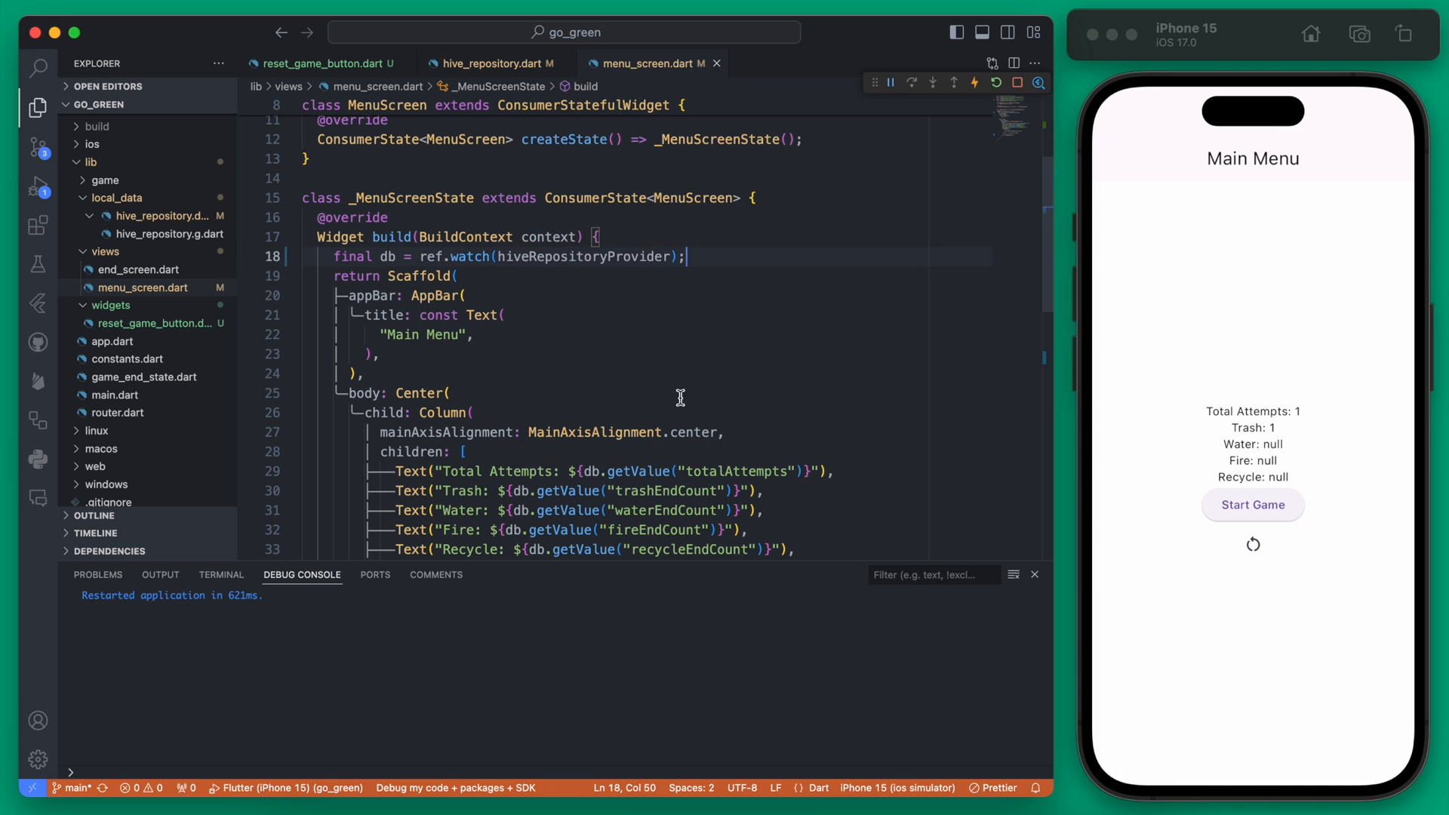
Review HiveRepository's getValue, then add ref.invalidate(hiveRepositoryProvider) in reset_game_button.dart
{"action": "left_click", "coordinate": [493, 63]}
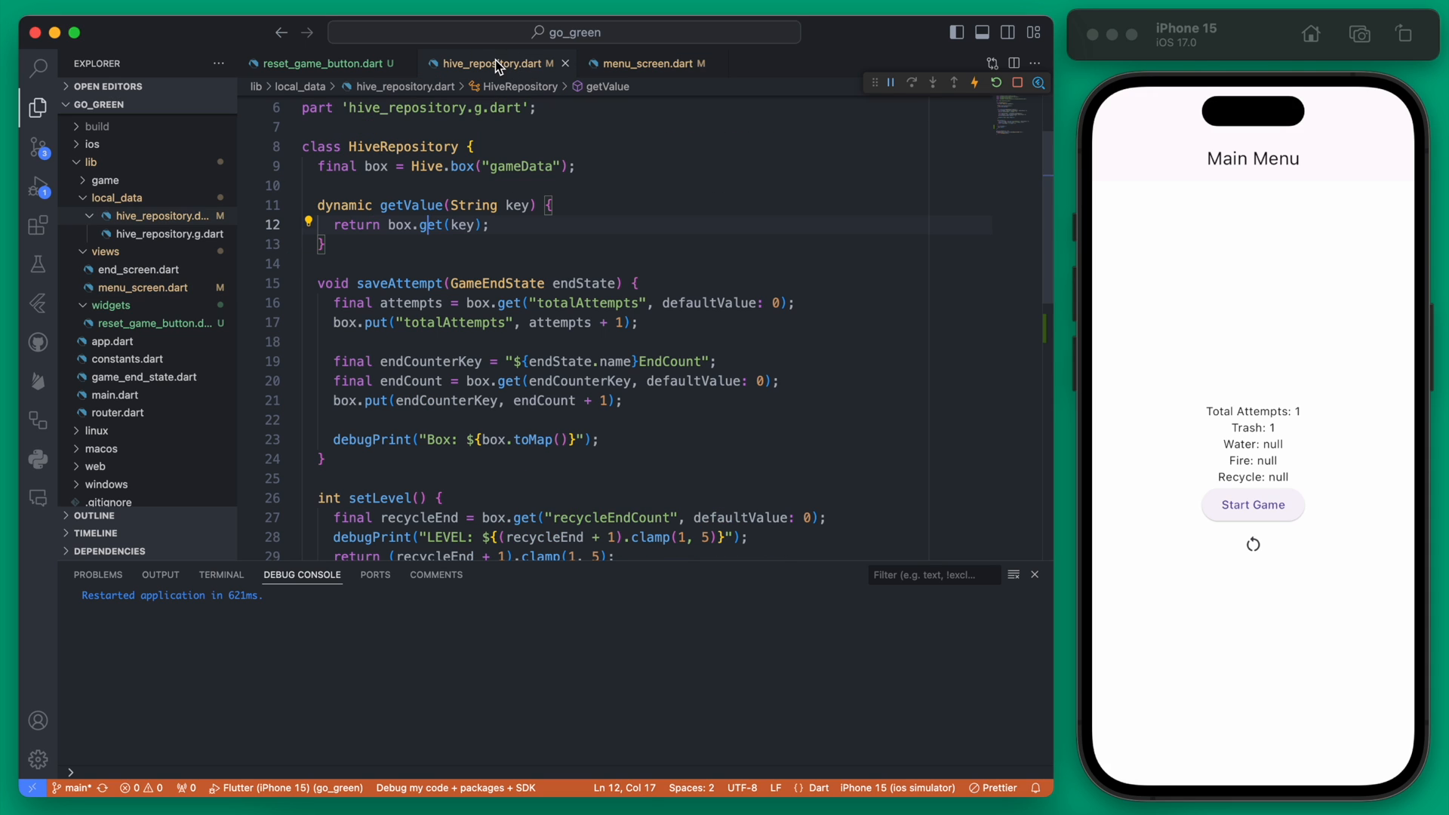
{"action": "left_click", "coordinate": [314, 205]}
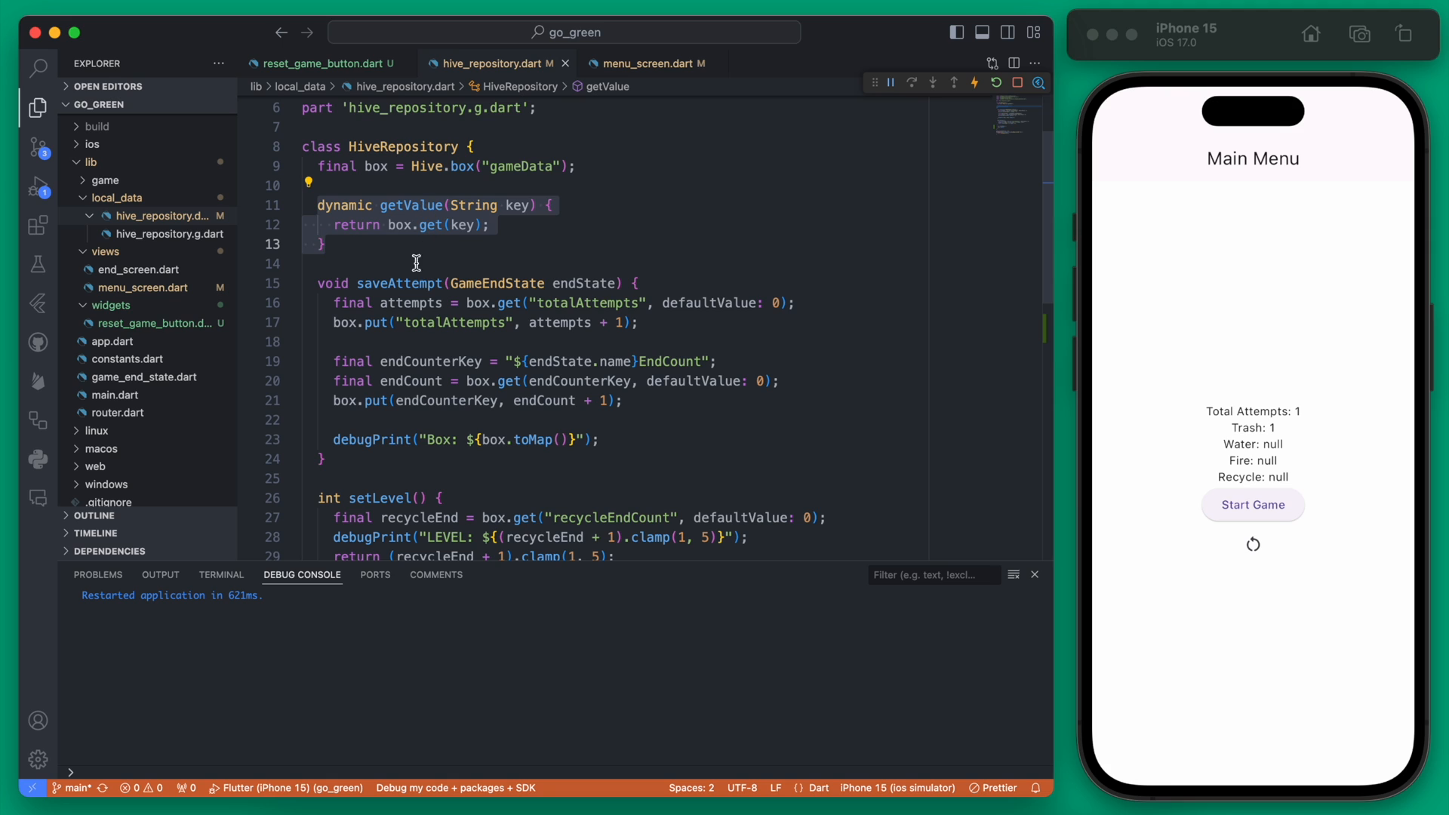
{"action": "left_click", "coordinate": [450, 145]}
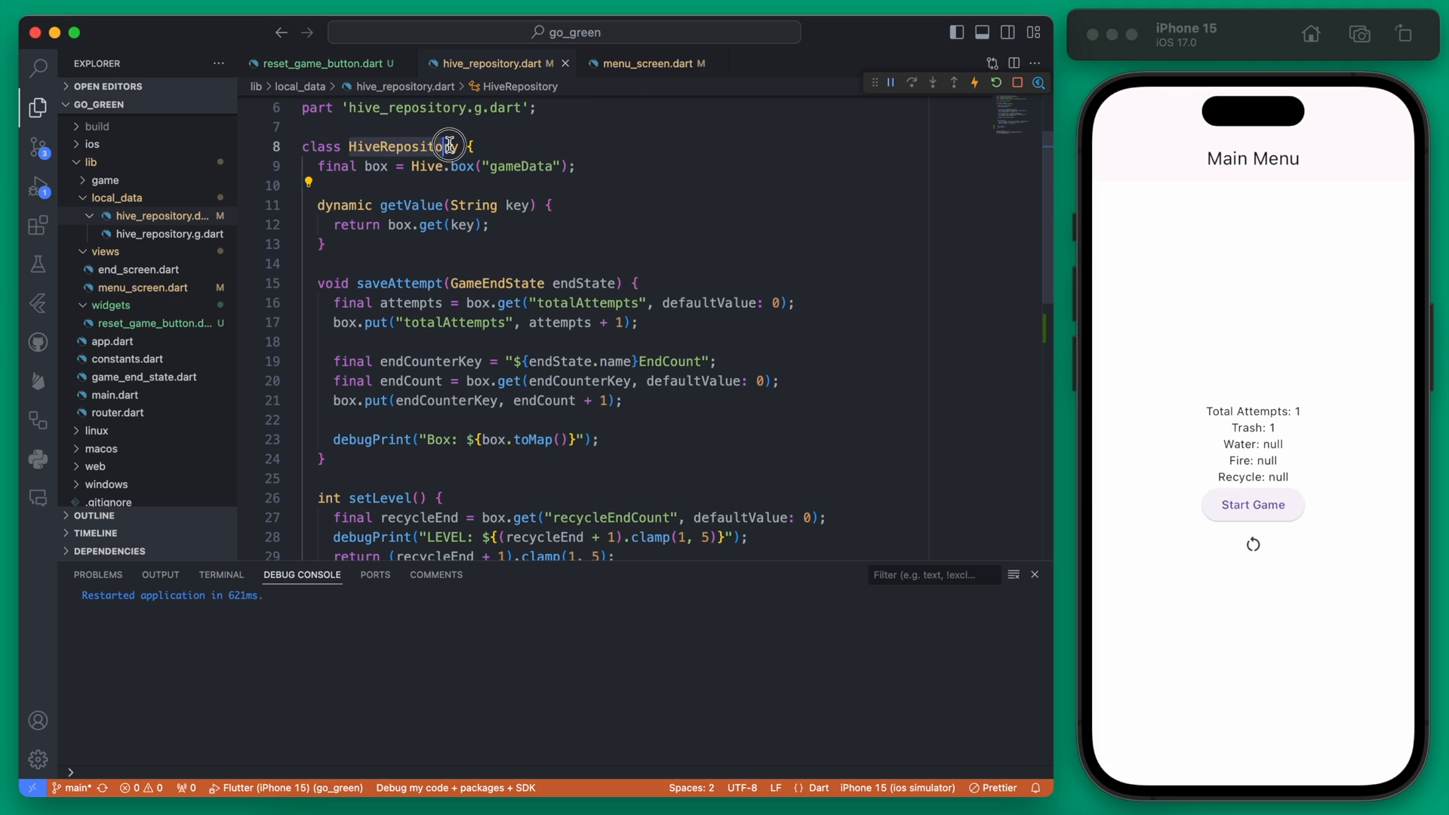
{"action": "mouse_move", "coordinate": [403, 205]}
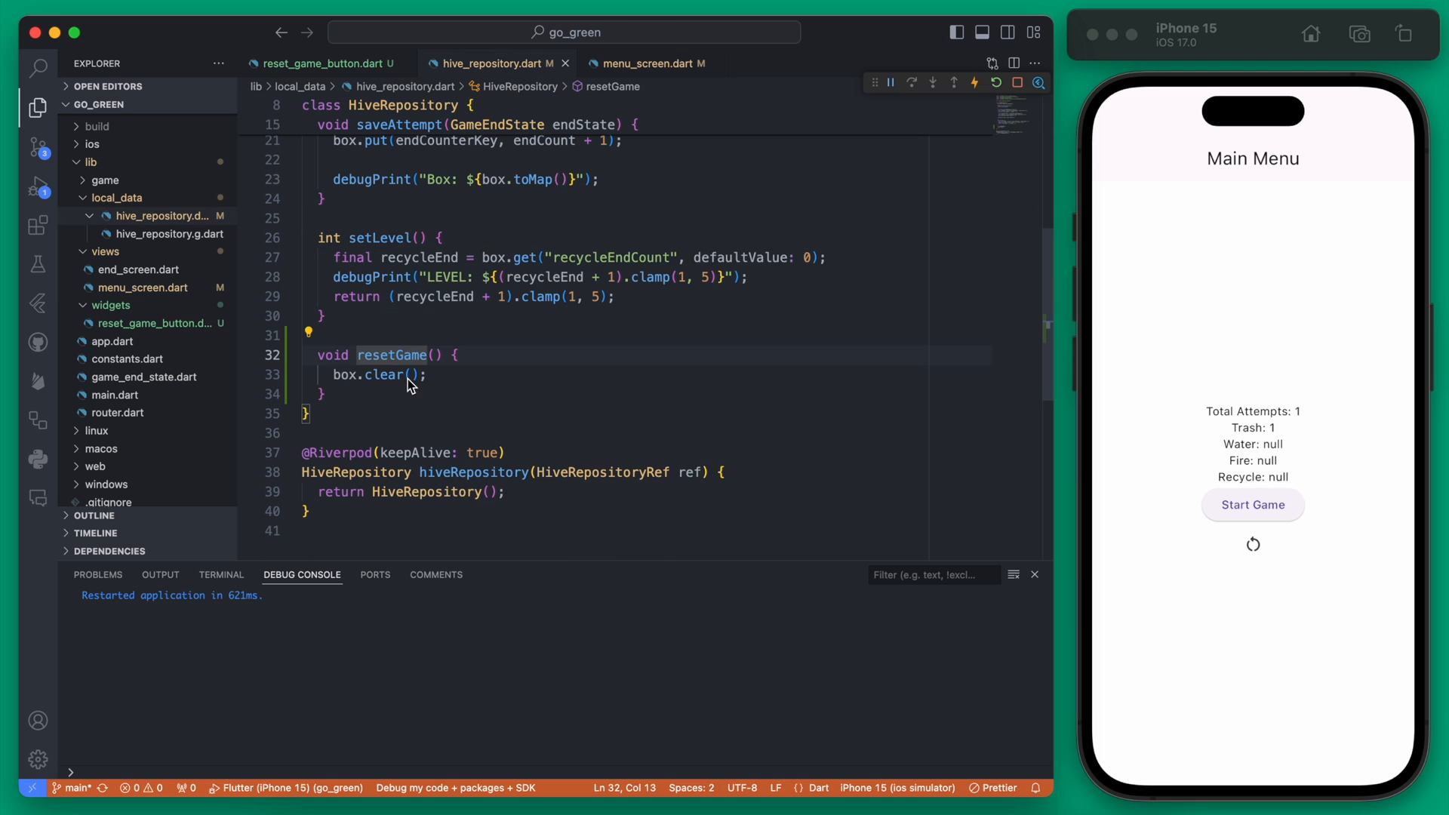
{"action": "mouse_move", "coordinate": [363, 63]}
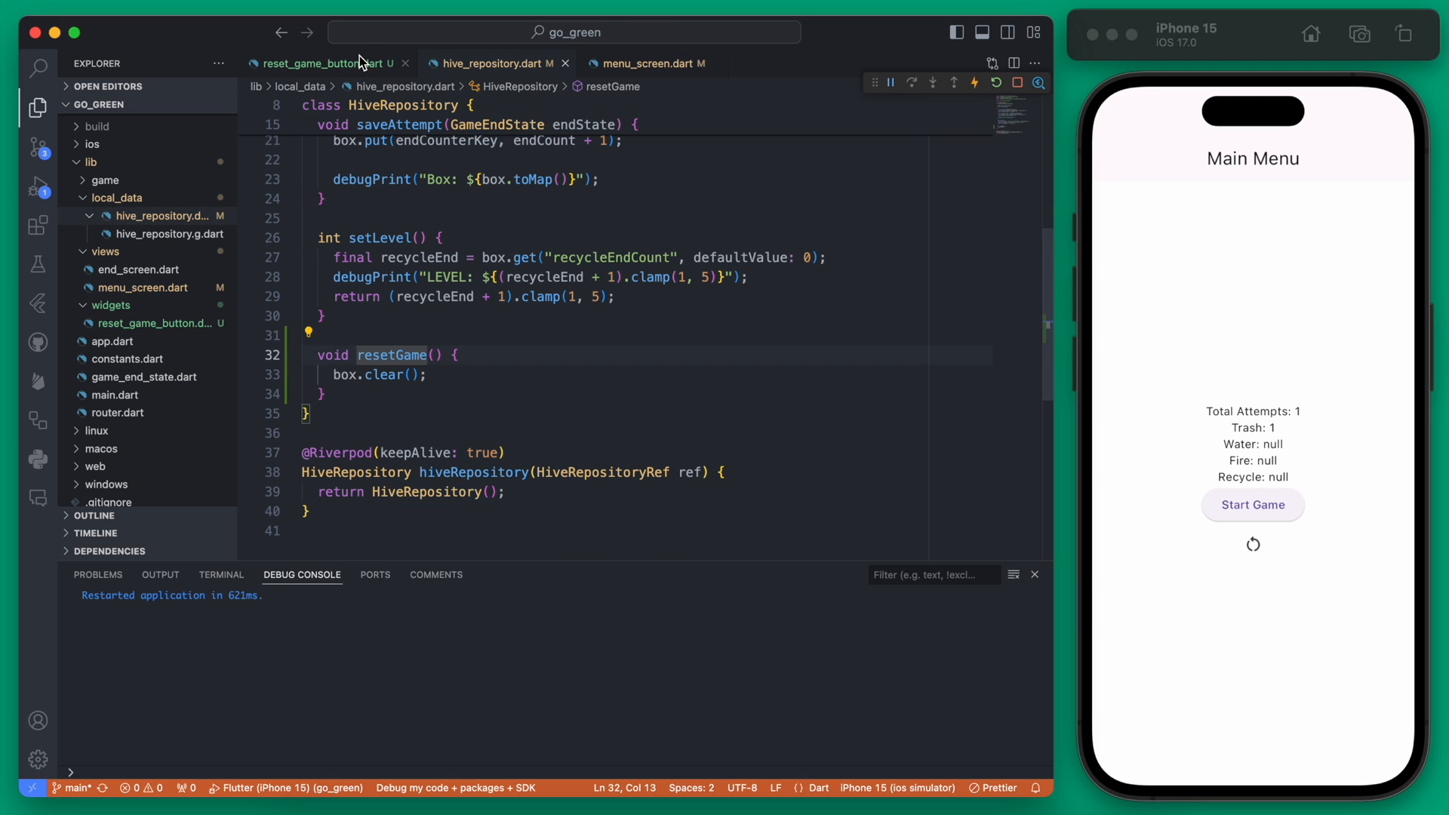
{"action": "left_click", "coordinate": [324, 62]}
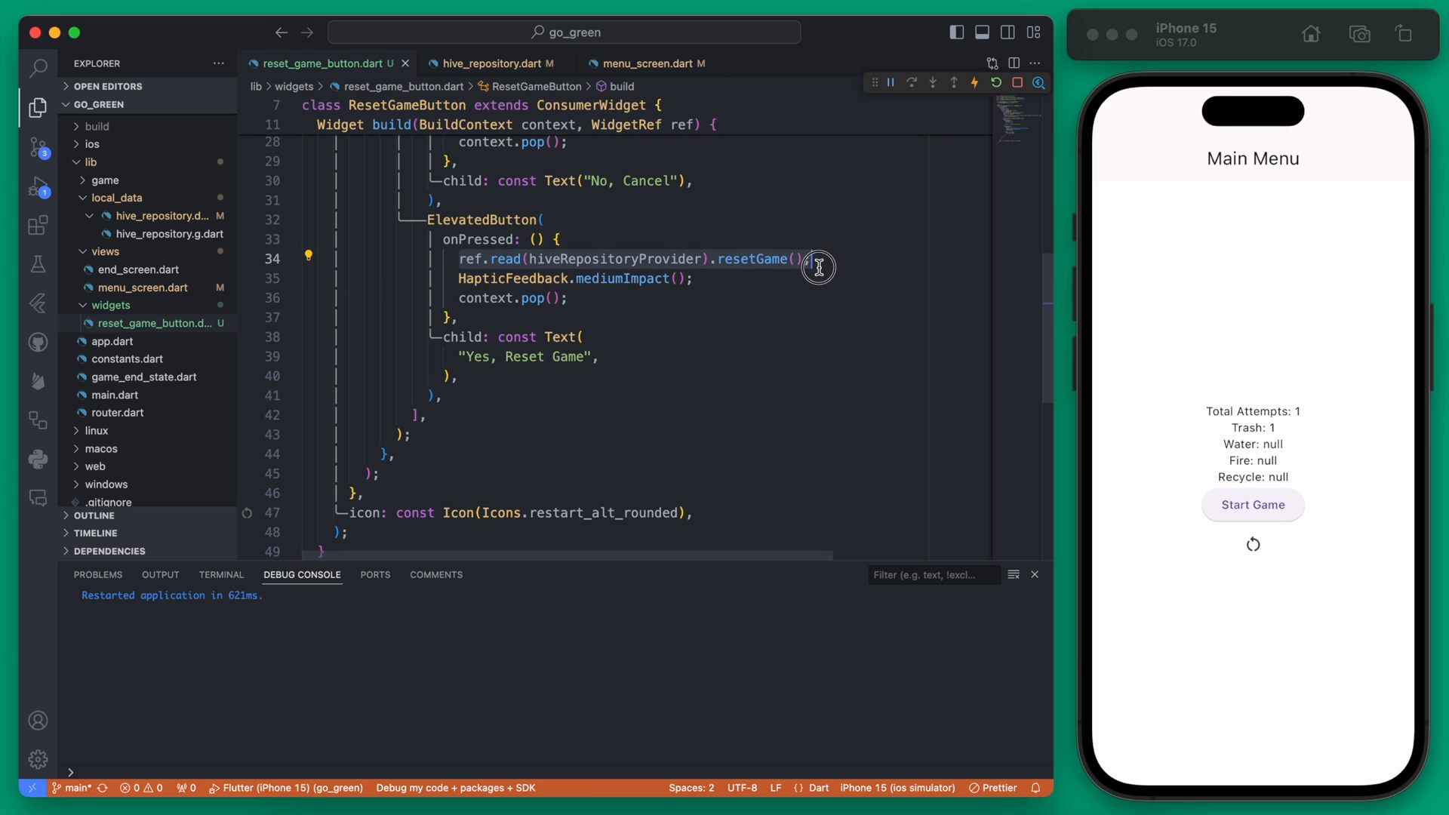
{"action": "type", "text": "re"}
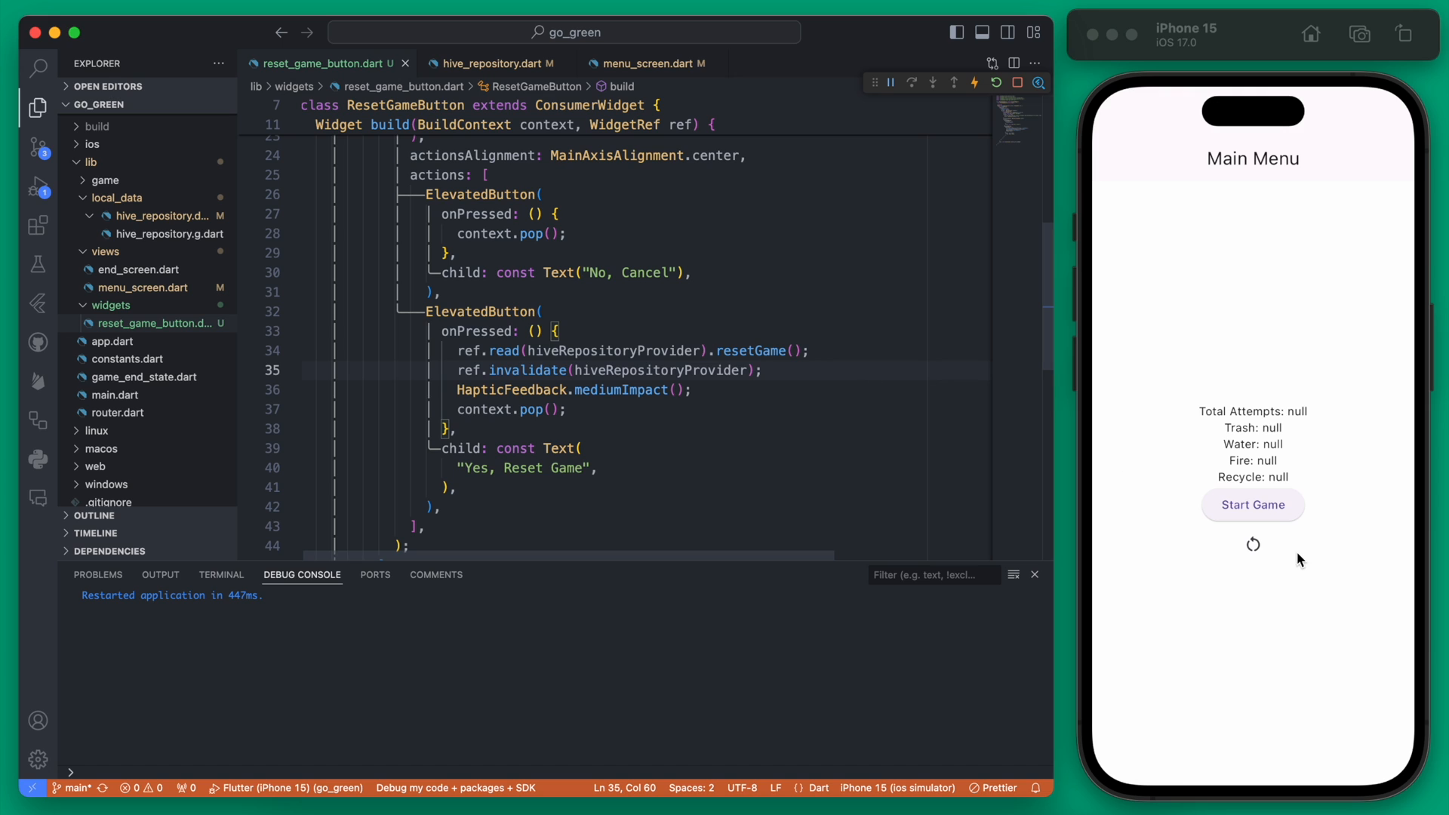
Play a round and return to the Main Menu, showing Total Attempts 2 and Trash 2
{"action": "left_click", "coordinate": [1252, 505]}
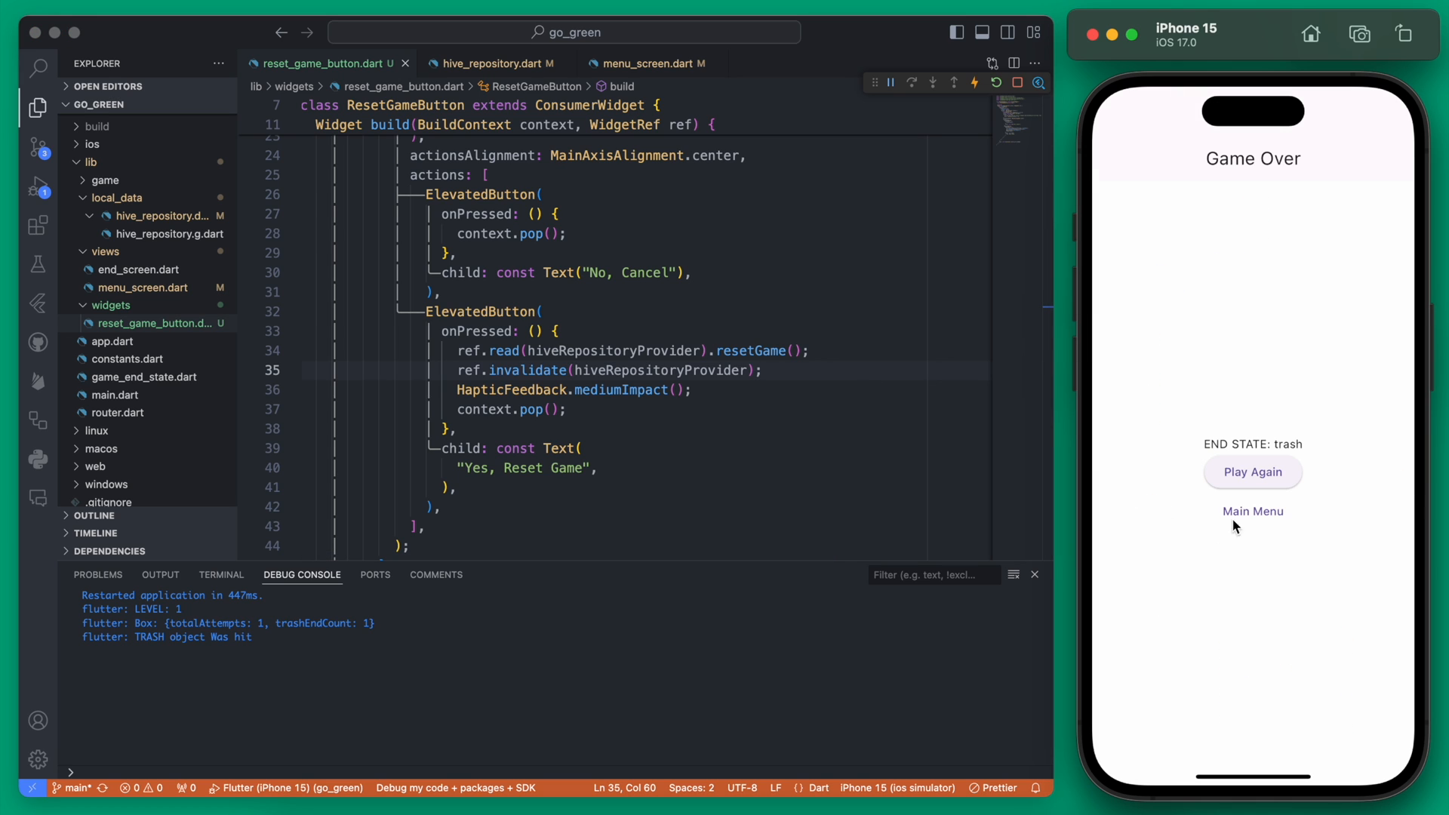
{"action": "left_click", "coordinate": [1252, 472]}
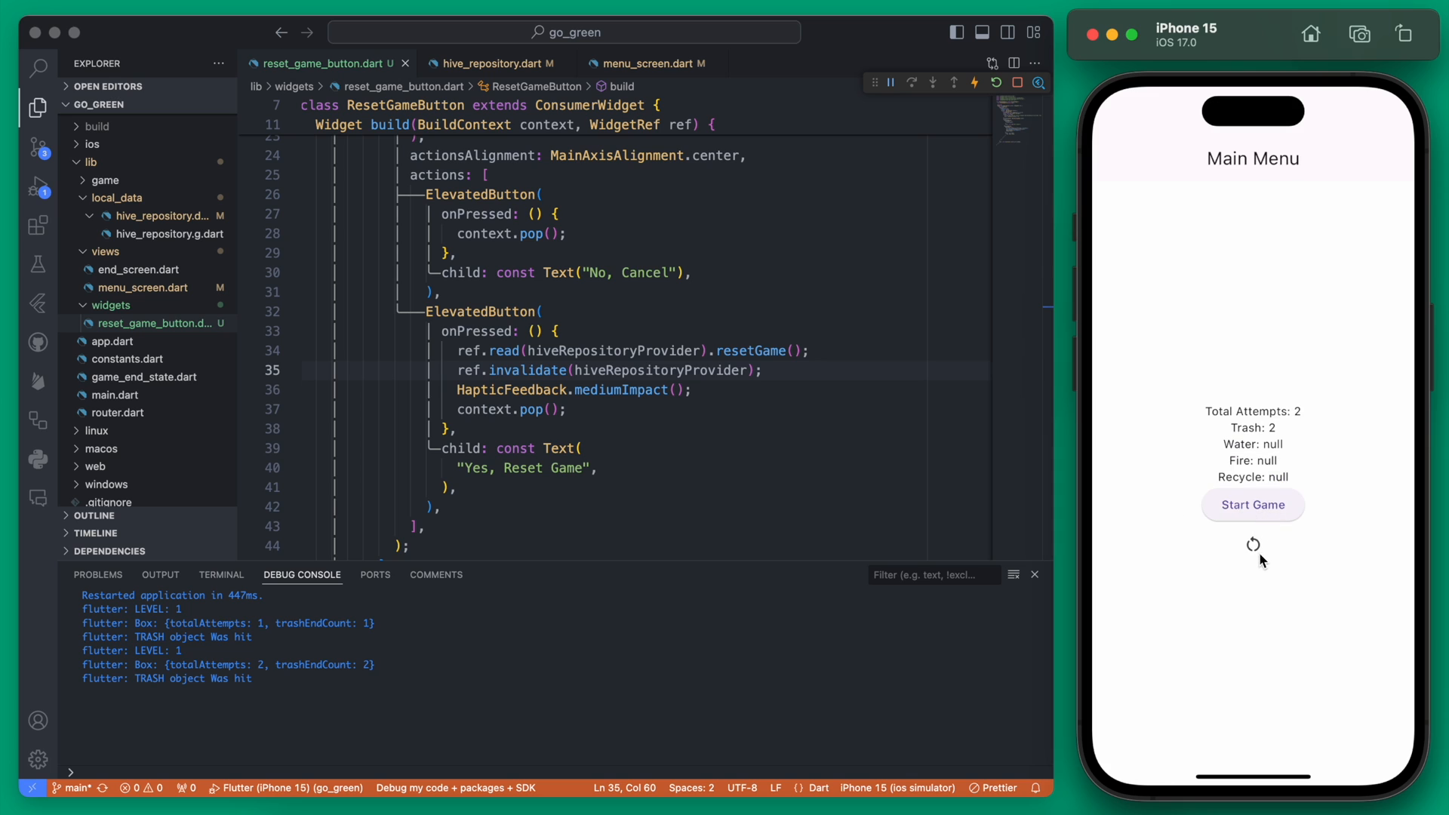
{"action": "mouse_move", "coordinate": [1346, 443]}
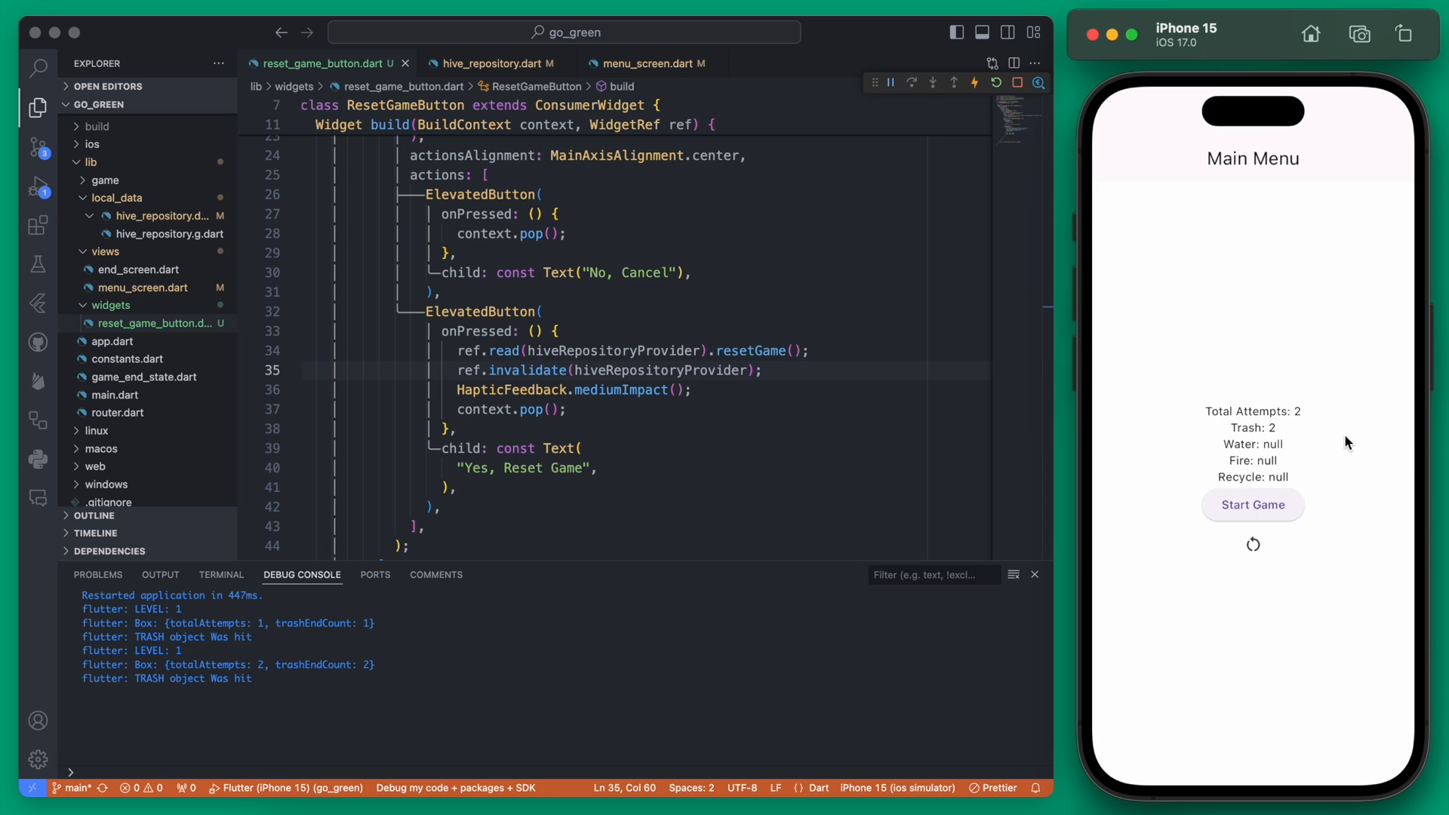
{"action": "mouse_move", "coordinate": [726, 374]}
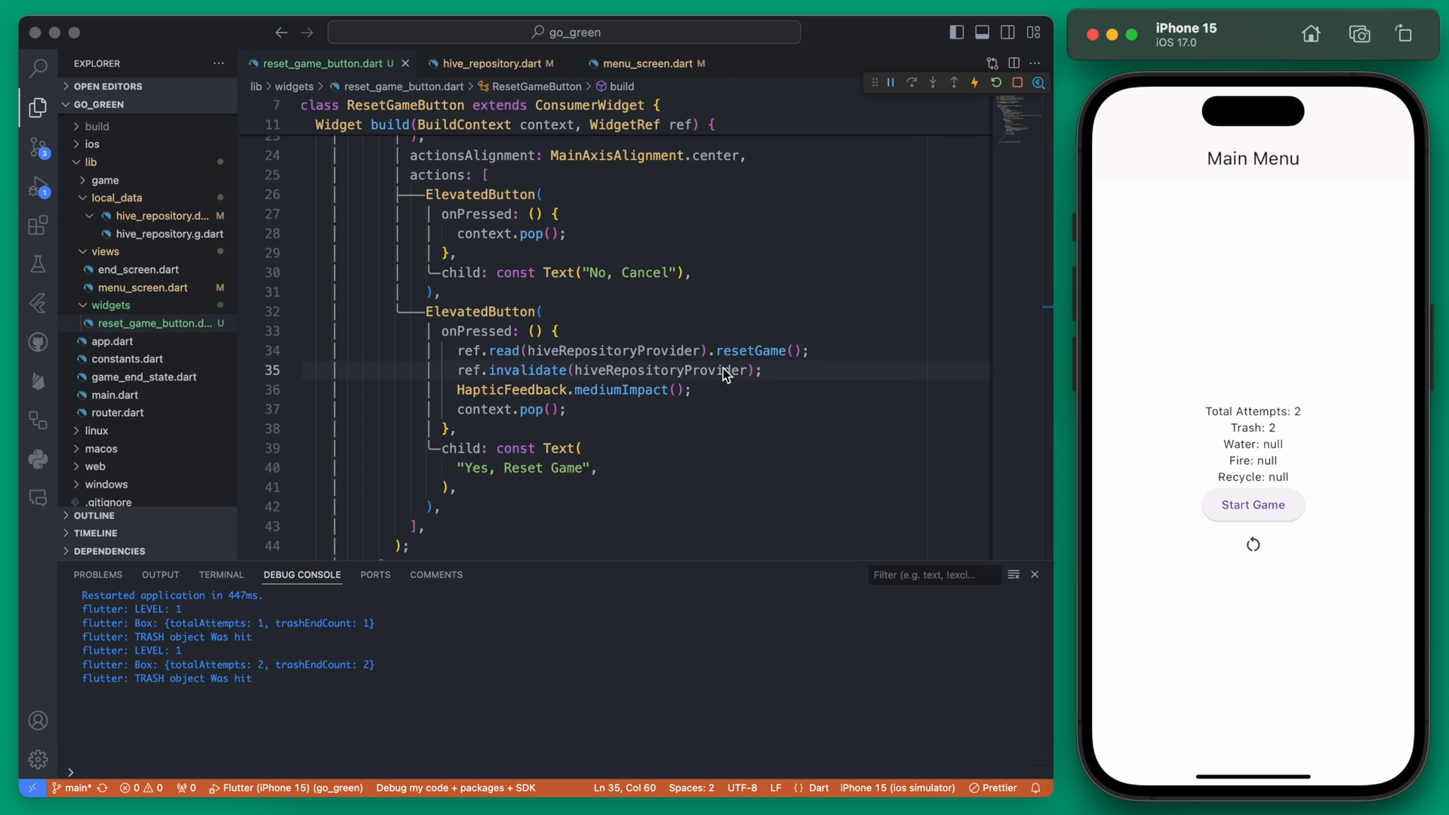
{"action": "mouse_move", "coordinate": [730, 368]}
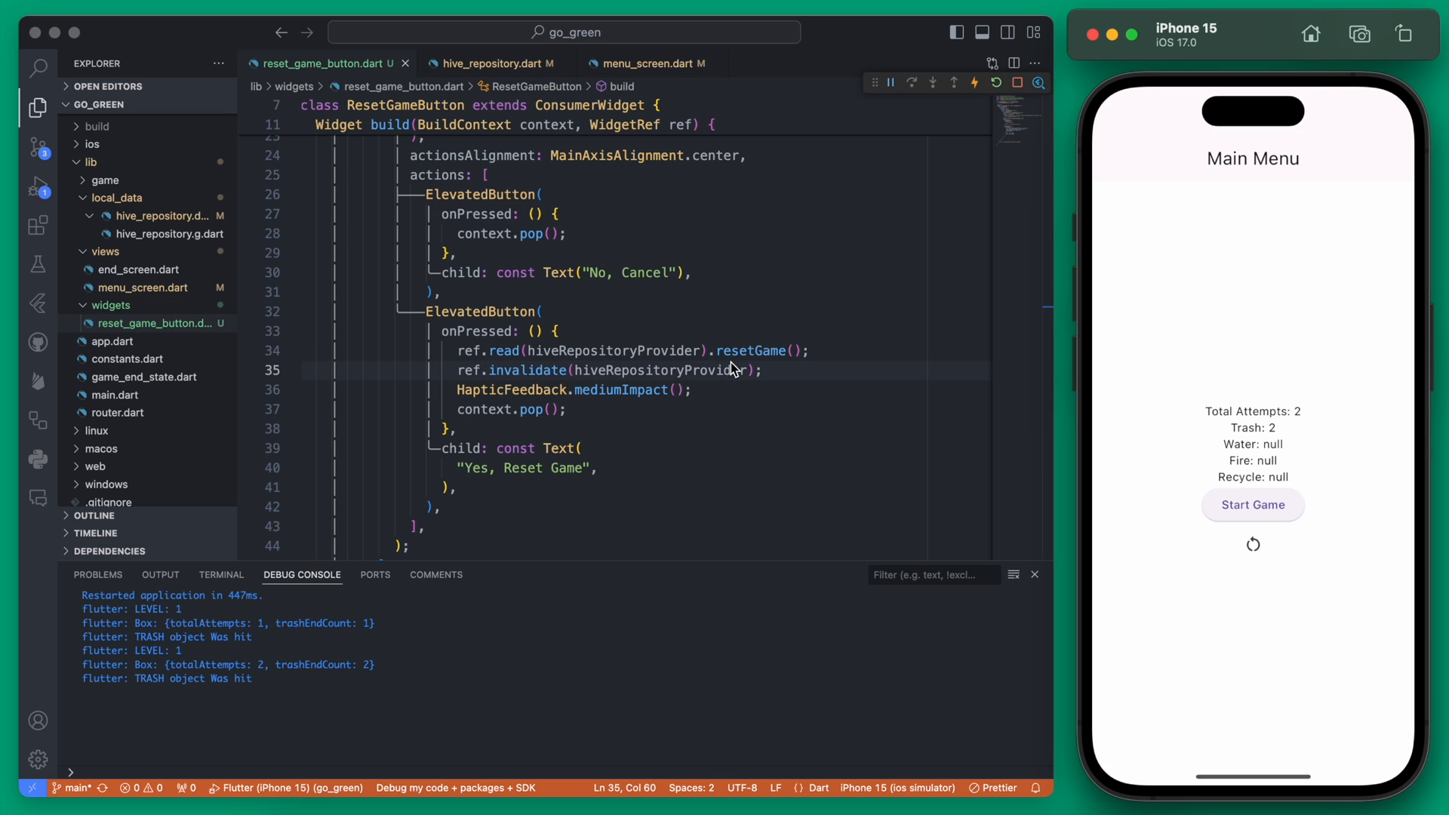
{"action": "left_click", "coordinate": [495, 63]}
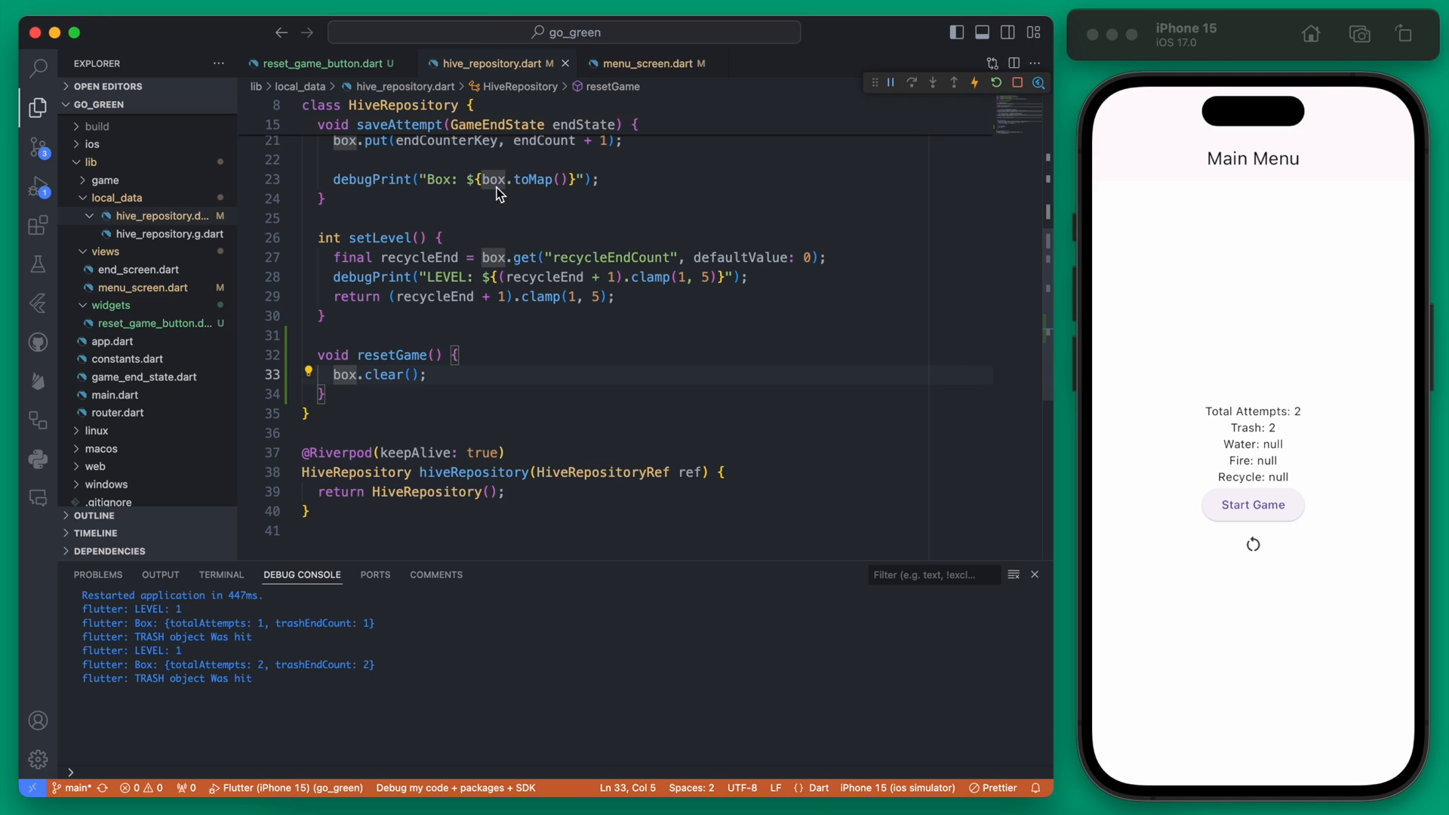
{"action": "mouse_move", "coordinate": [388, 374]}
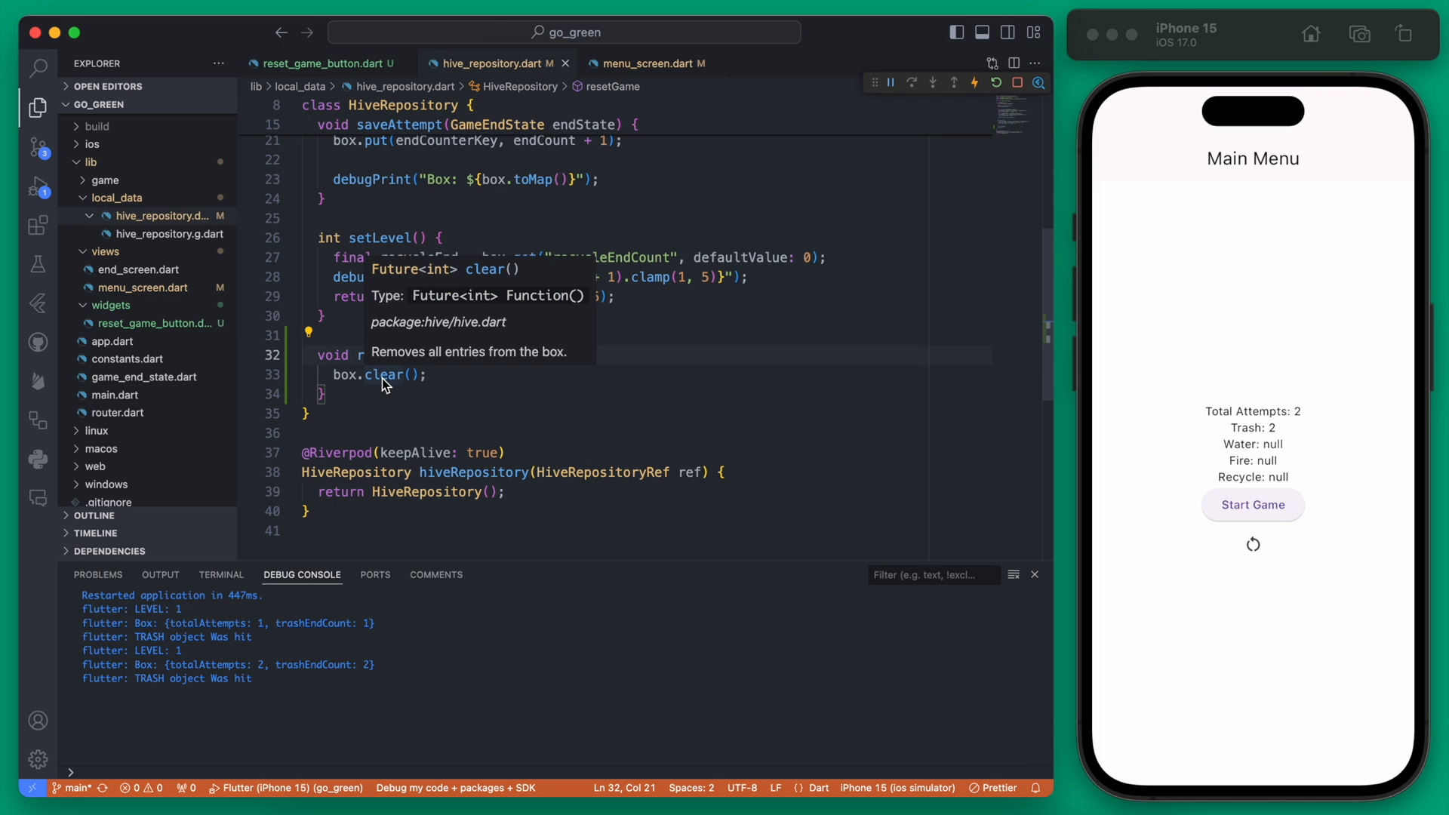
{"action": "mouse_move", "coordinate": [446, 390]}
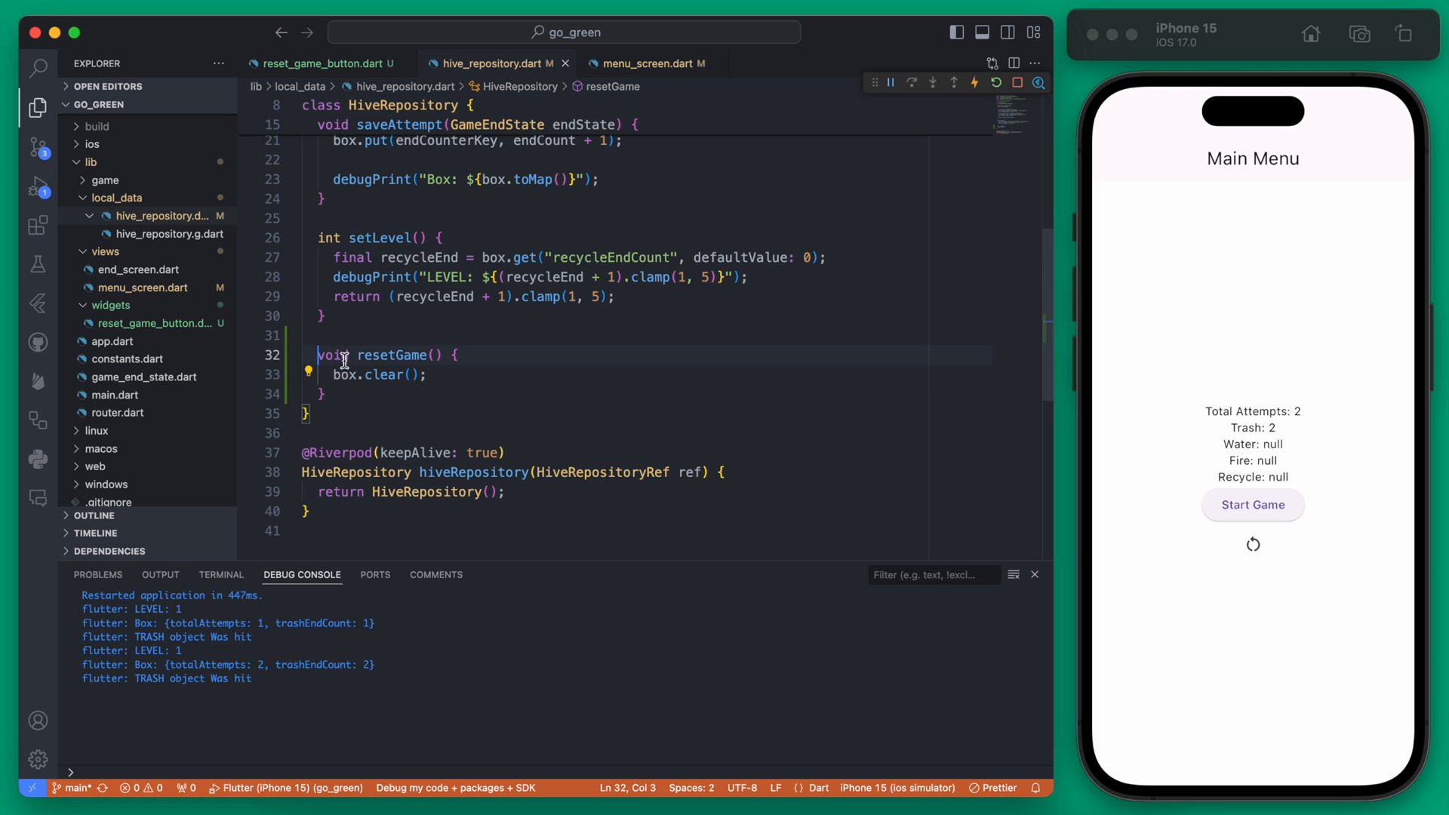
Rewrite resetGame as an async Future<void> that awaits box.clear()
{"action": "type", "text": "F"}
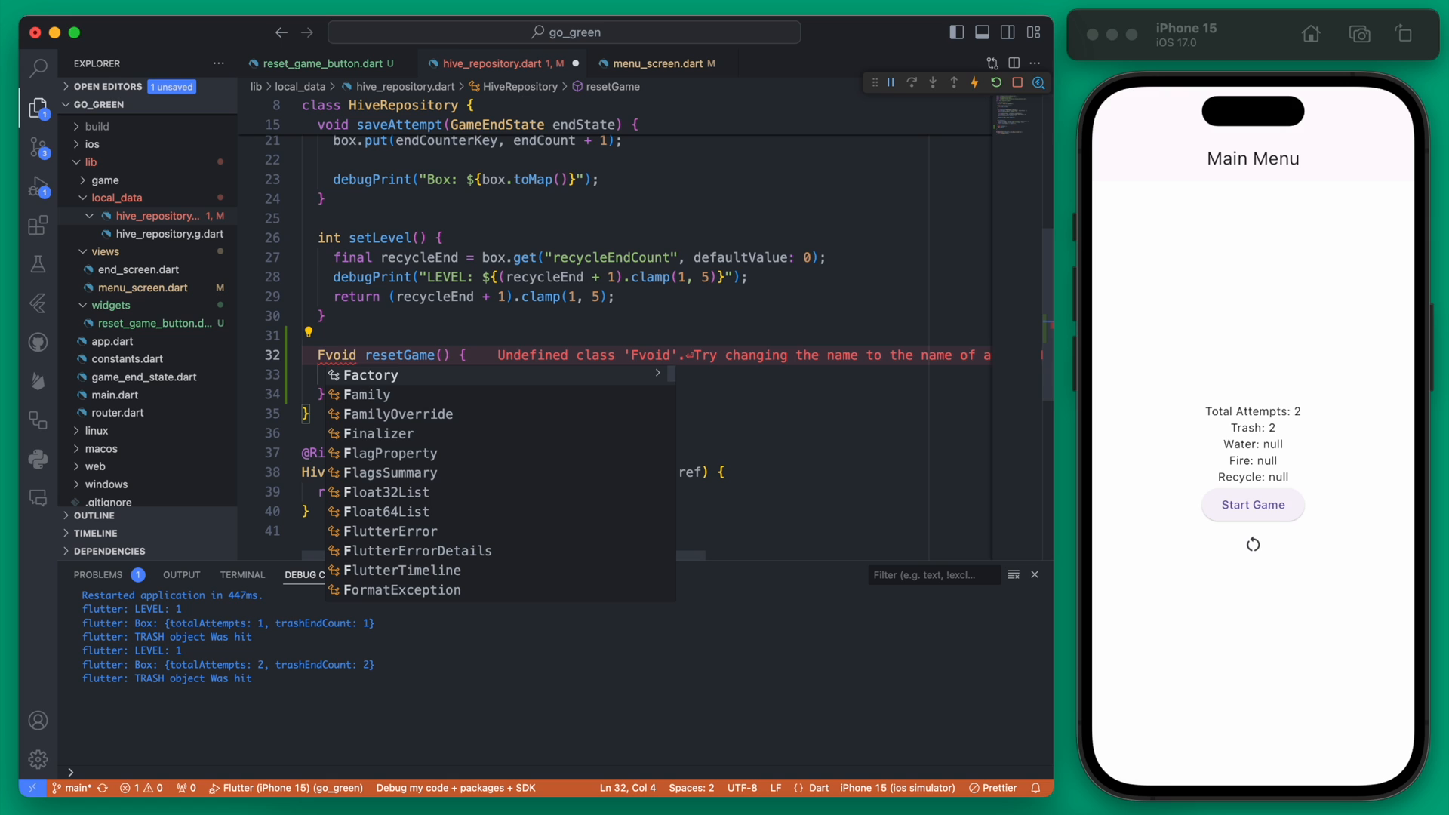
{"action": "type", "text": "Future<void> resetGame() async"}
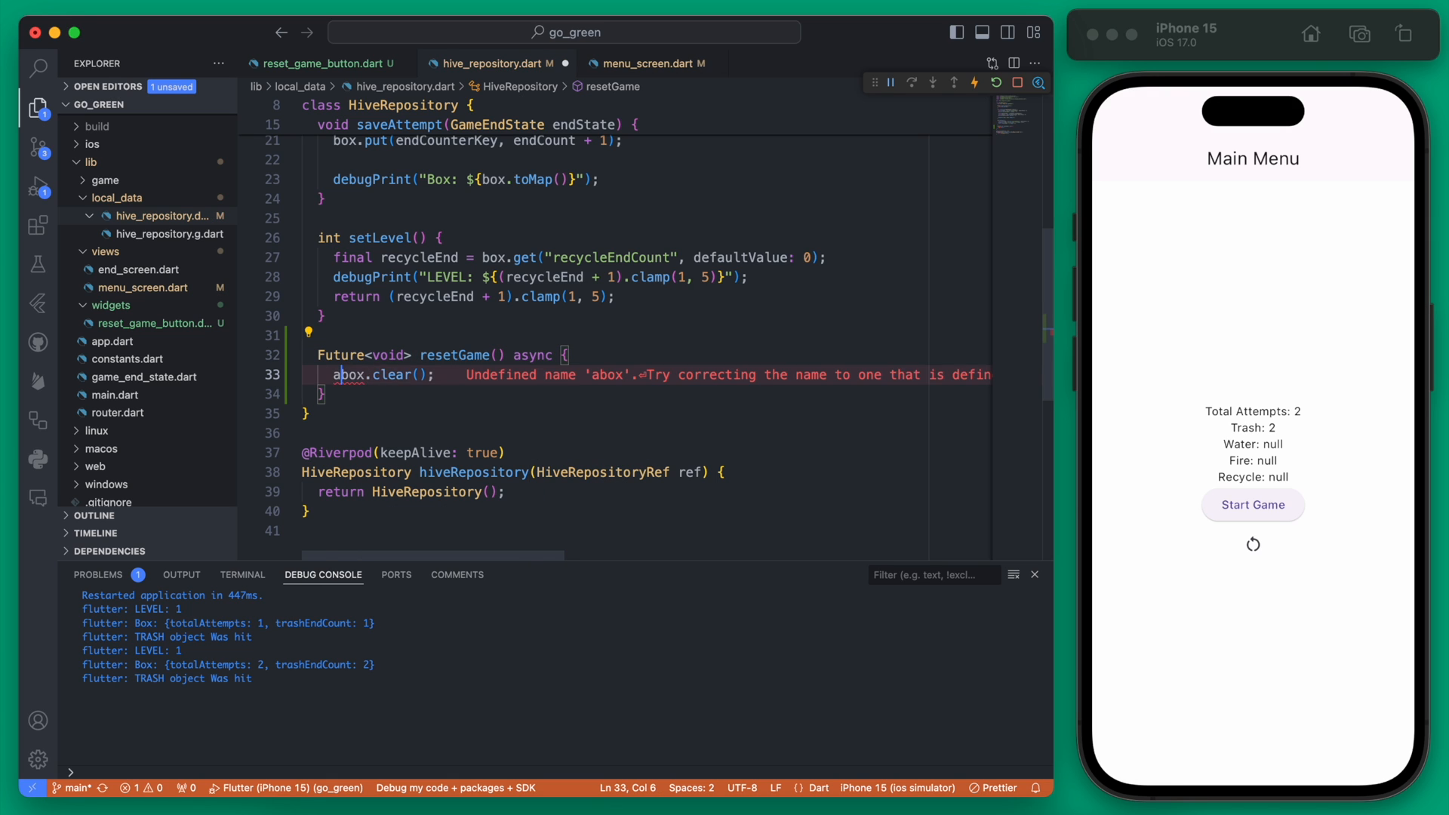
{"action": "type", "text": "await box.clear();"}
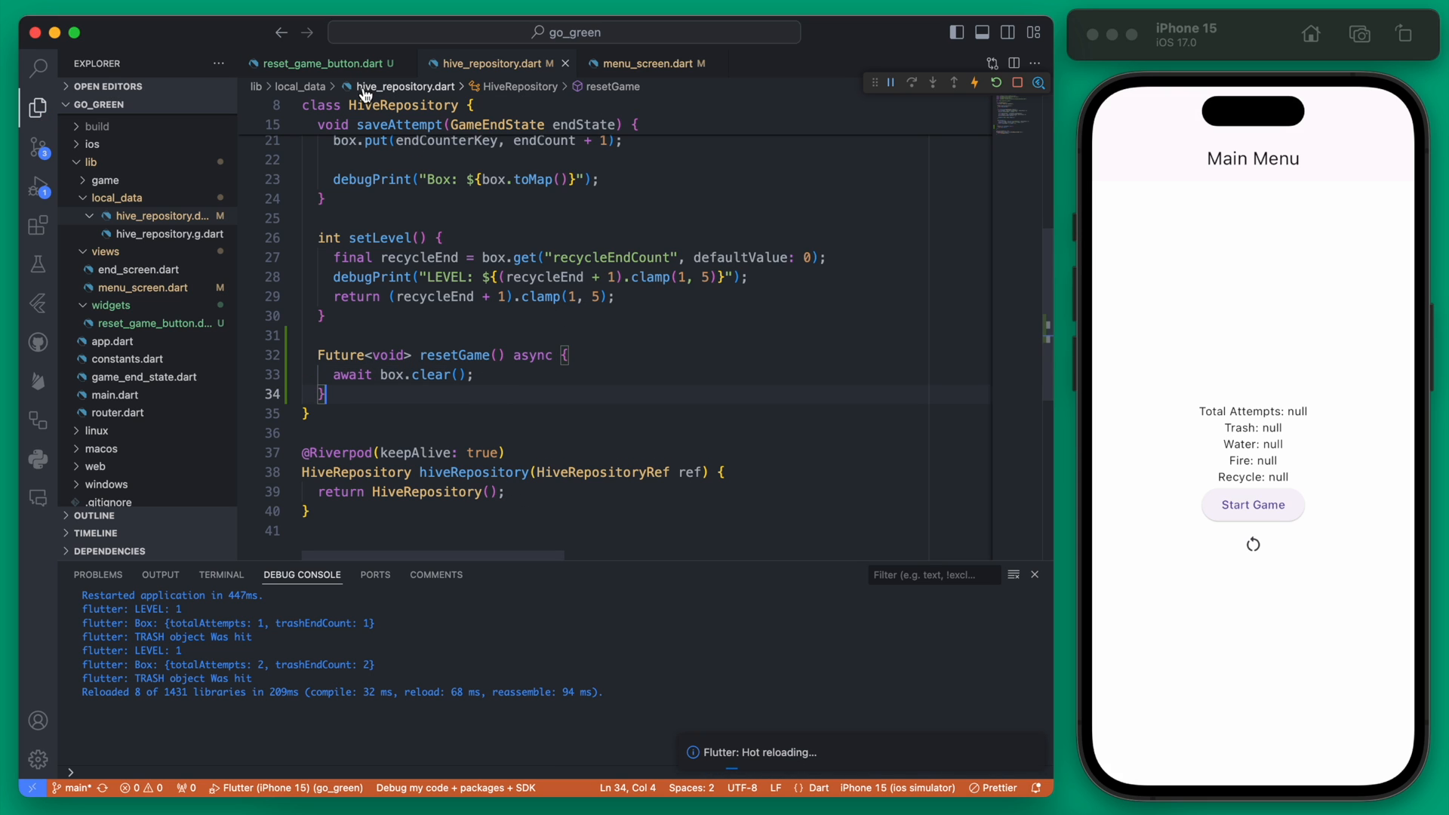
{"action": "left_click", "coordinate": [322, 63]}
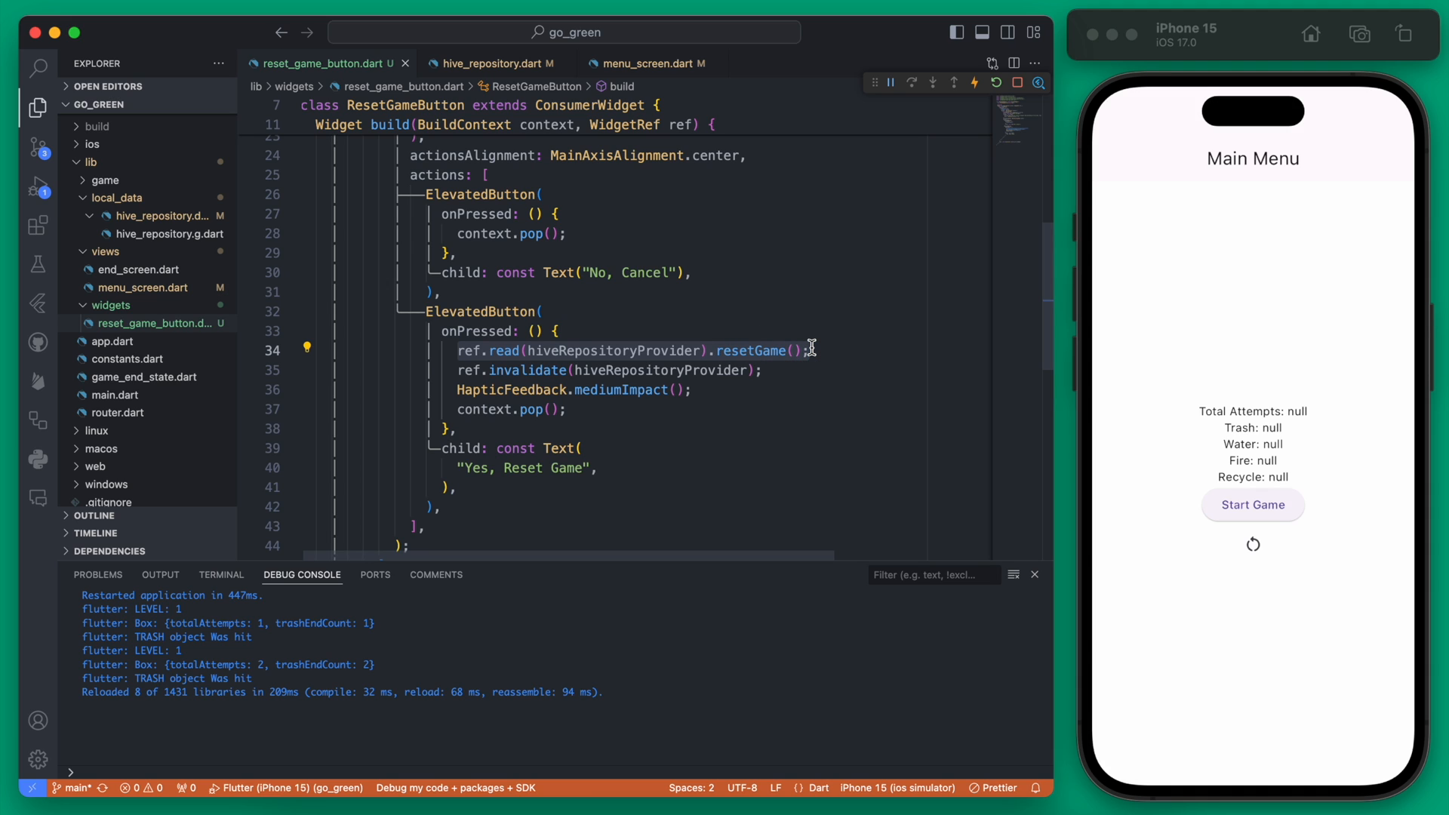
{"action": "mouse_move", "coordinate": [453, 375]}
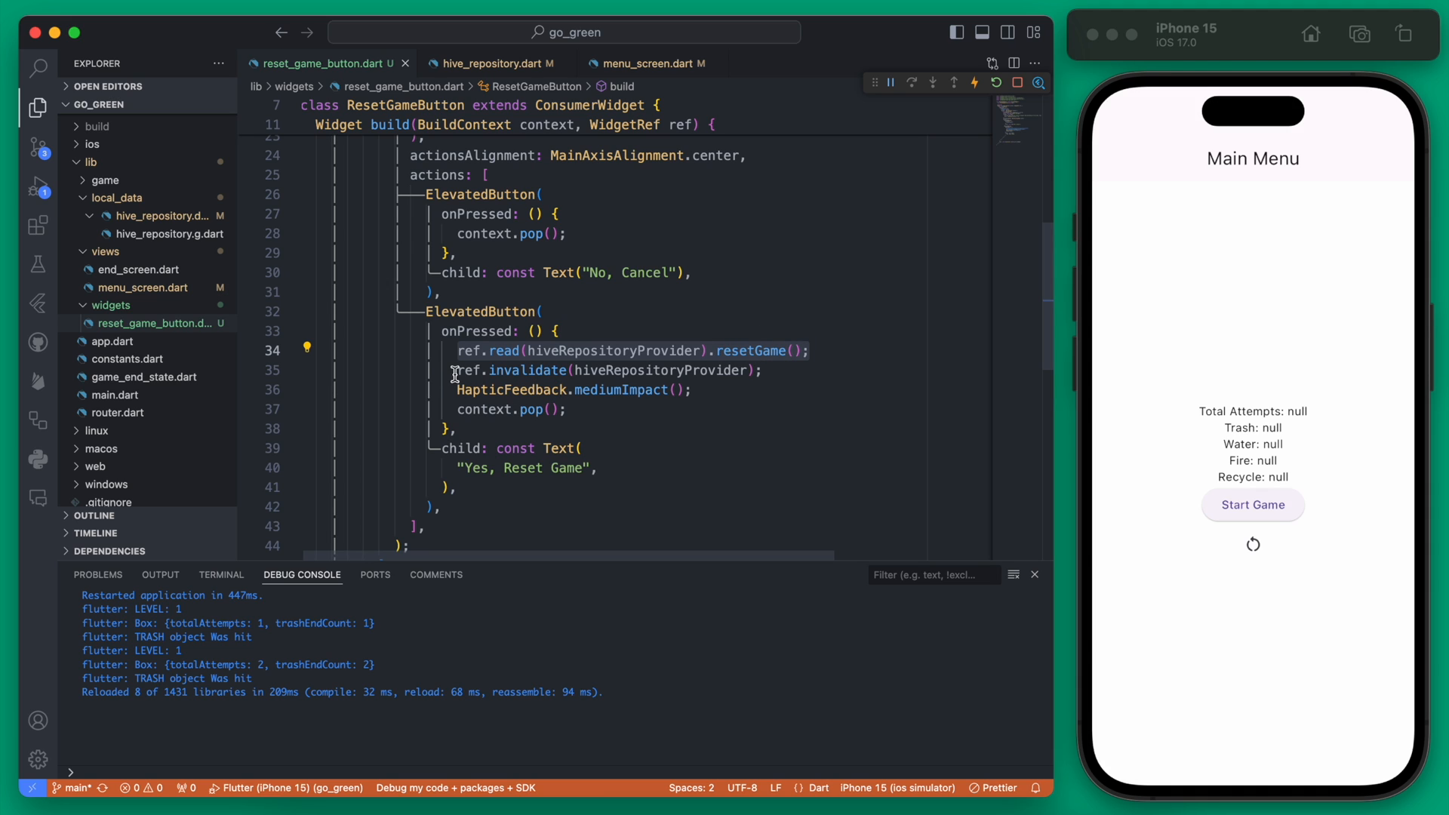
Hot restart the app, play a round, and confirm Reset Game so all stats show null
{"action": "left_click", "coordinate": [453, 371]}
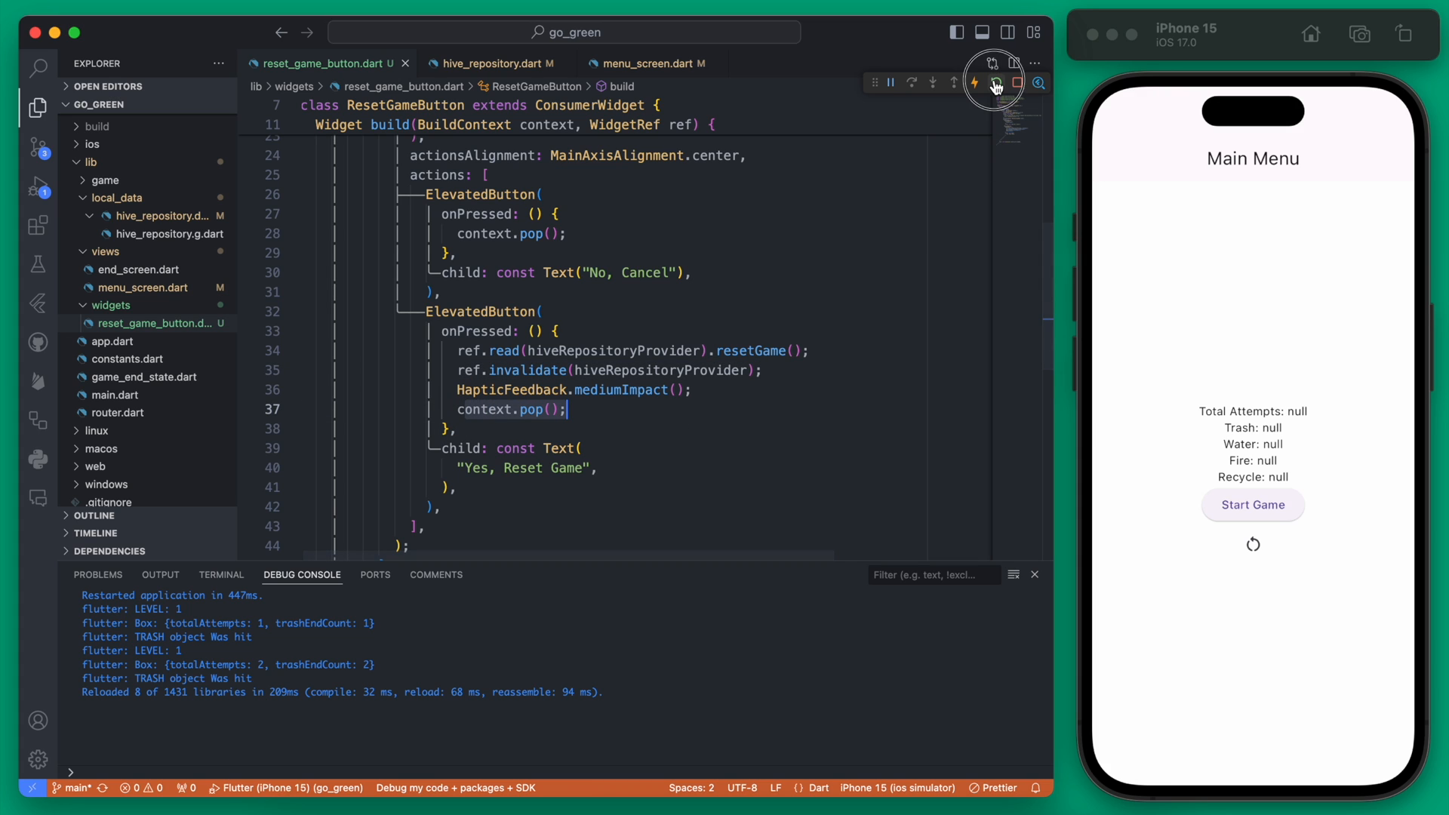
{"action": "left_click", "coordinate": [996, 82]}
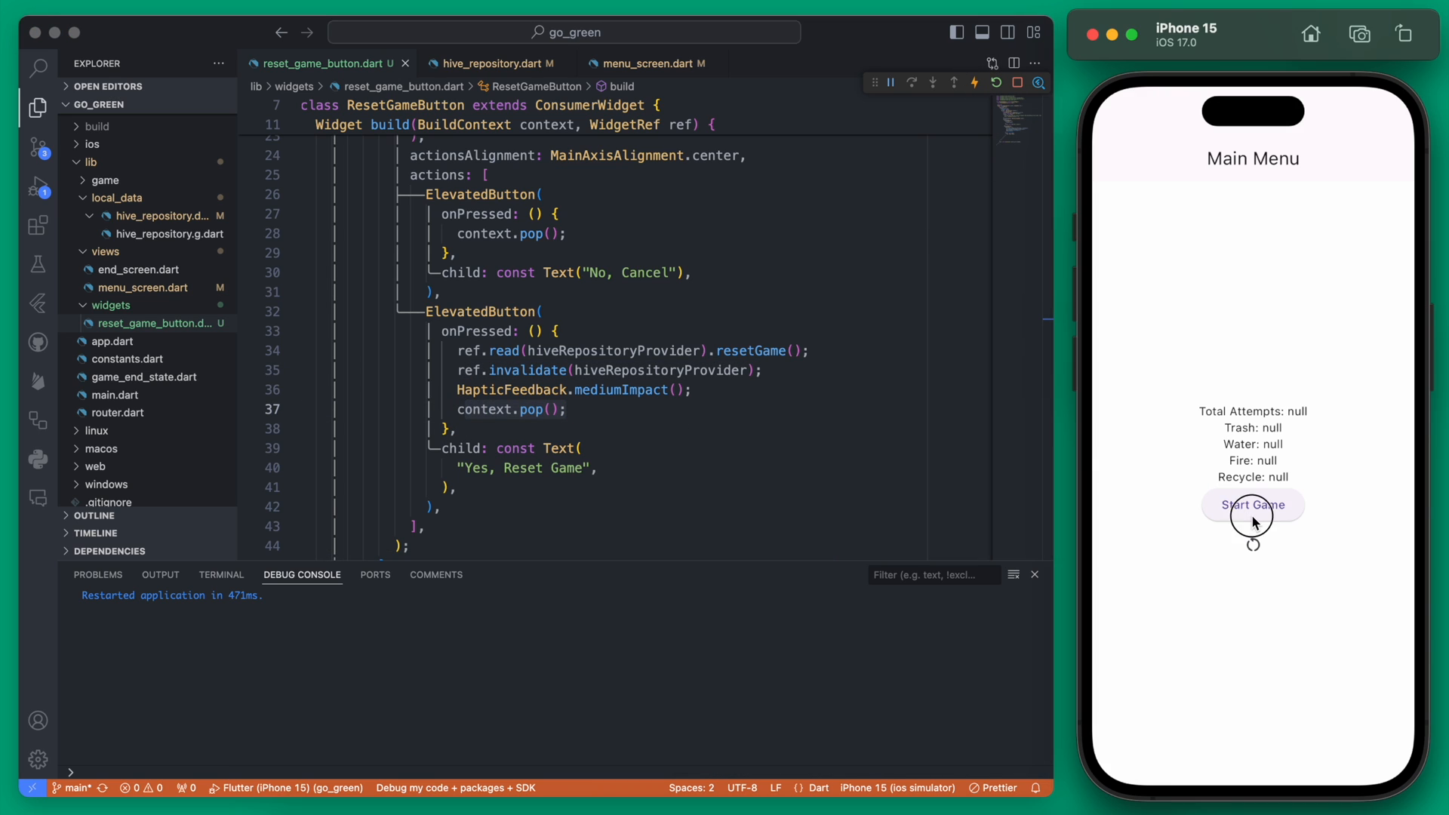
{"action": "left_click", "coordinate": [1252, 505]}
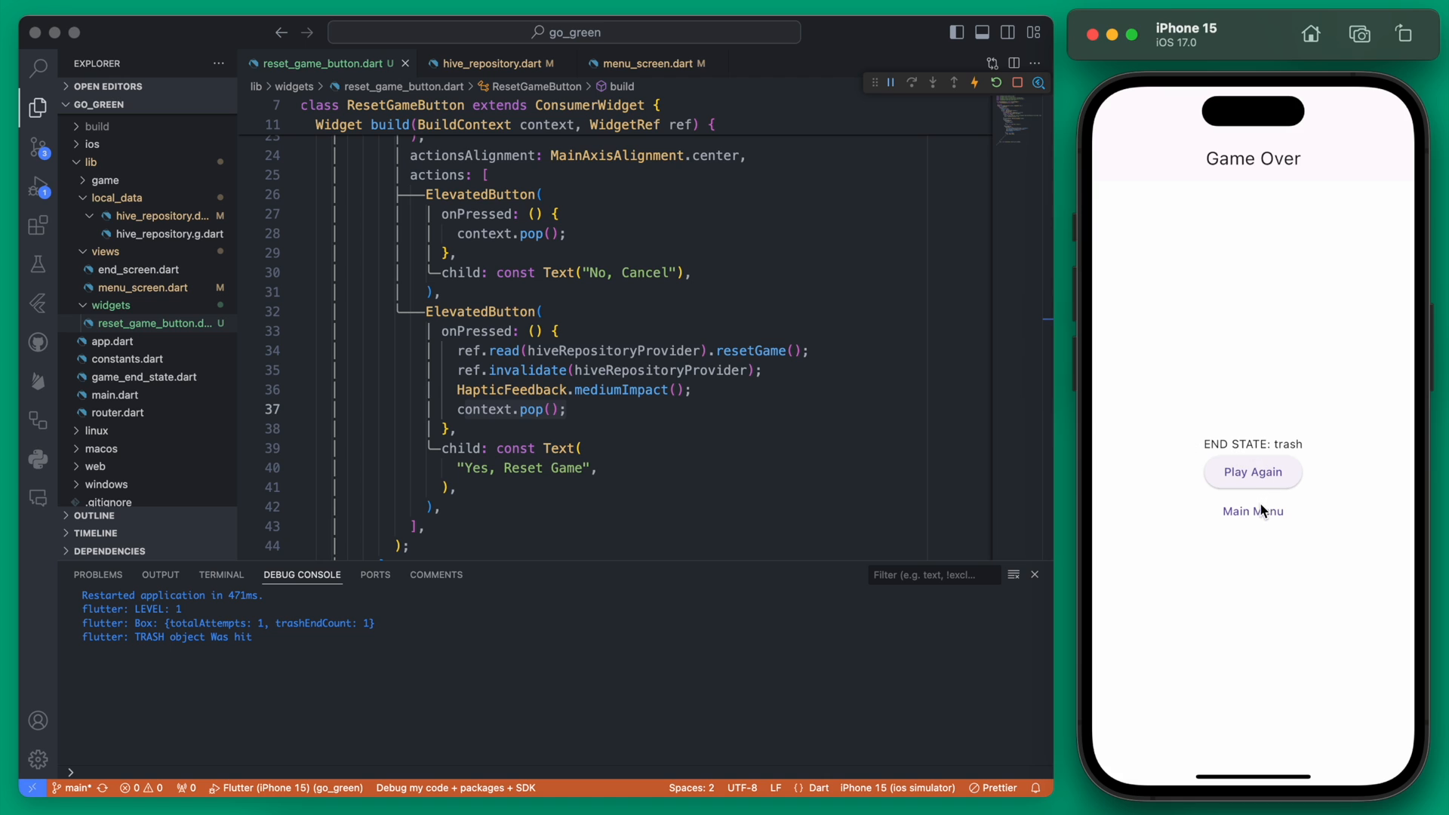
{"action": "left_click", "coordinate": [1252, 511]}
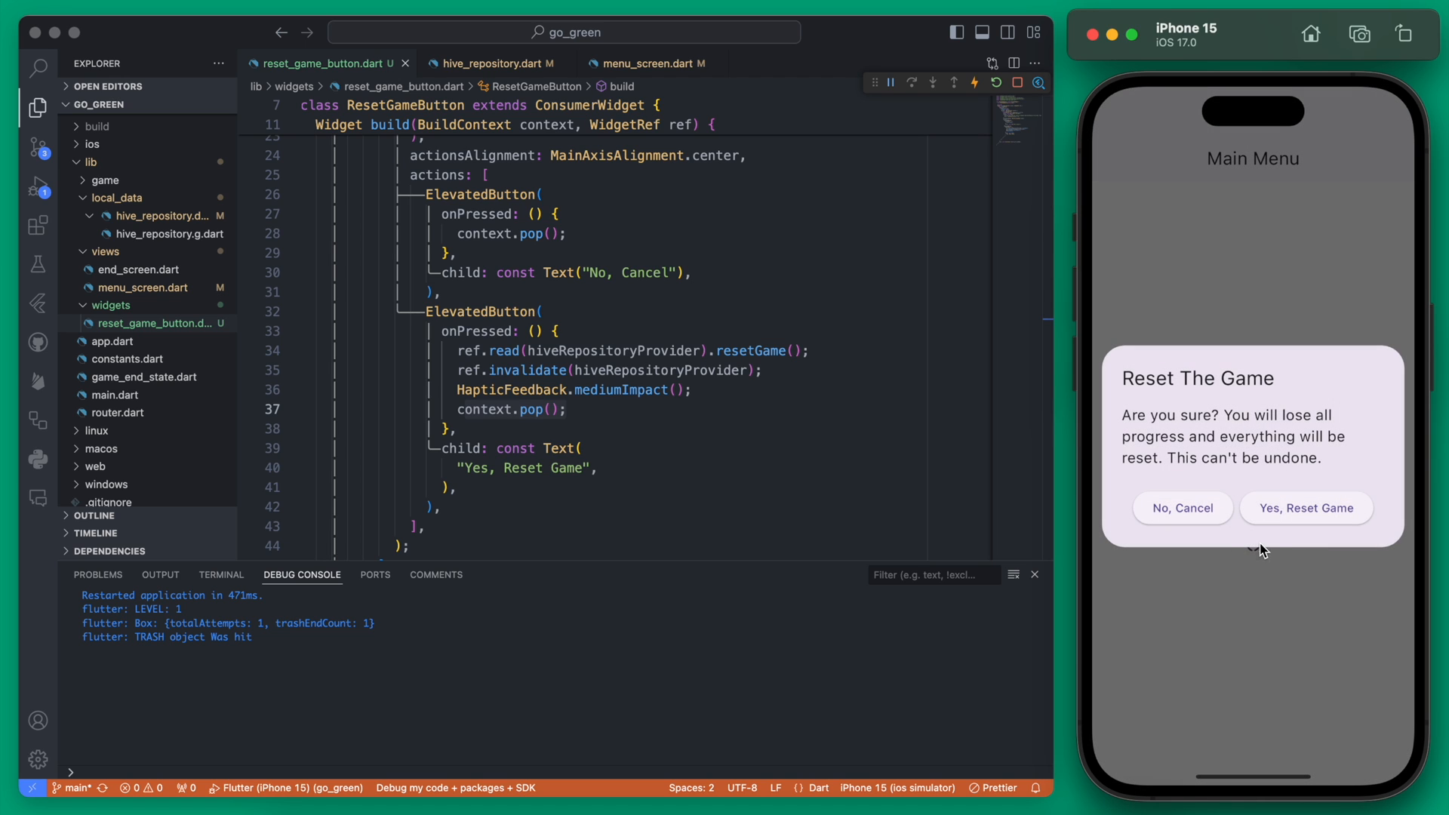
{"action": "left_click", "coordinate": [1305, 507]}
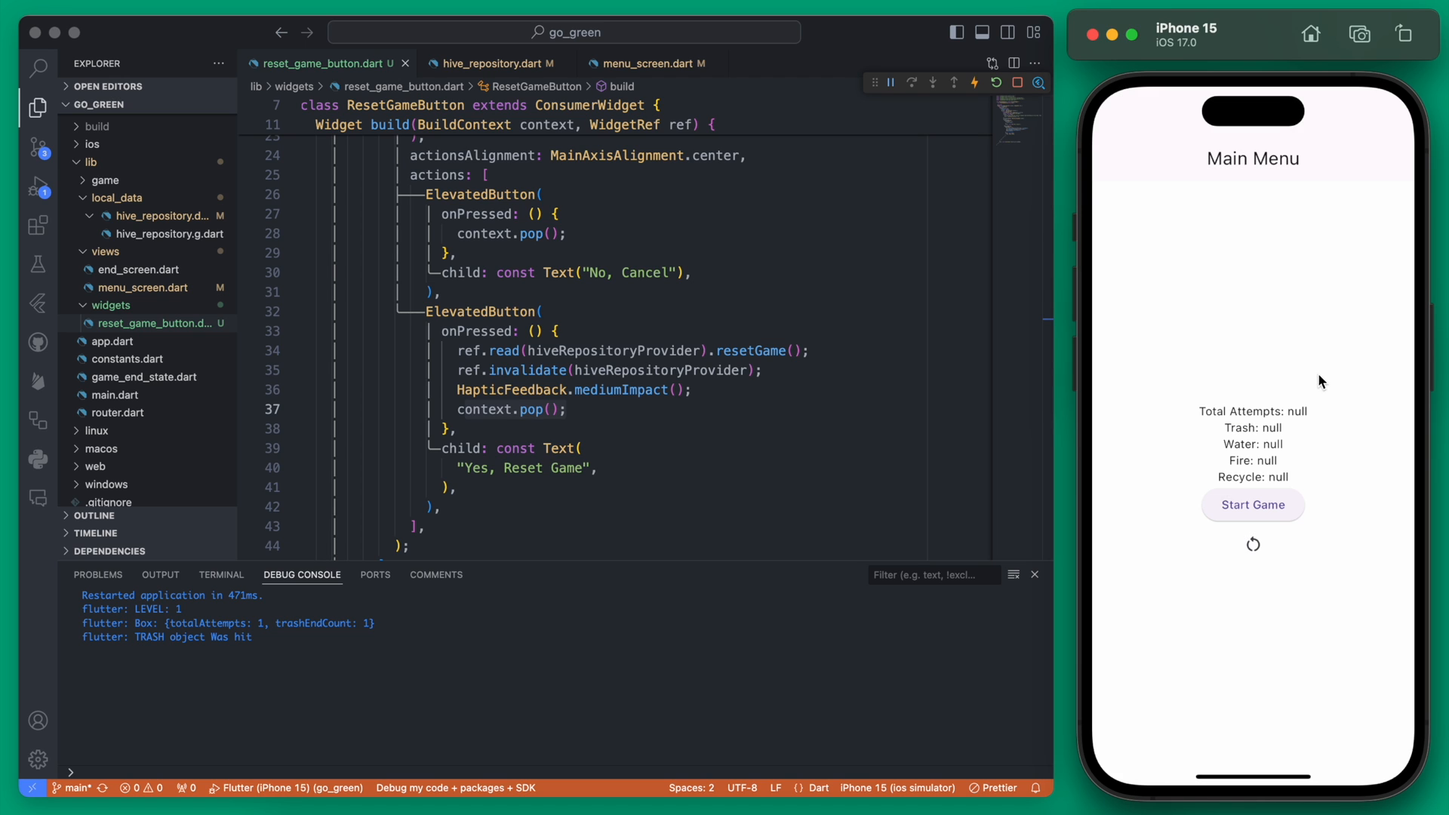
{"action": "mouse_move", "coordinate": [1274, 444]}
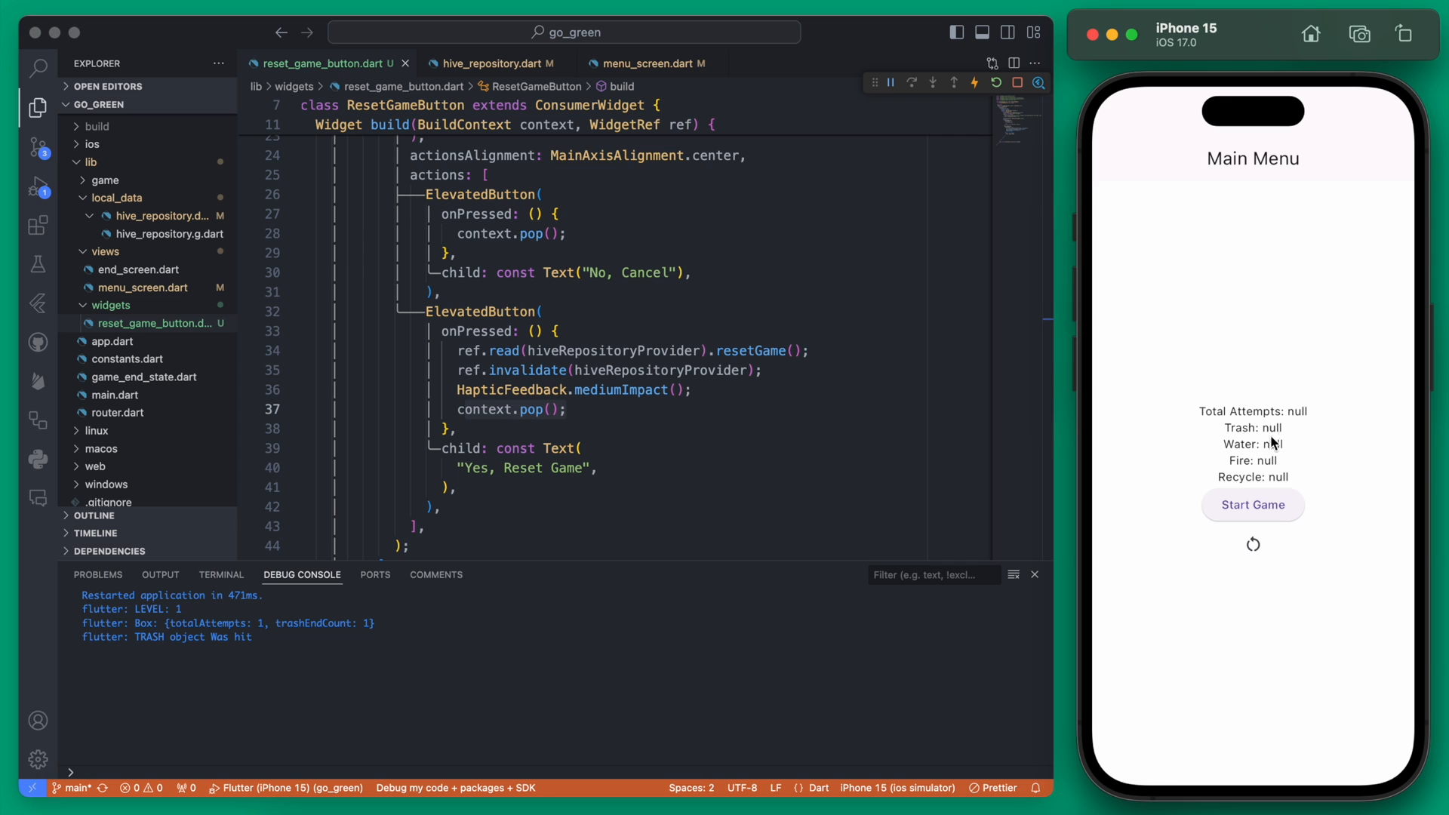
{"action": "mouse_move", "coordinate": [1357, 610]}
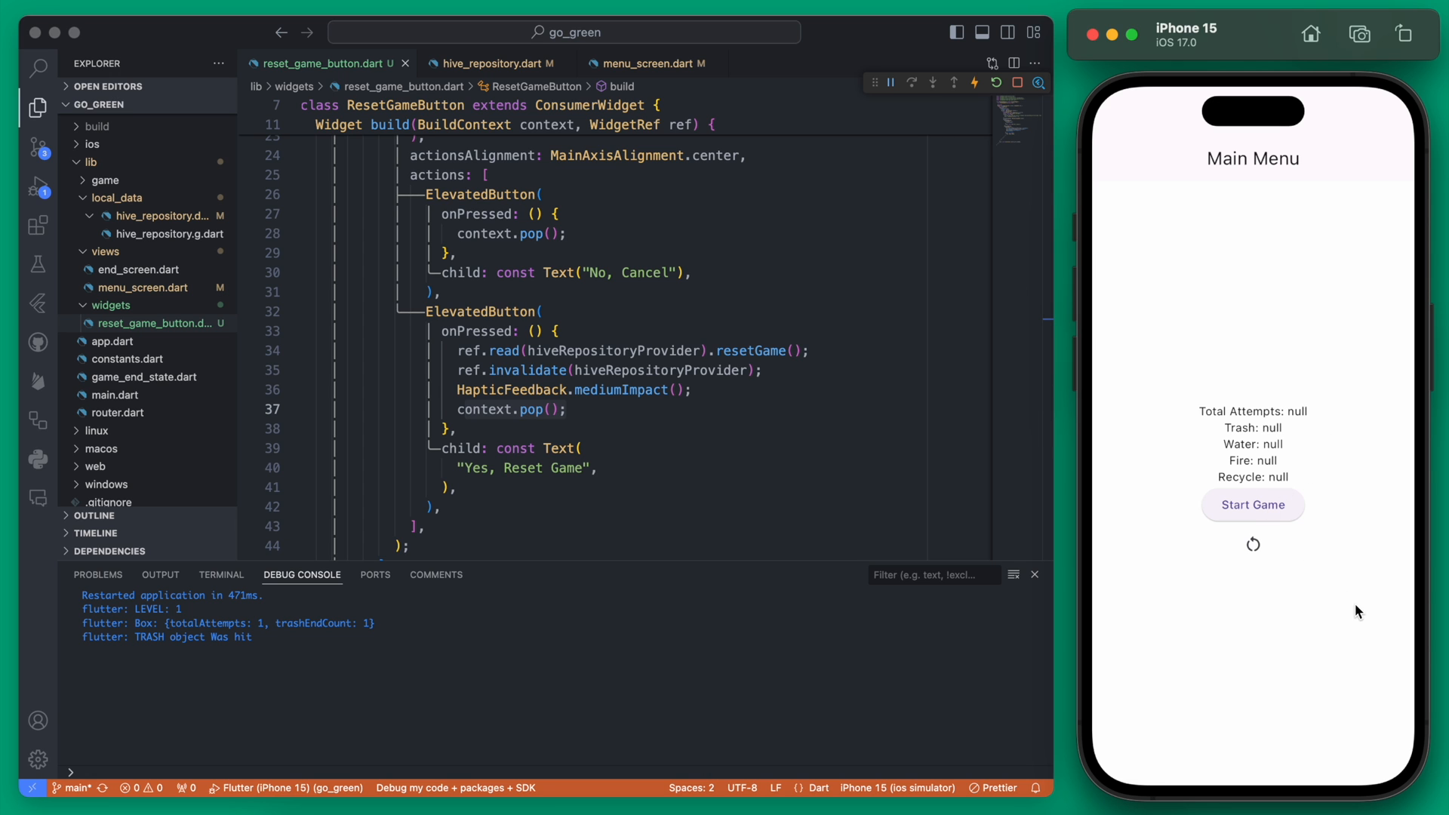